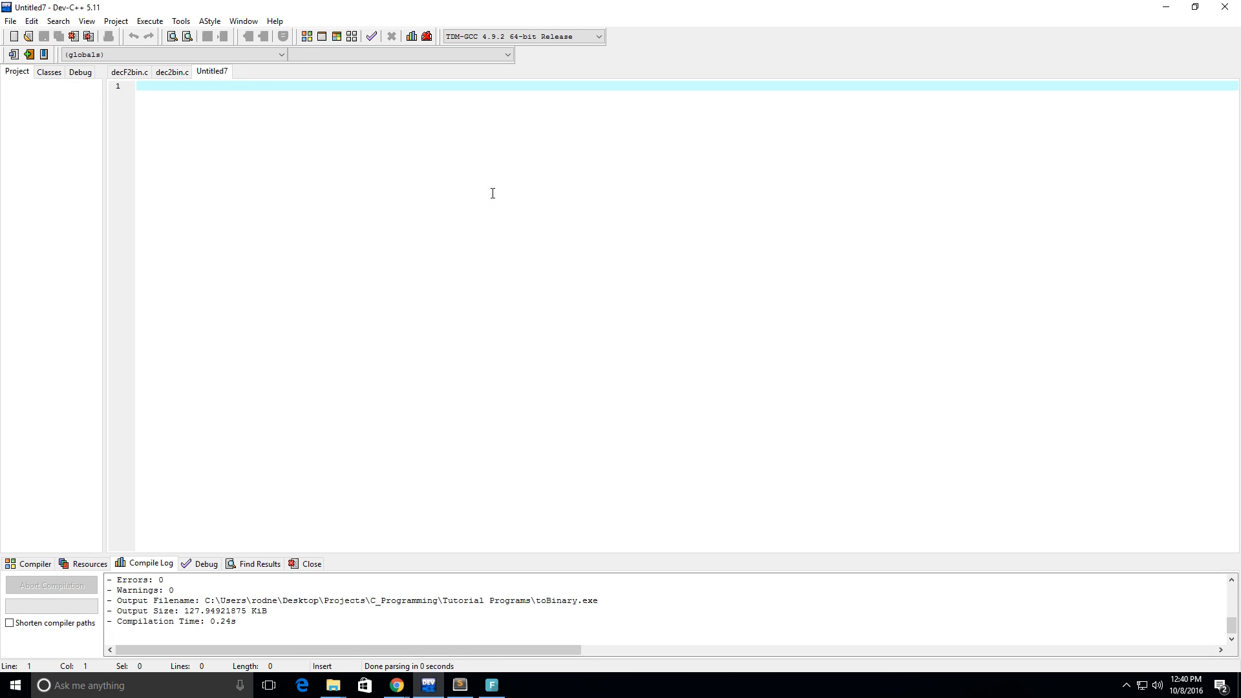
Write a /* */ header comment: a C program that takes a base-10 number and converts it to binary
text(/* Create a pr)
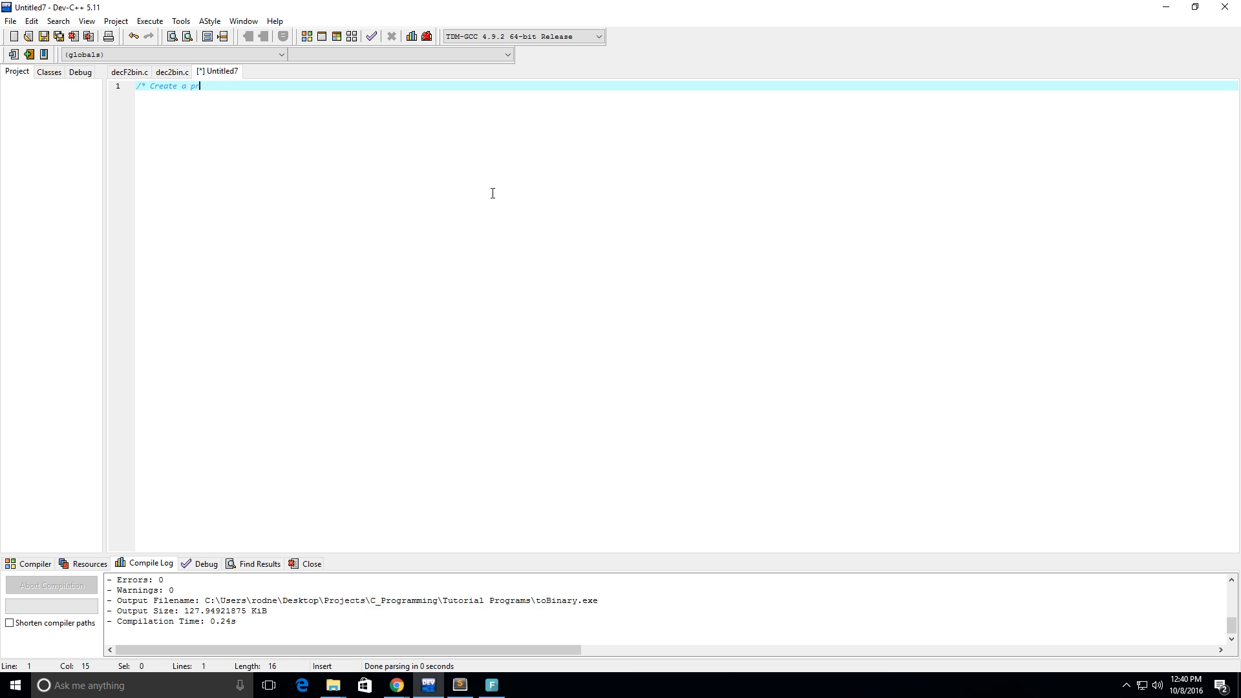
text(ogram)
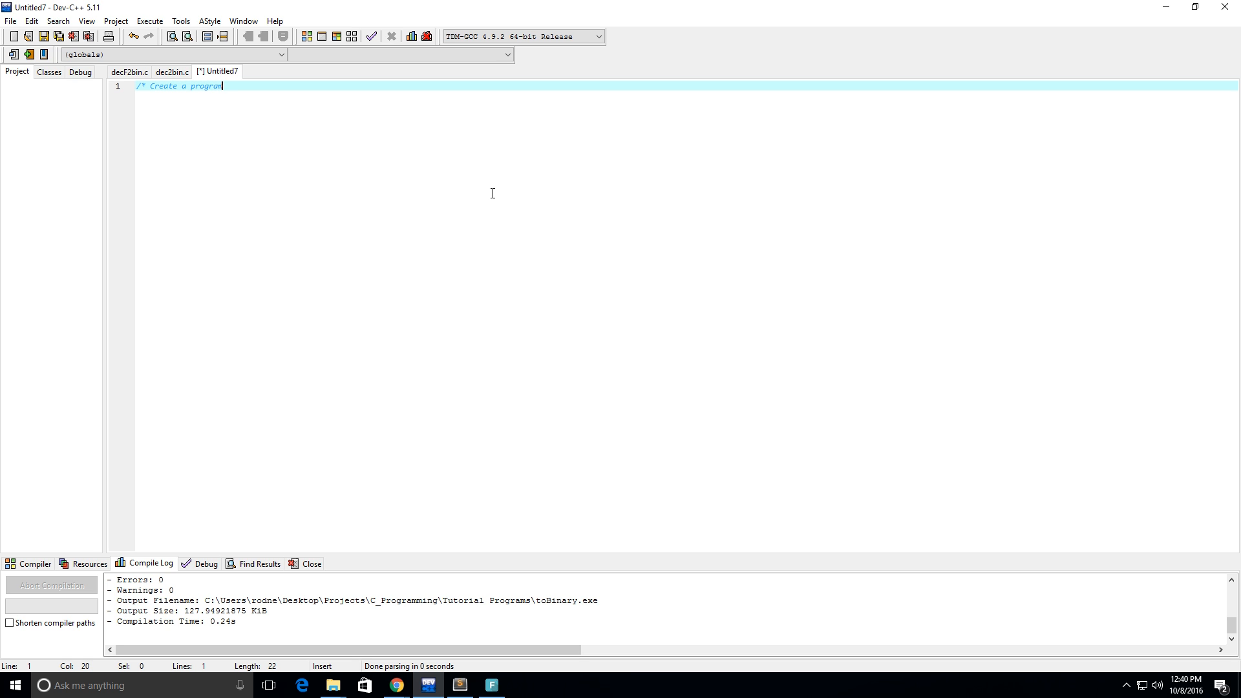
text(C)
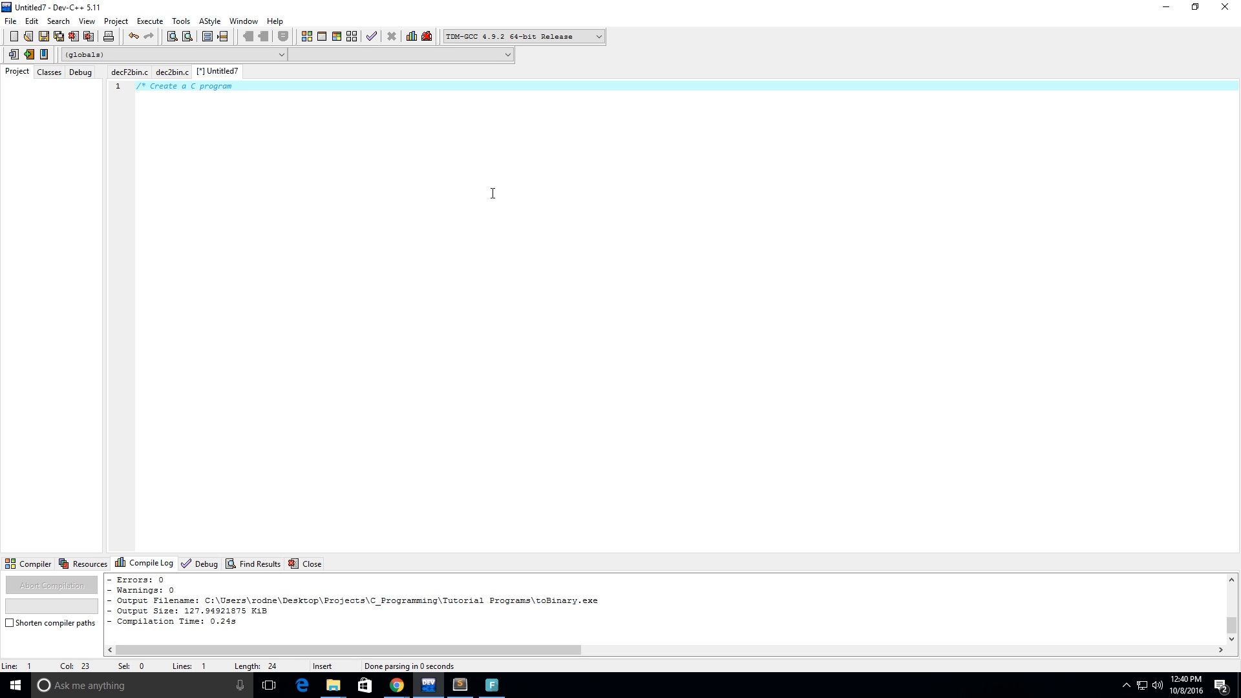
text(that takes in)
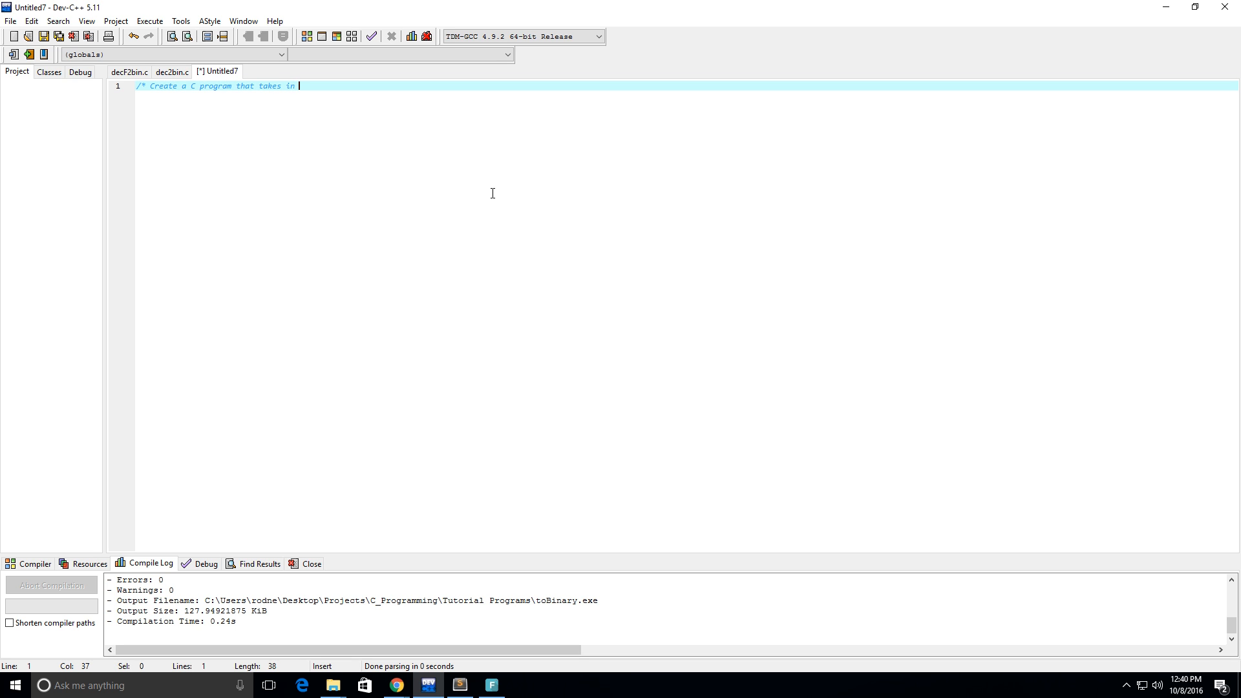
text(a number in base)
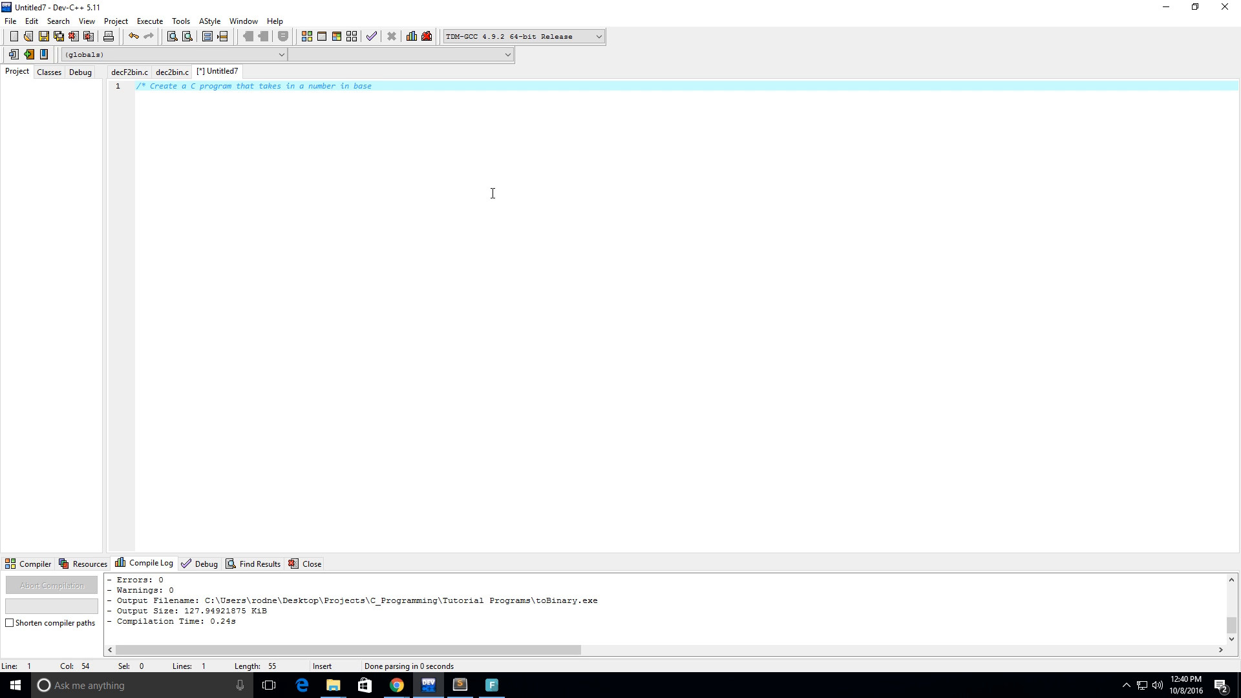
text(10 and conver)
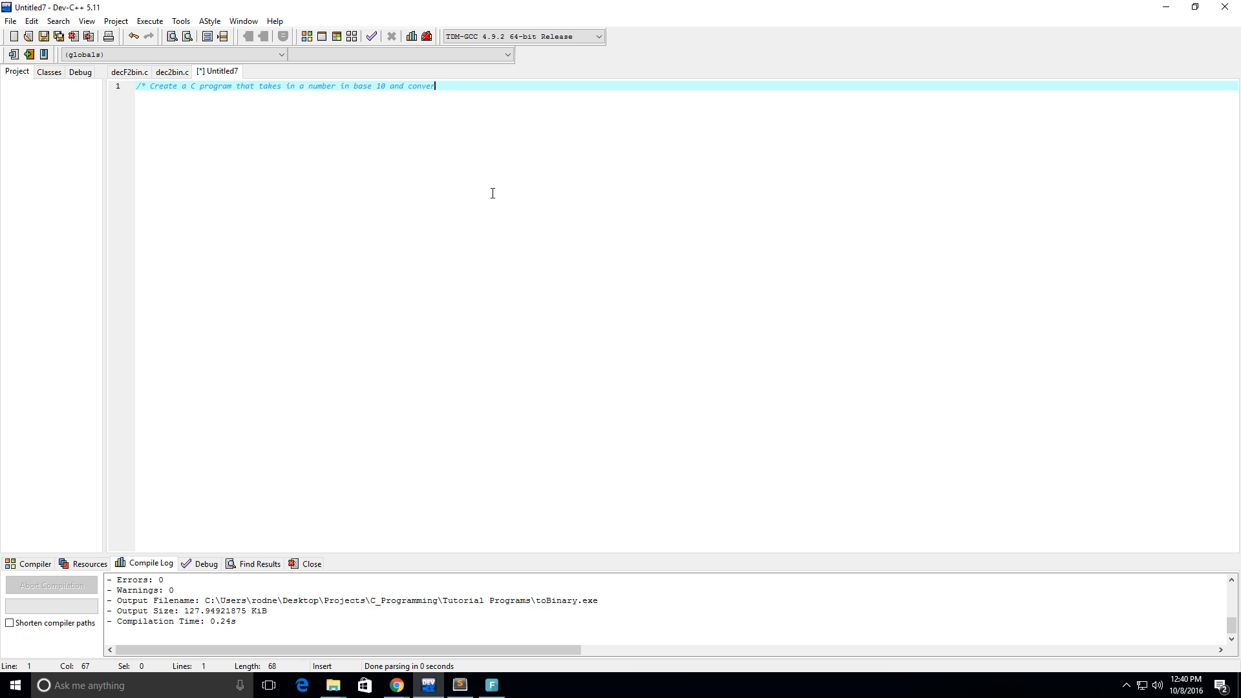
text(ts)
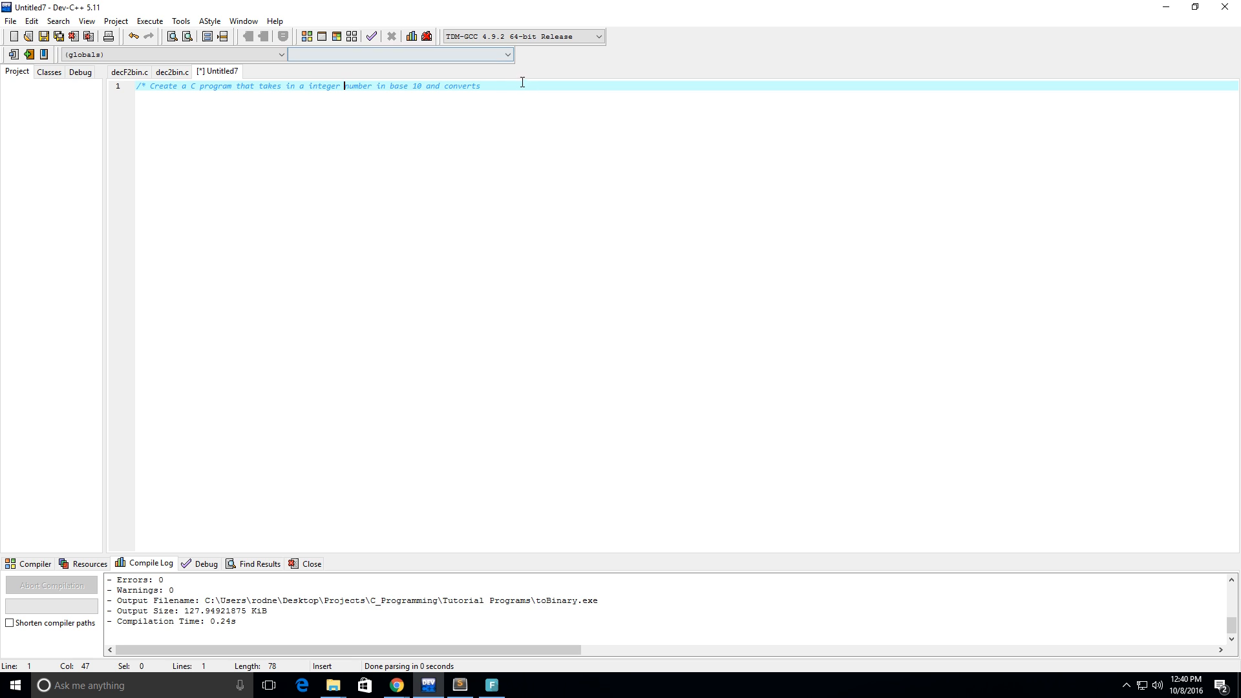
text(it to)
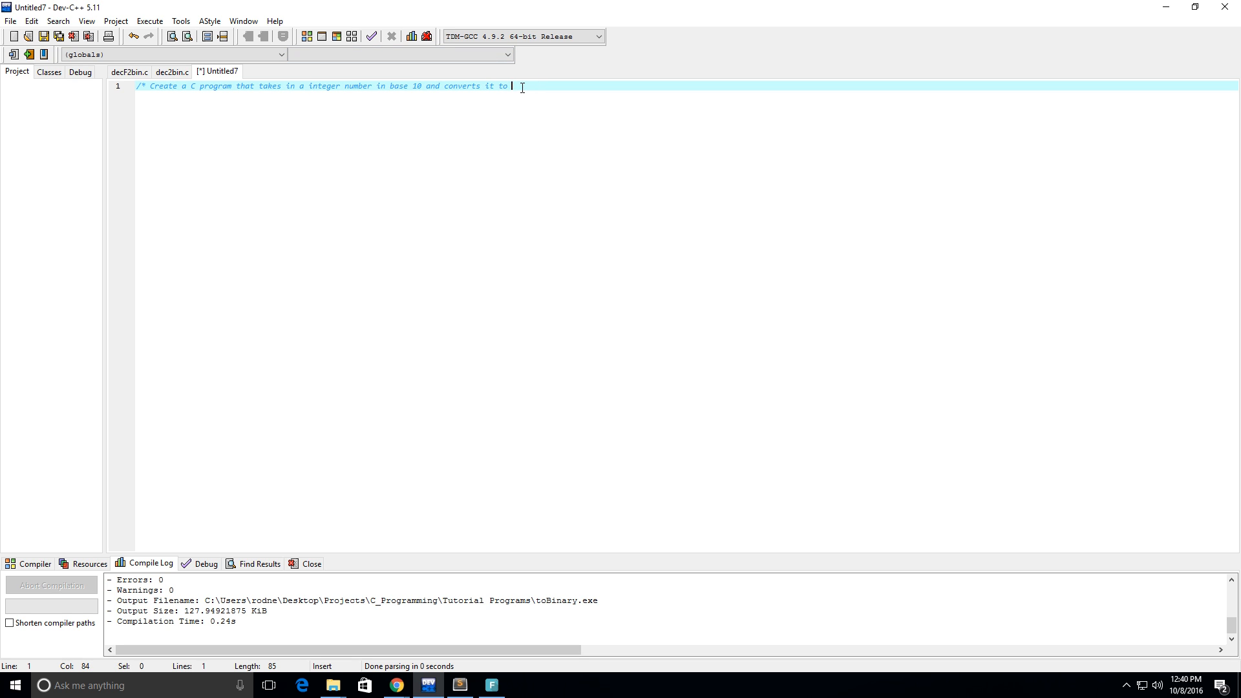
text(binary */)
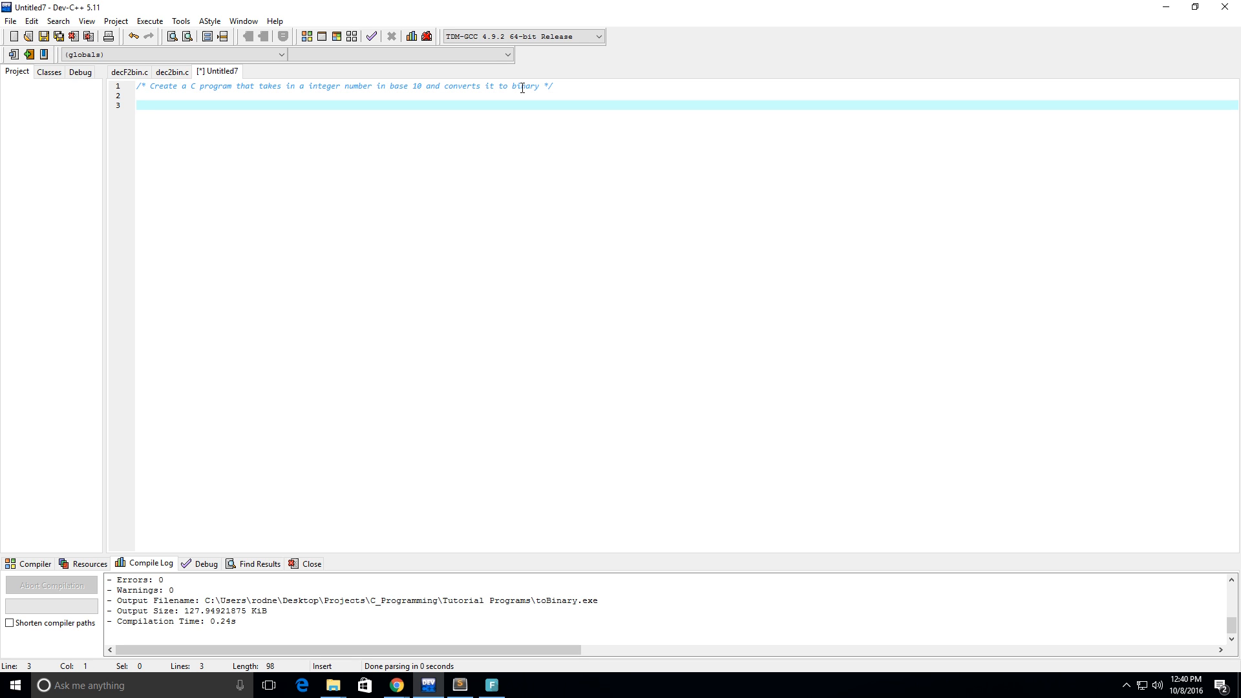
Add the #include<stdio.h> line below the comment
text(#inclu)
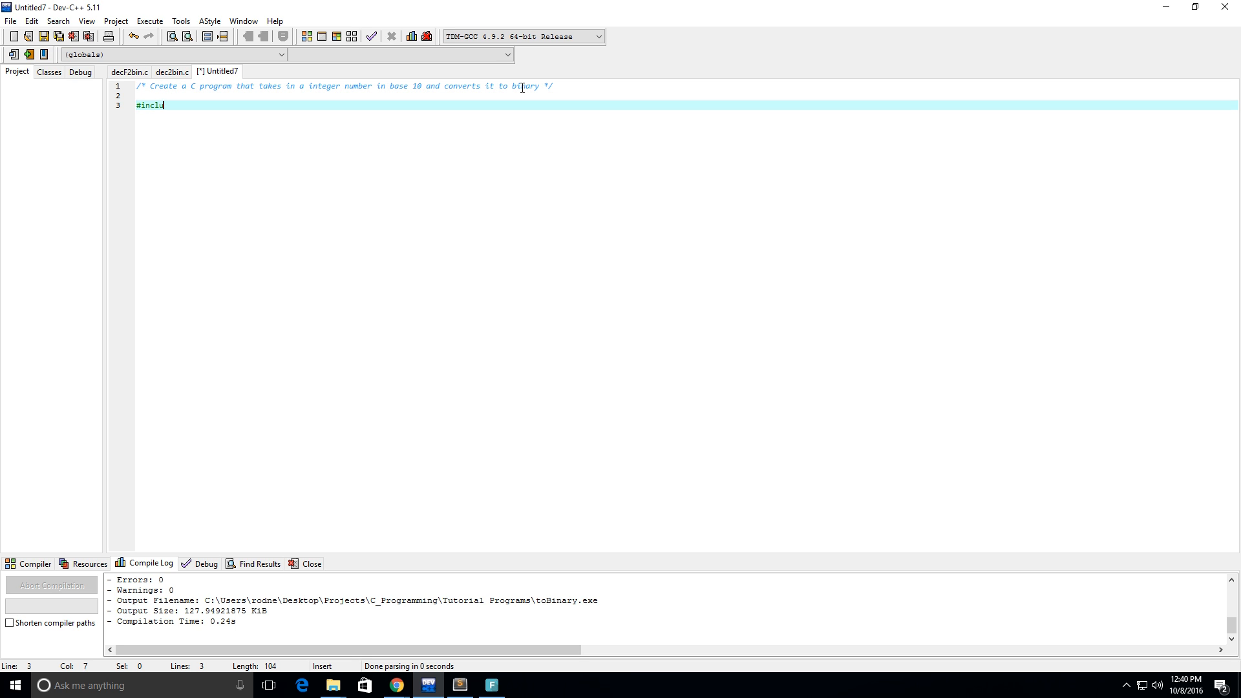
text(de<>)
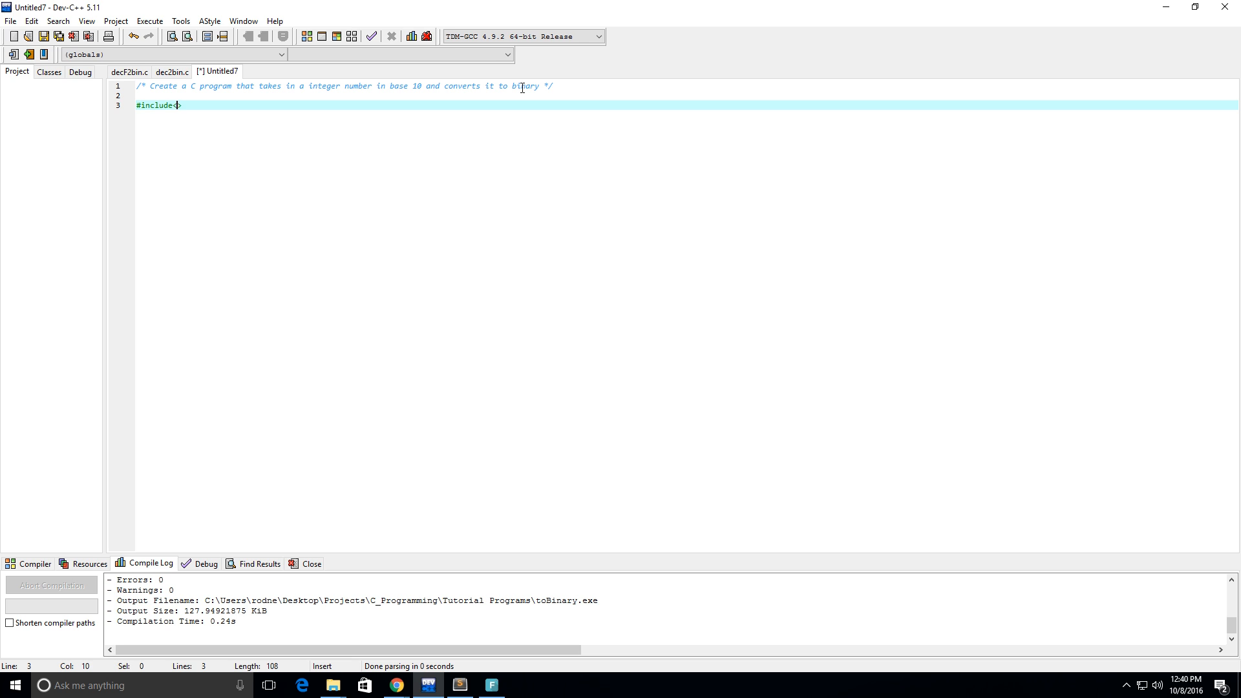
text(stdio)
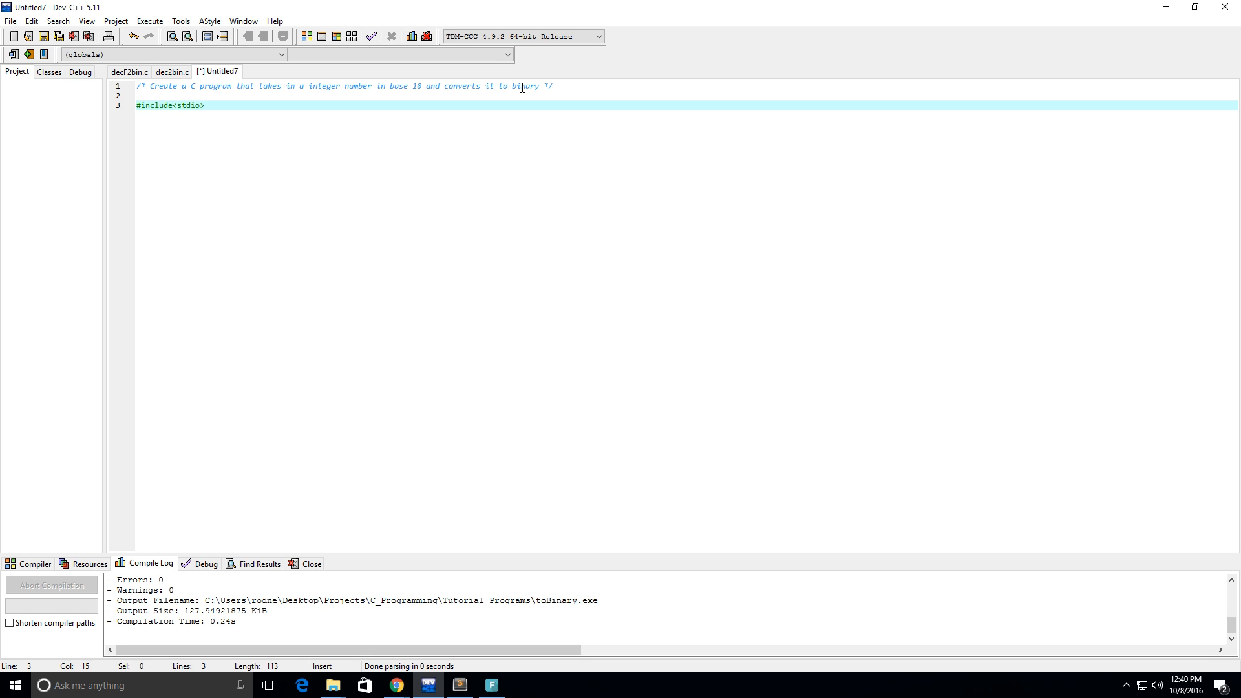
text(.h)
text(int)
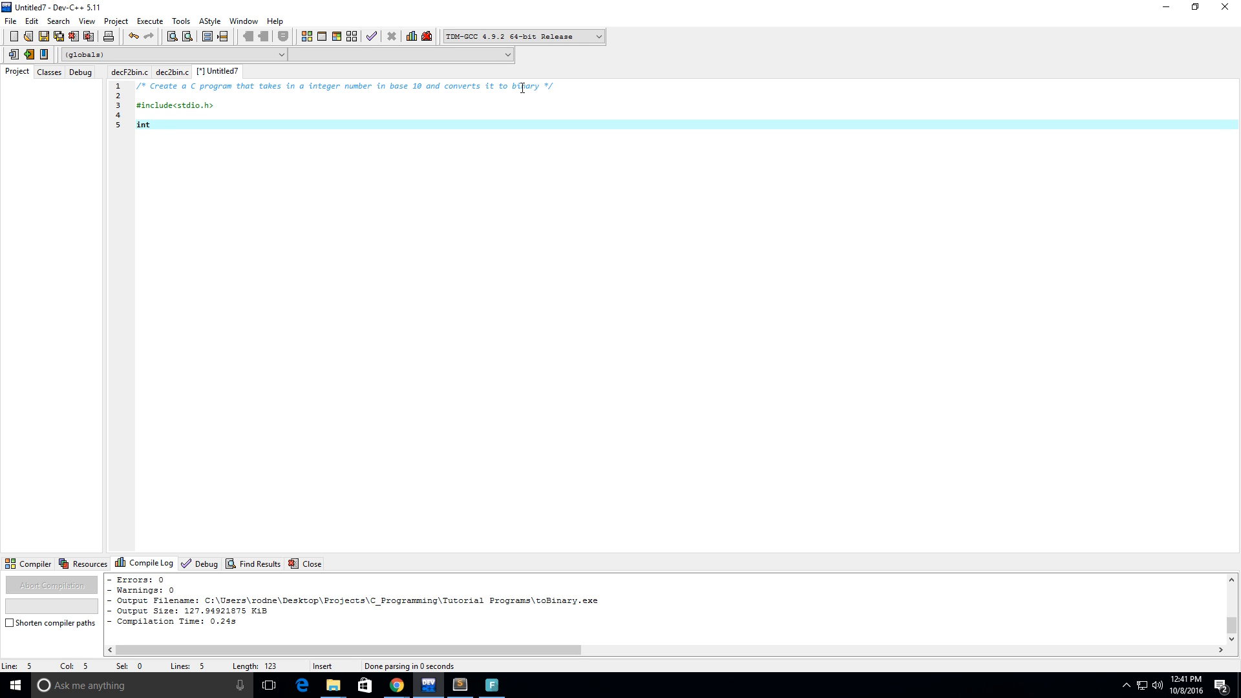
Define int main(void) declaring int num = 5 and begin a print statement
text(main(void){)
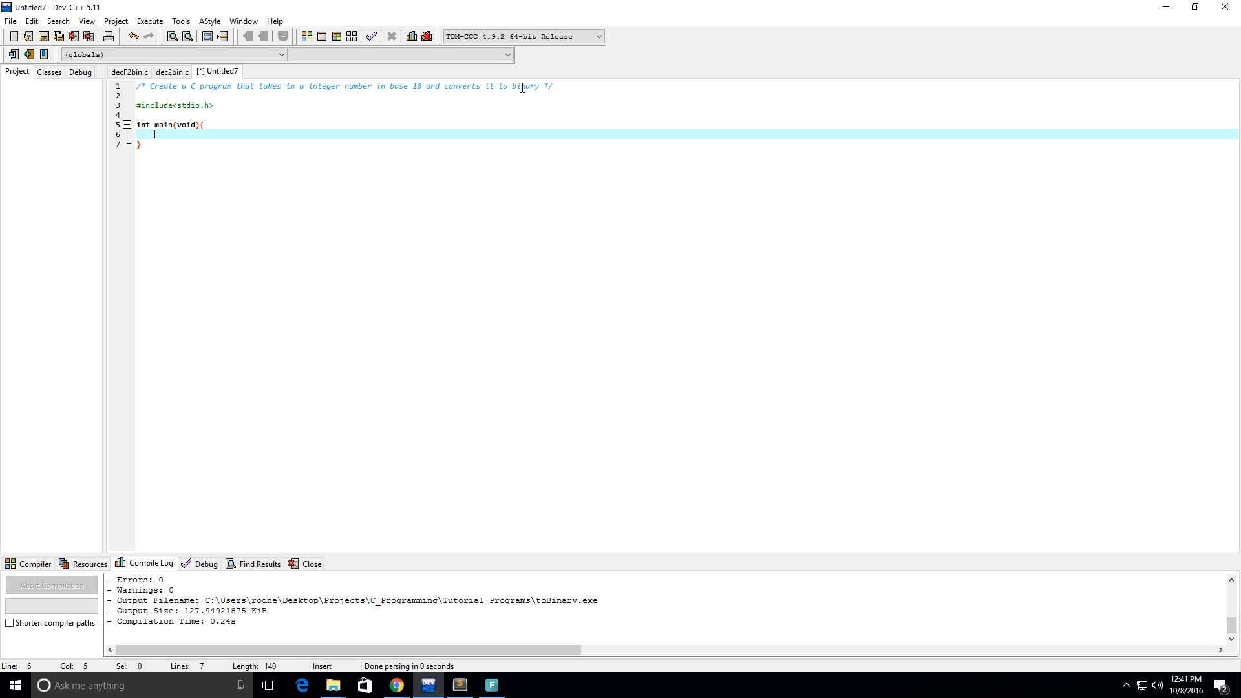
key(Return)
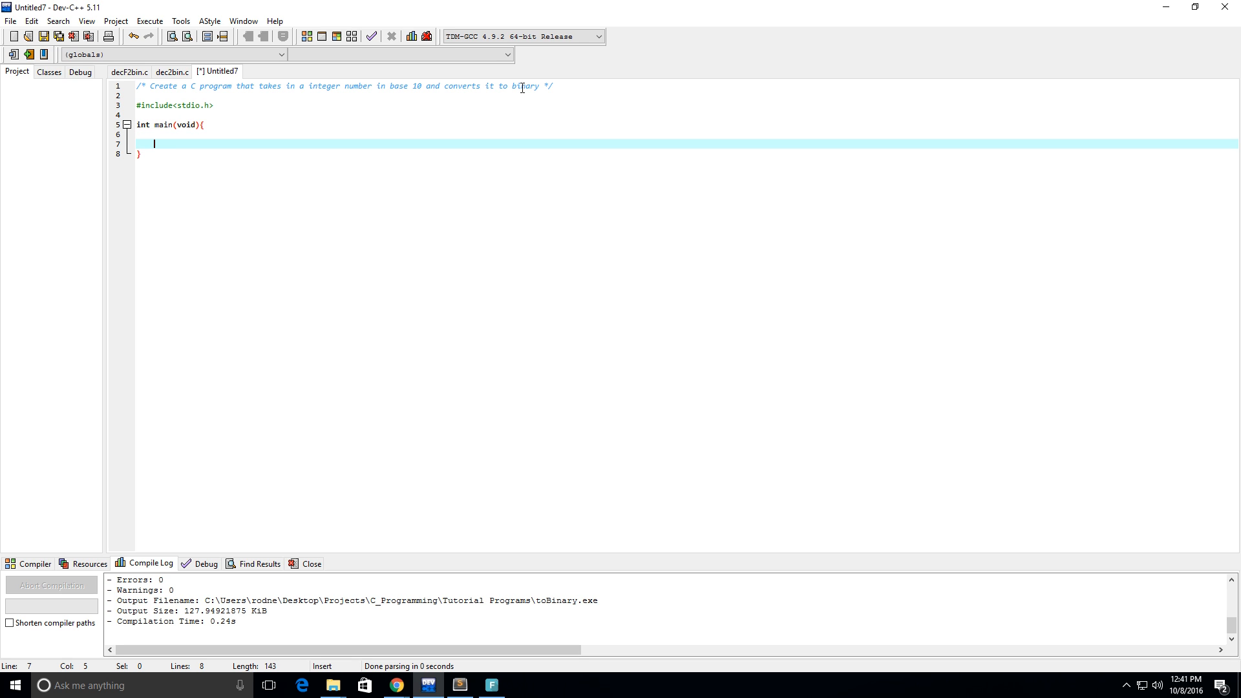
text(int)
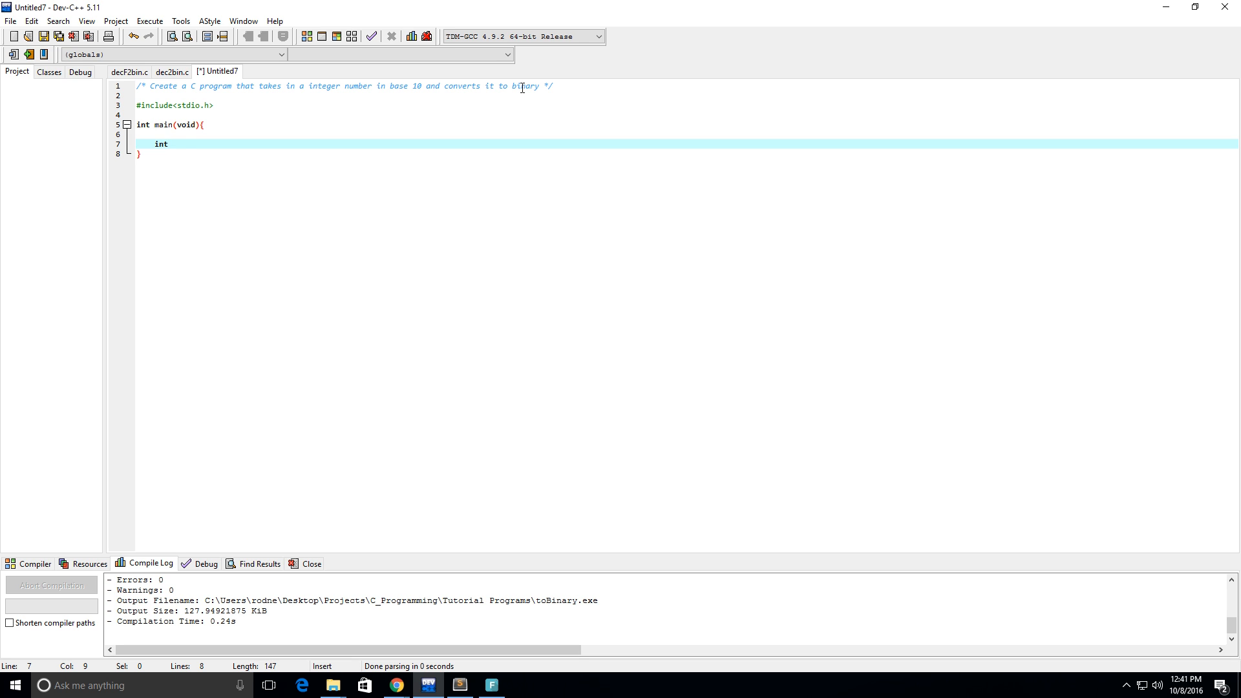
text(num = 5;)
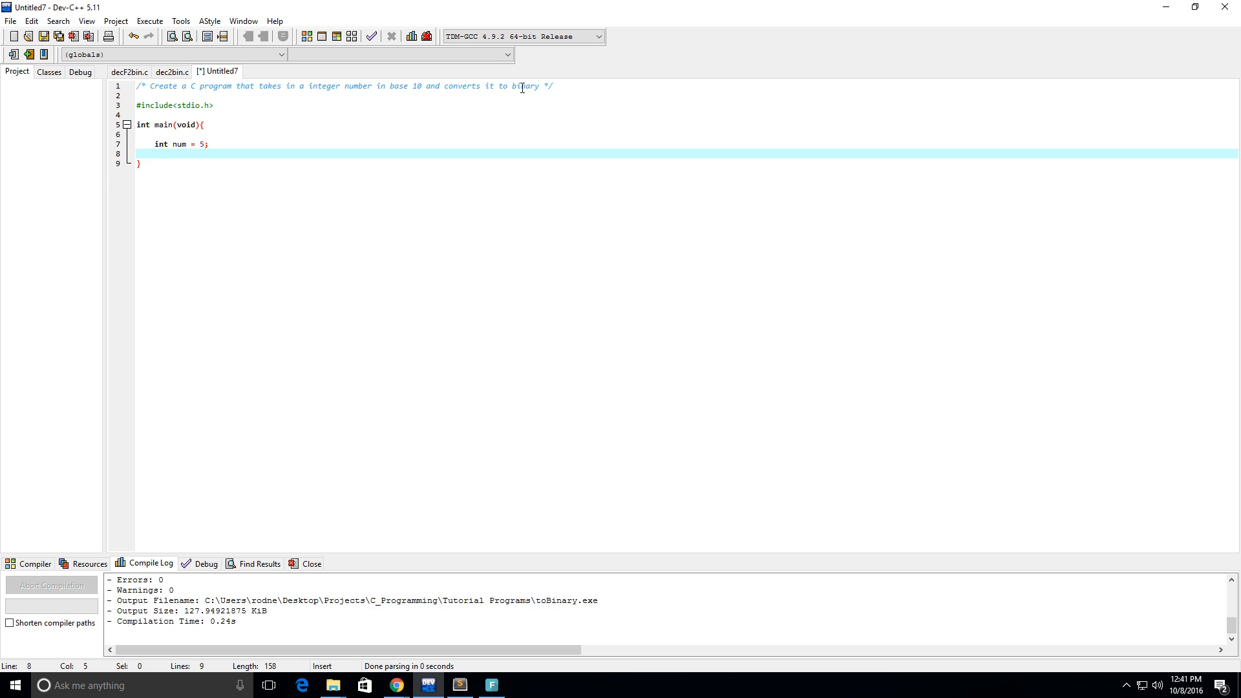
text(print)
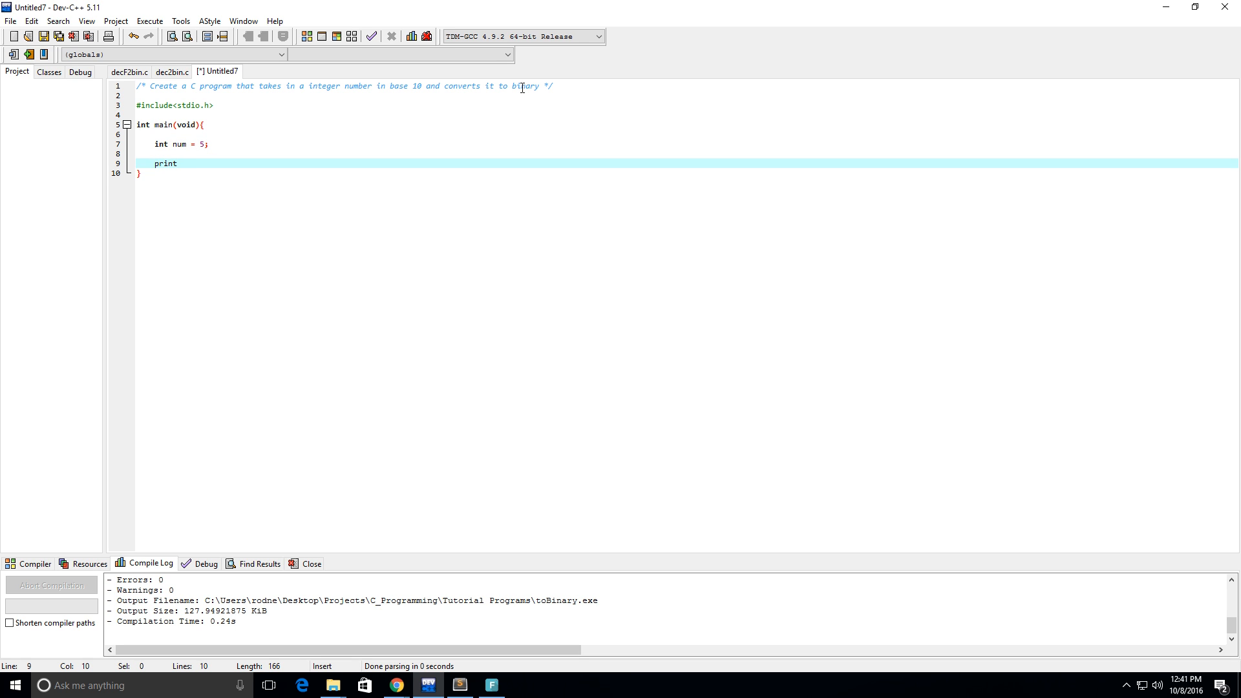
Complete printf("The number %d converted to binary is %d", num, 0); in main
text(f("The number)
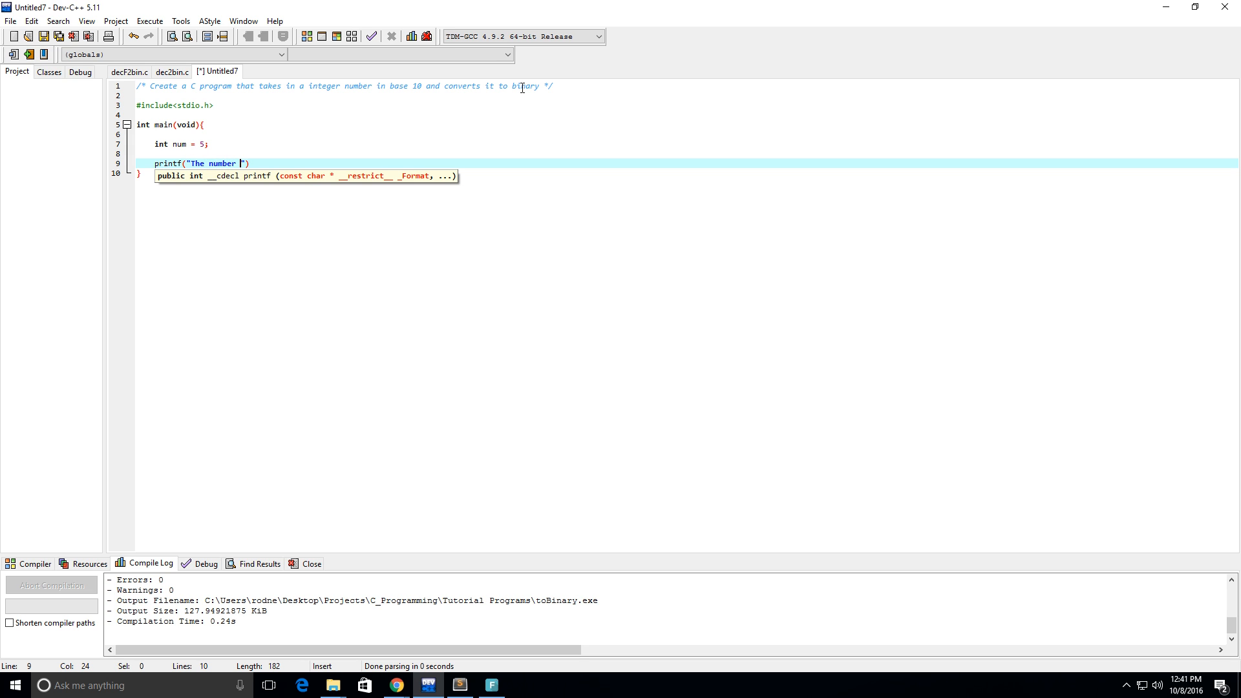
text(%d)
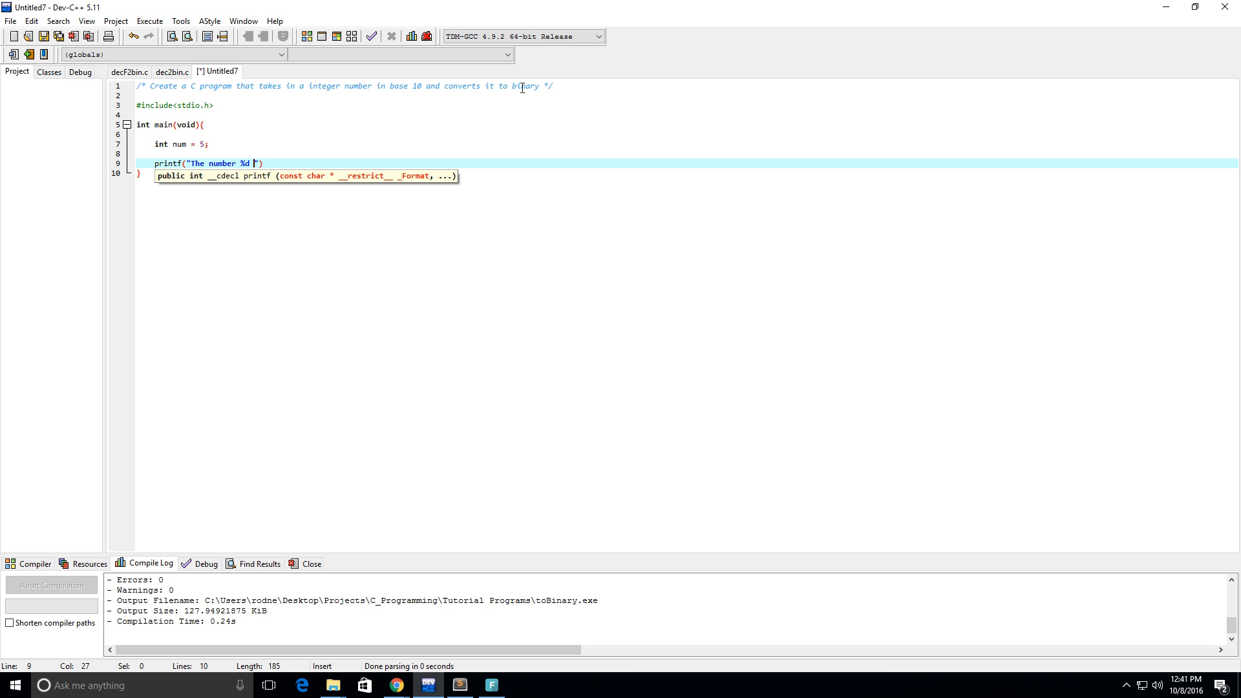
text(converted to b)
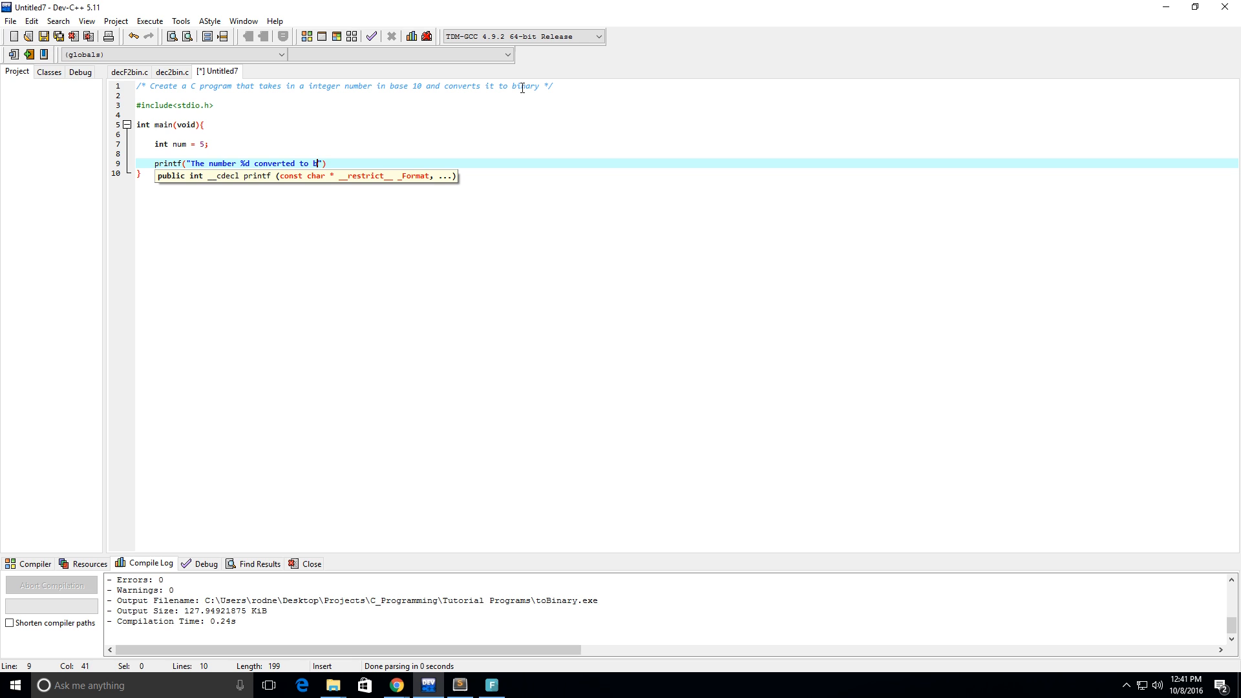
text(inary is %d)
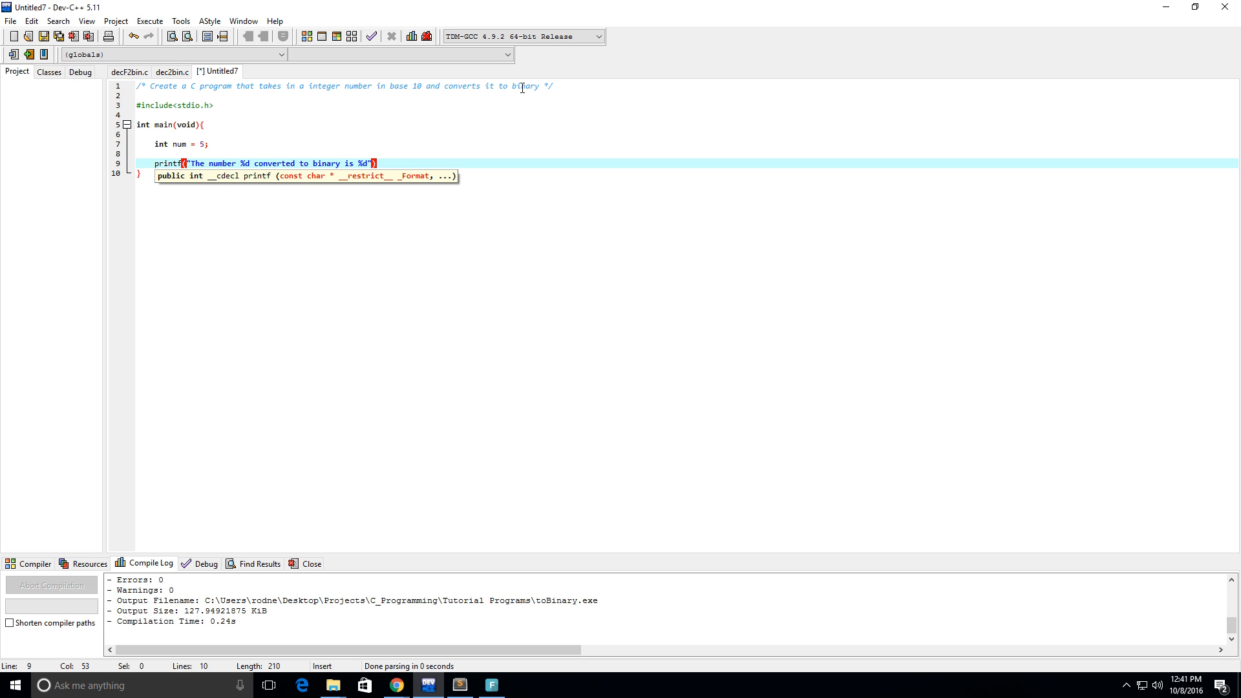
text(, num, 0)
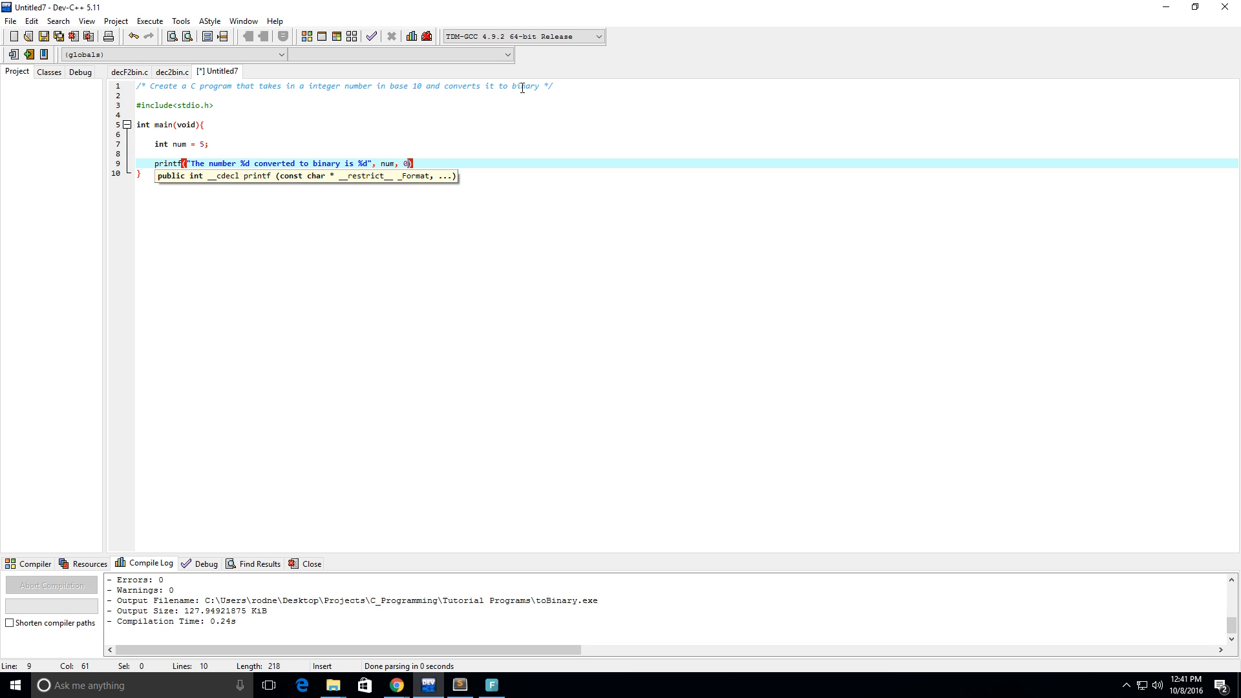
text(;)
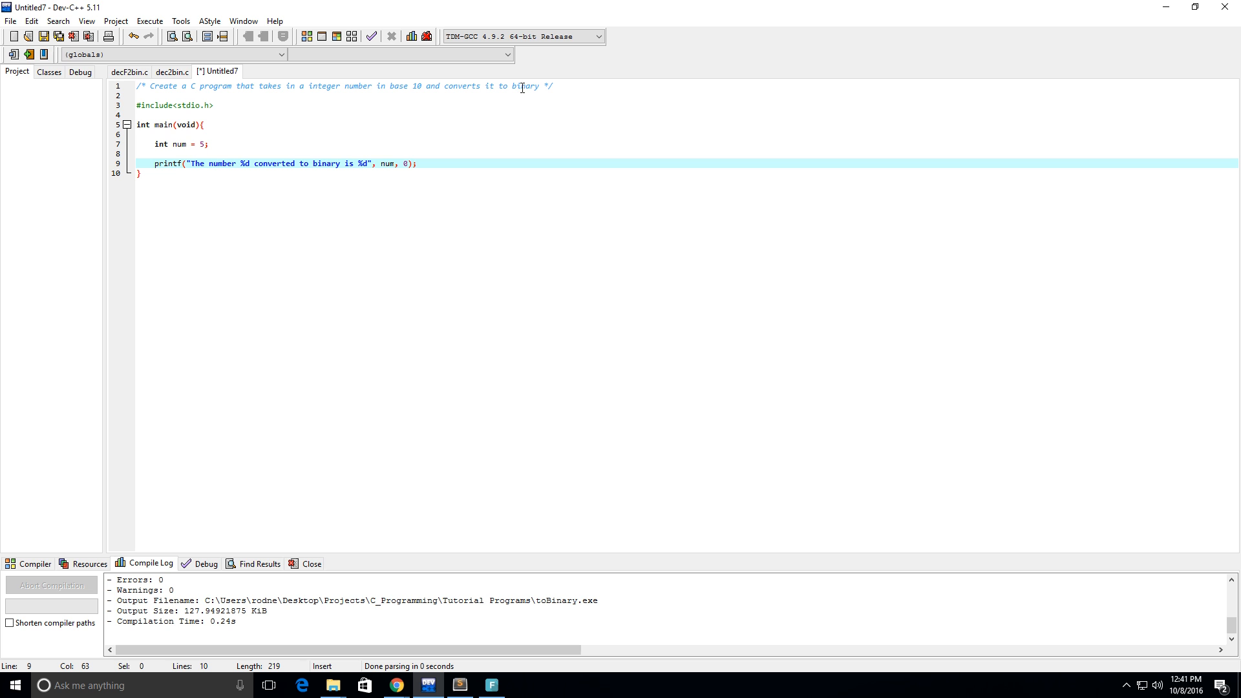
Save the file as toBinary in Tutorial Programs and let it compile and run
click(44, 36)
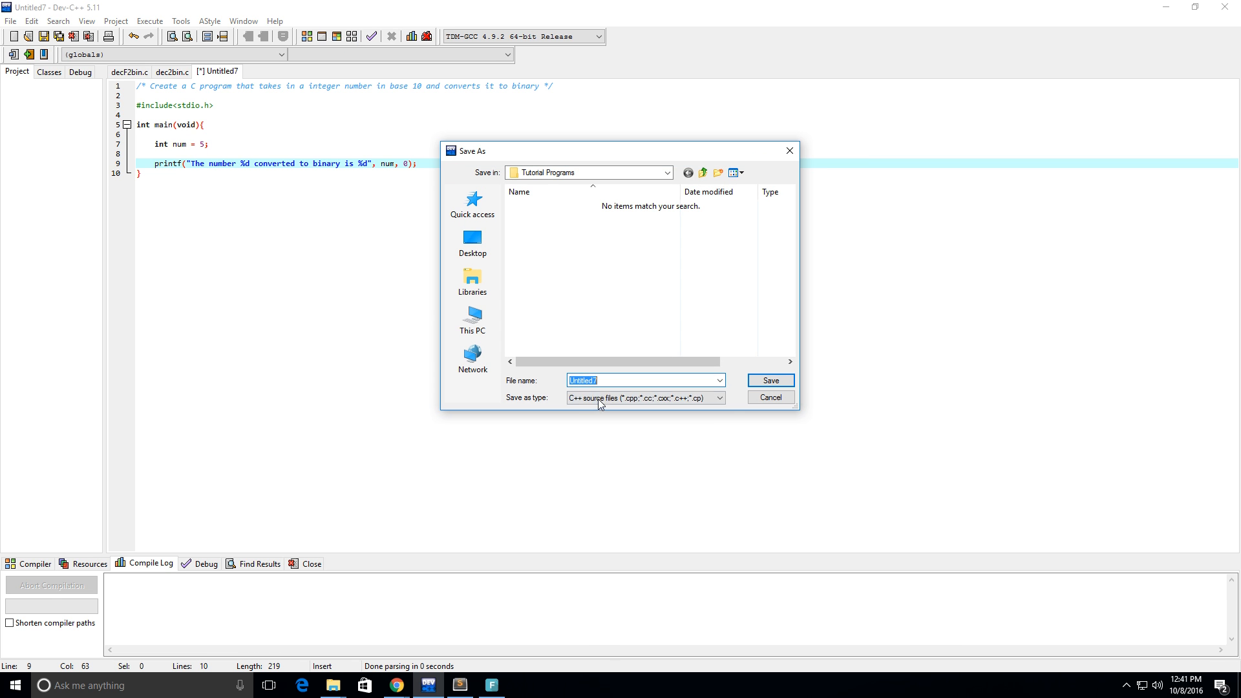
click(643, 397)
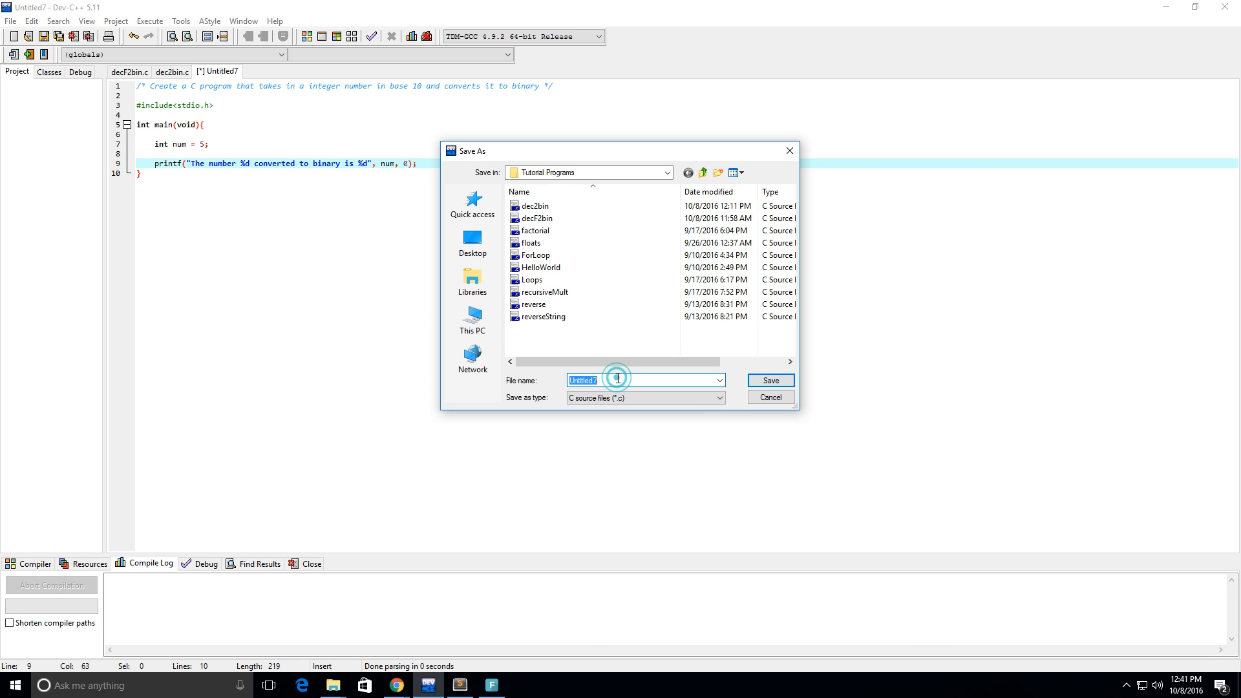
text(toBinary)
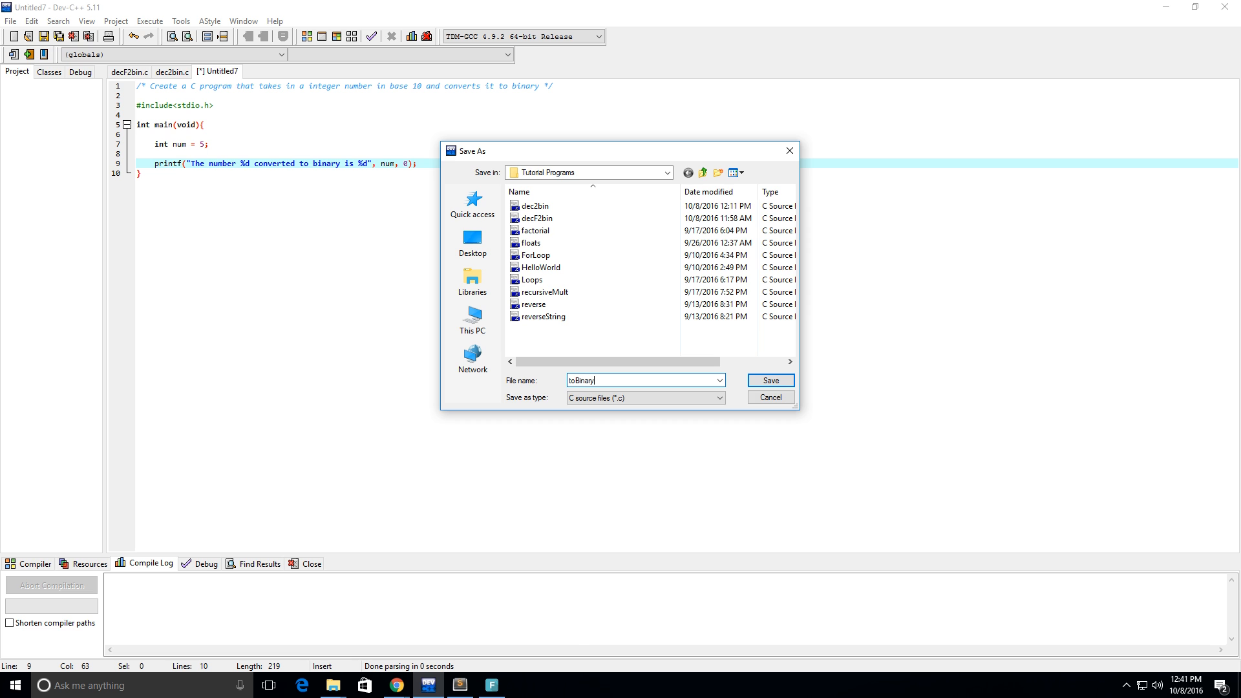
click(768, 381)
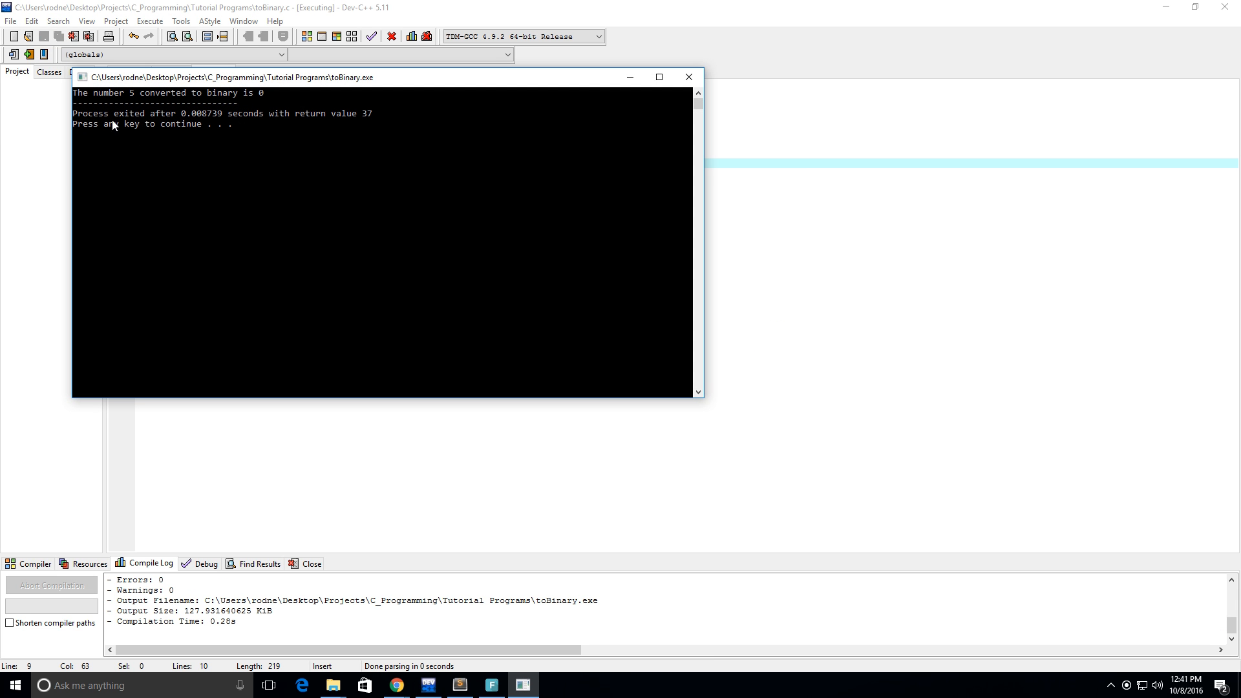
mouse_move(272, 101)
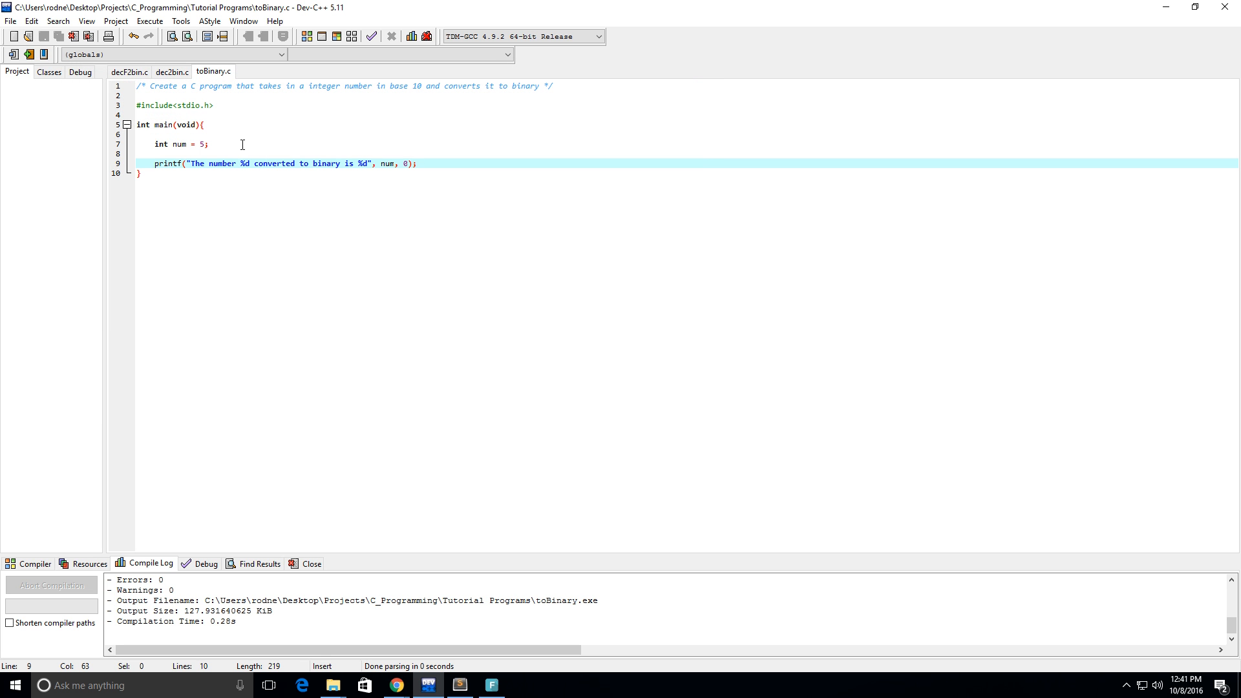
Add the comment '//Converts a integer number in base 10 to binary' below the include
click(234, 116)
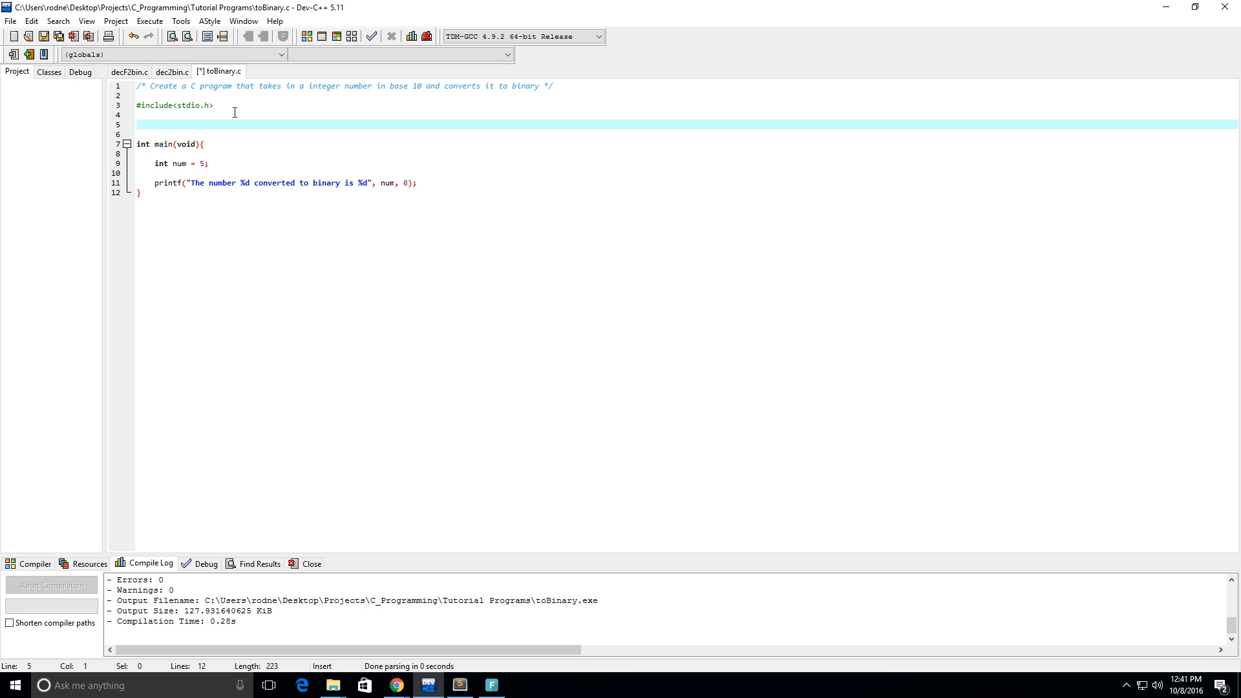
text(//Con)
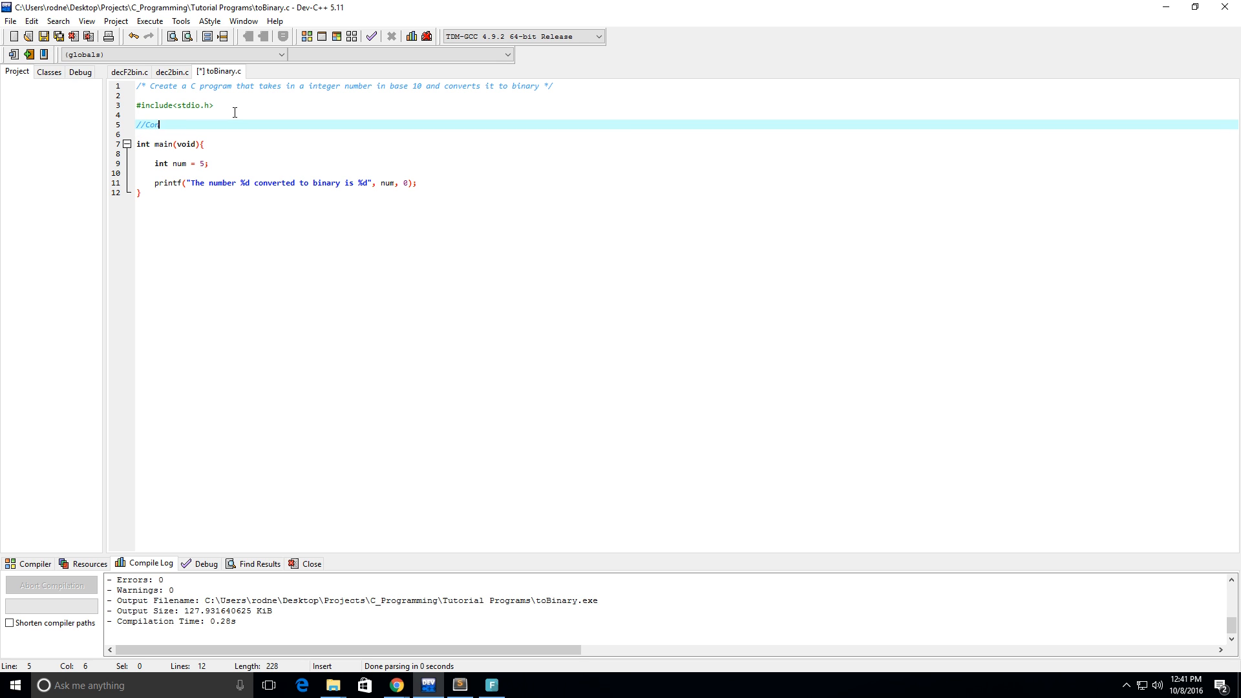
text(verts a number)
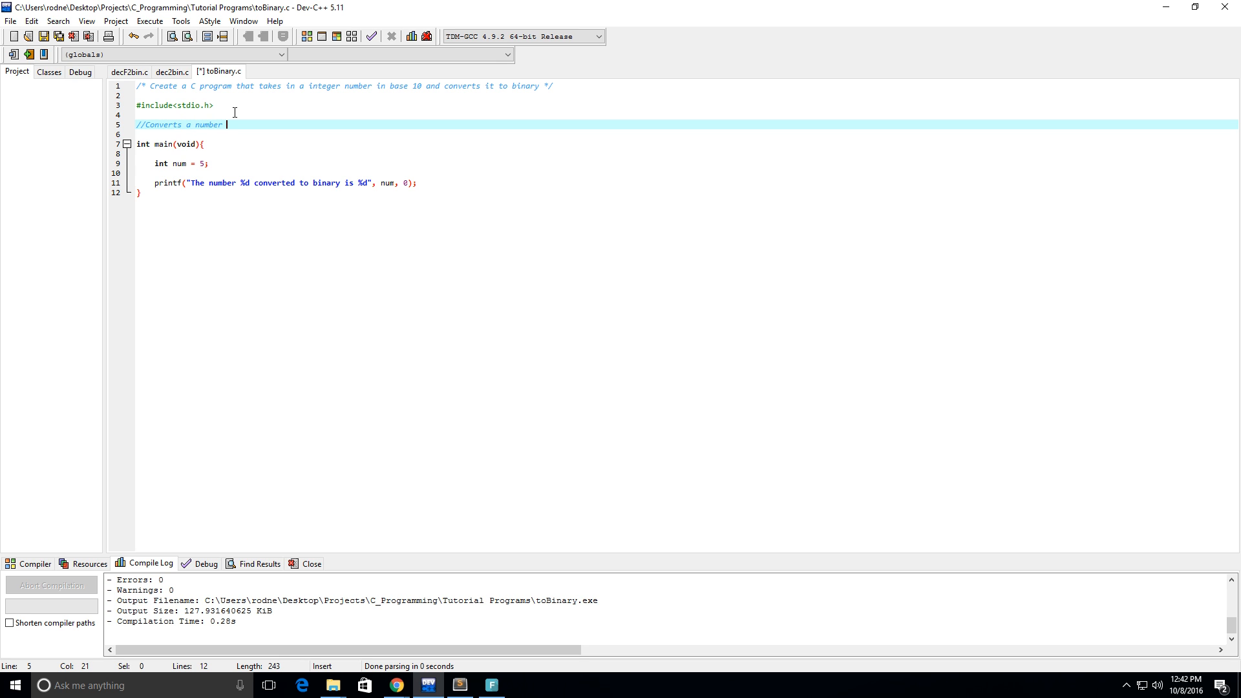
key(BackSpace)
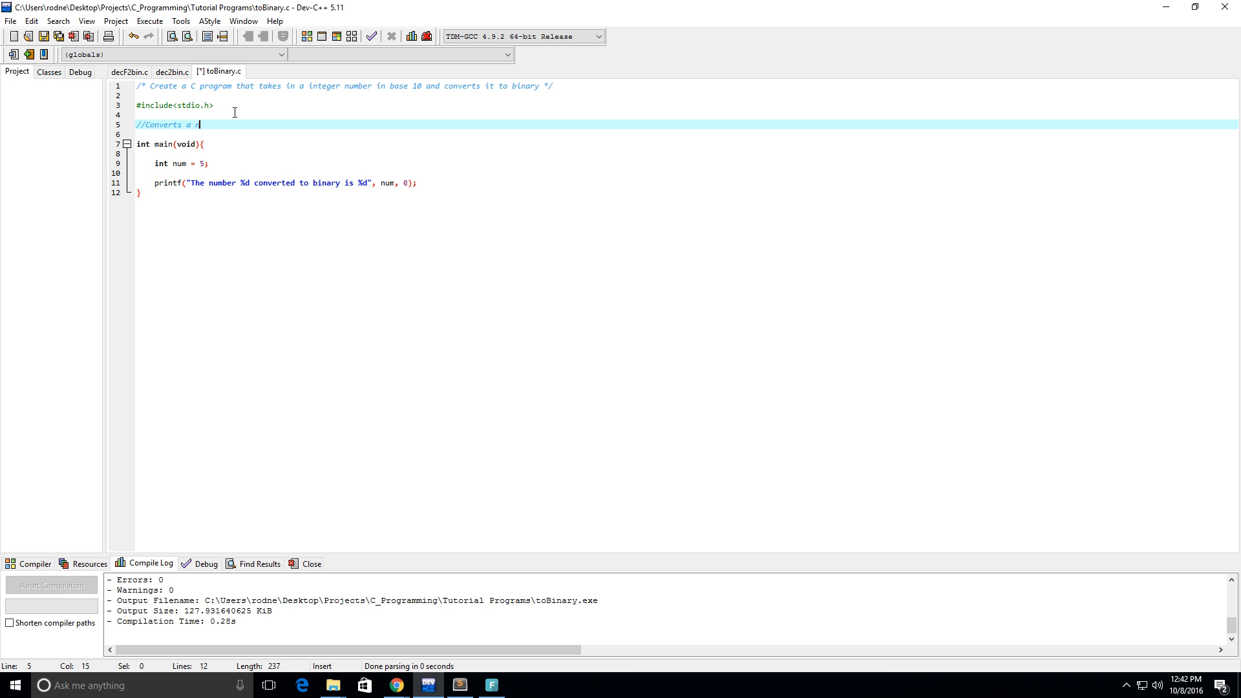
text(integer)
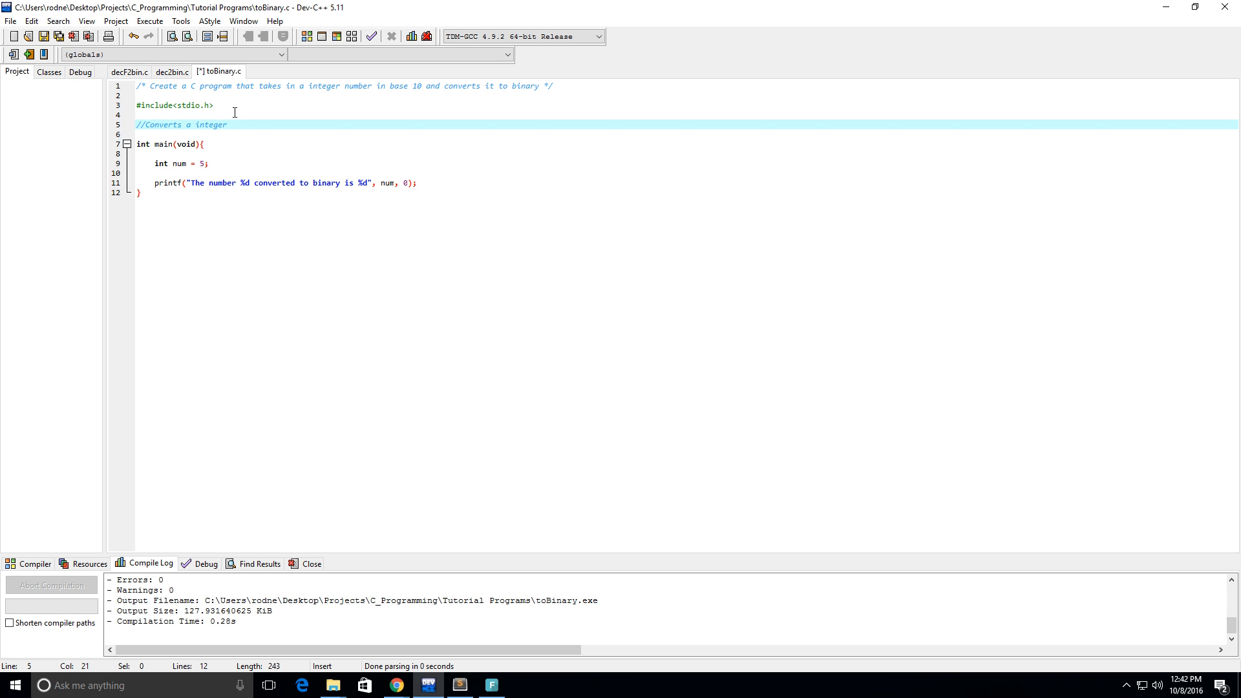
text(number in base 10 to bi)
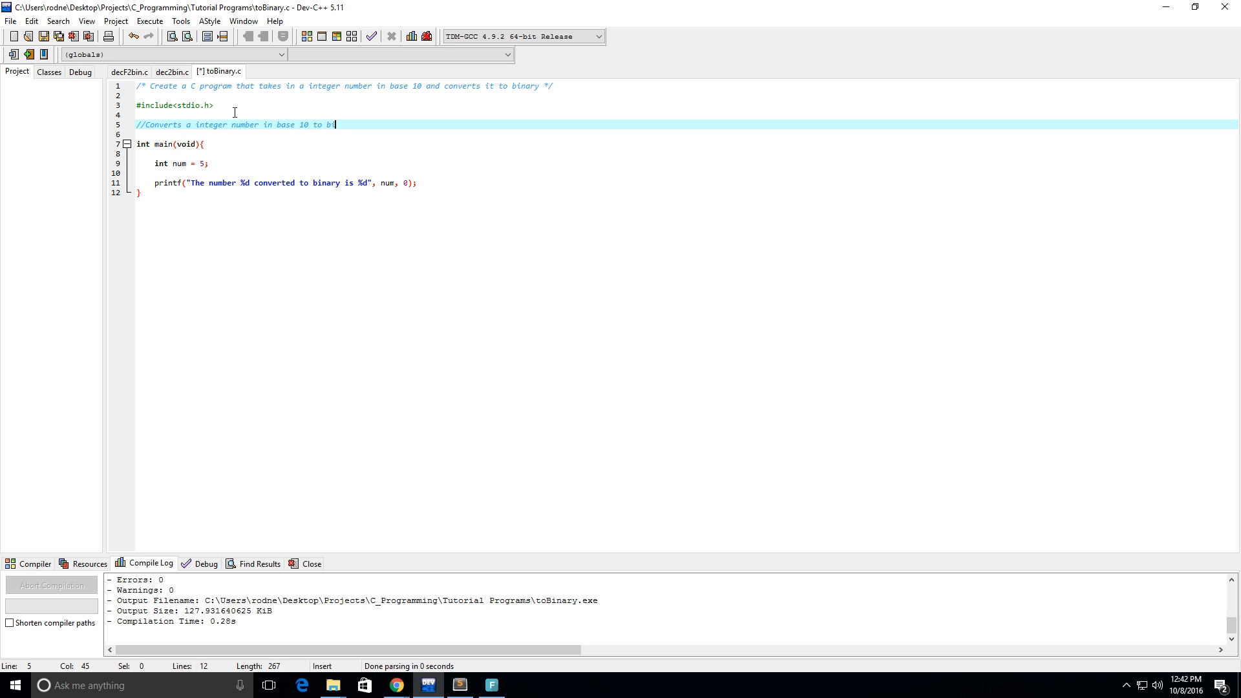
key(Return)
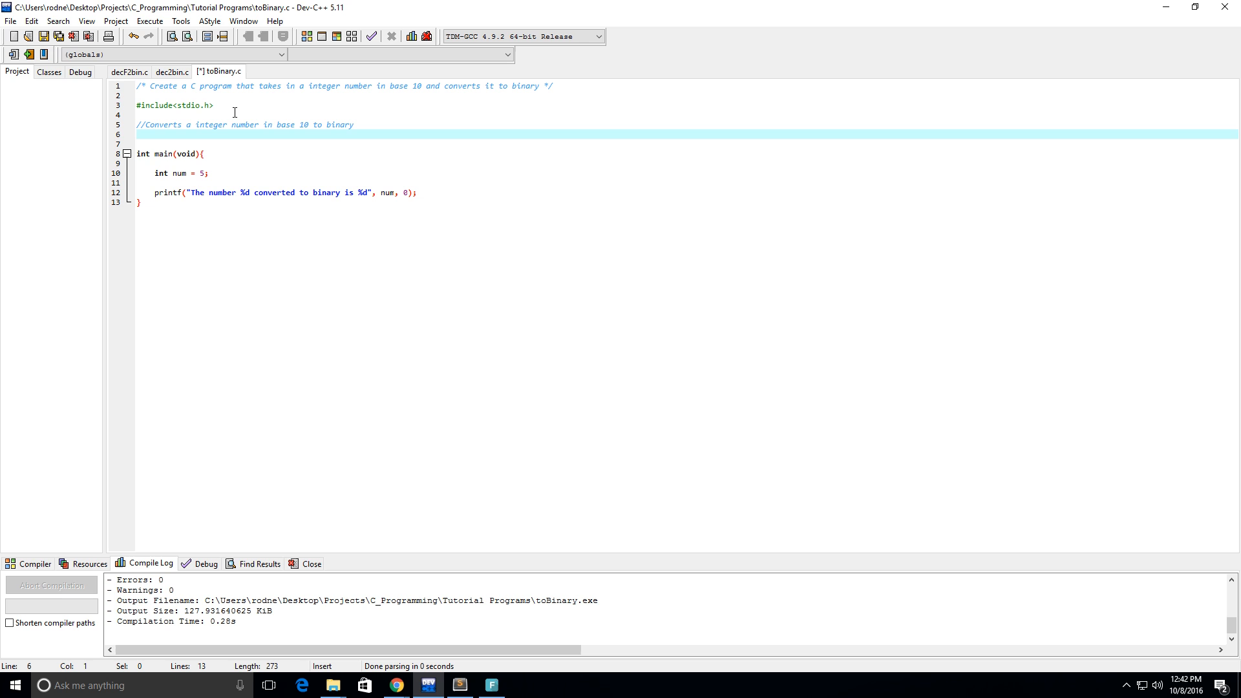
Declare the prototype int toBinary(int decimalNo); under the comment
text(int toBinary()
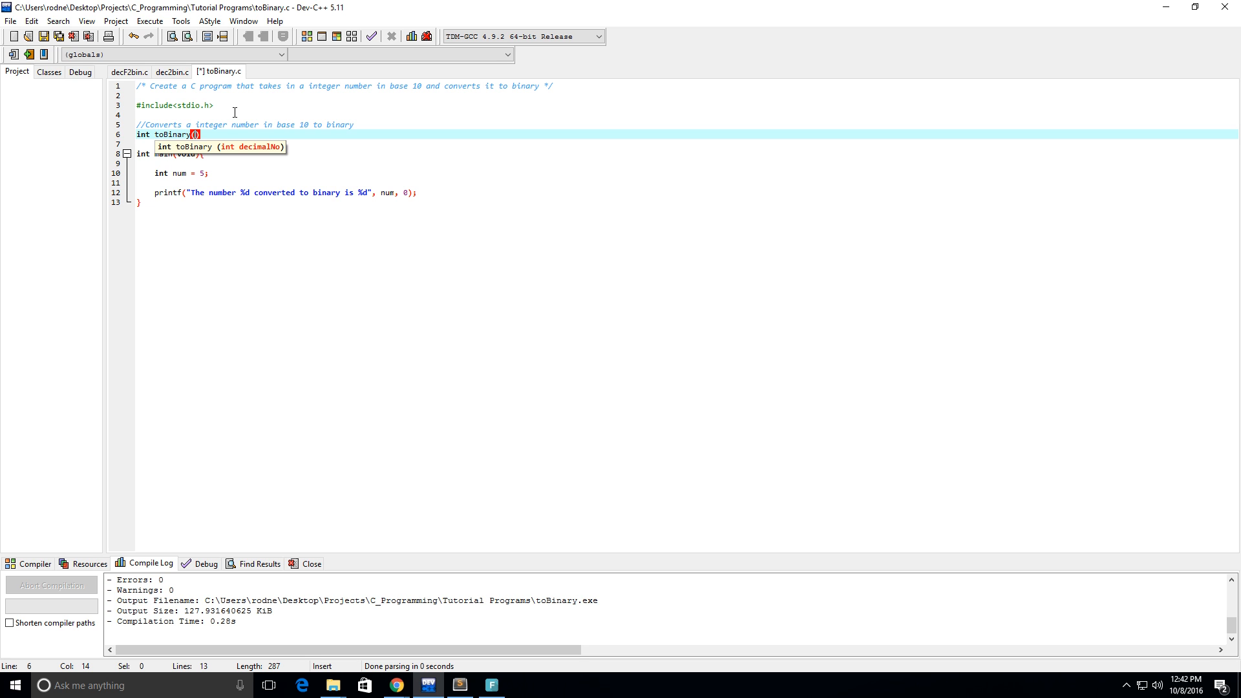
text(int)
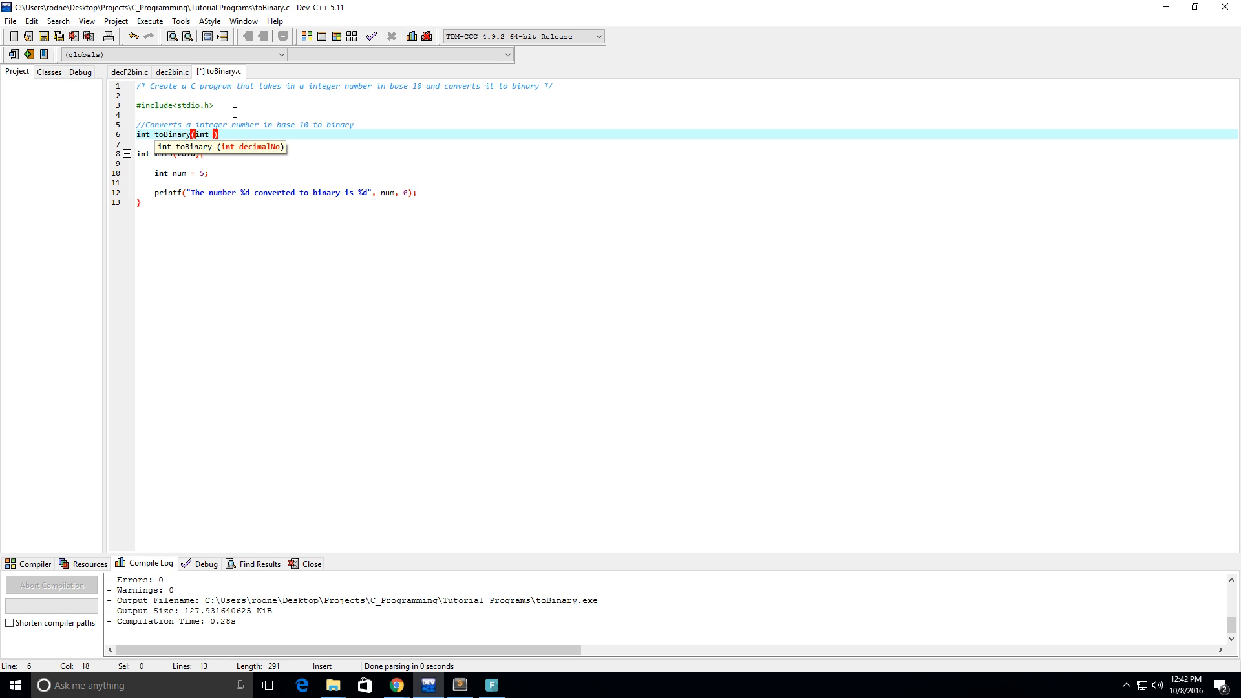
text(decimalNo)
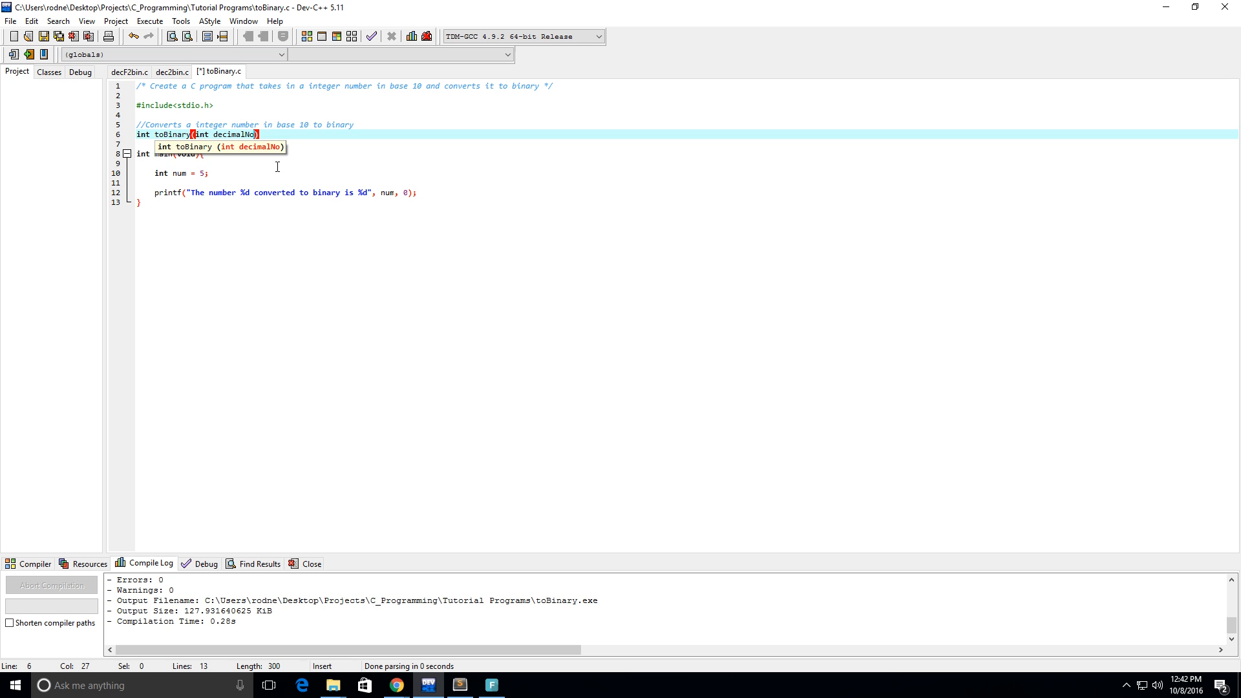
text(;)
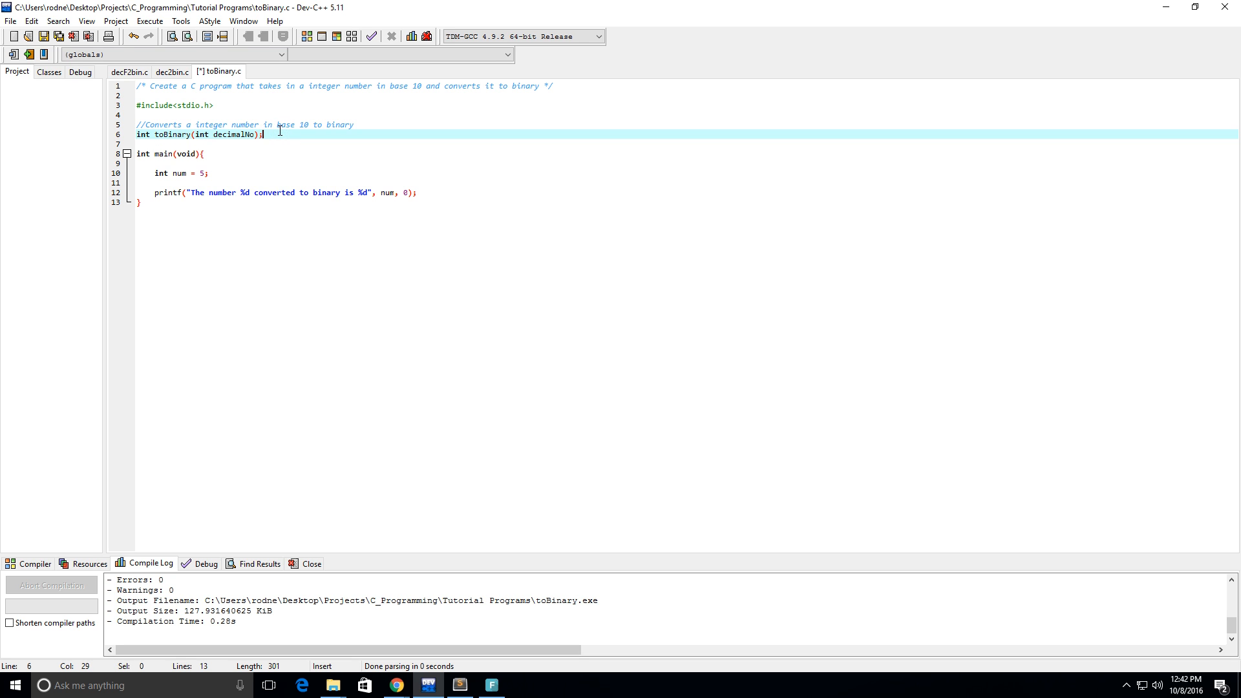
key(shift+Down)
text(int toBinary(int decimalNo){)
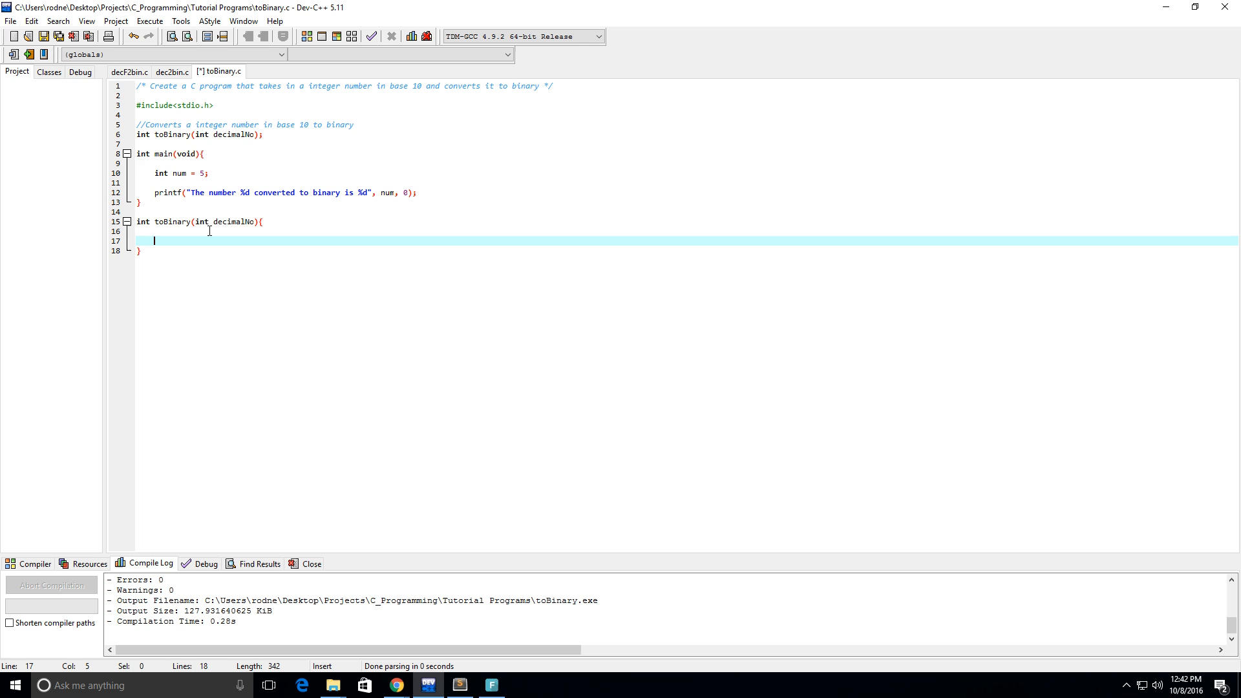
Write the base case if(decimalNo < 2) return decimalNo; inside toBinary
text(if)
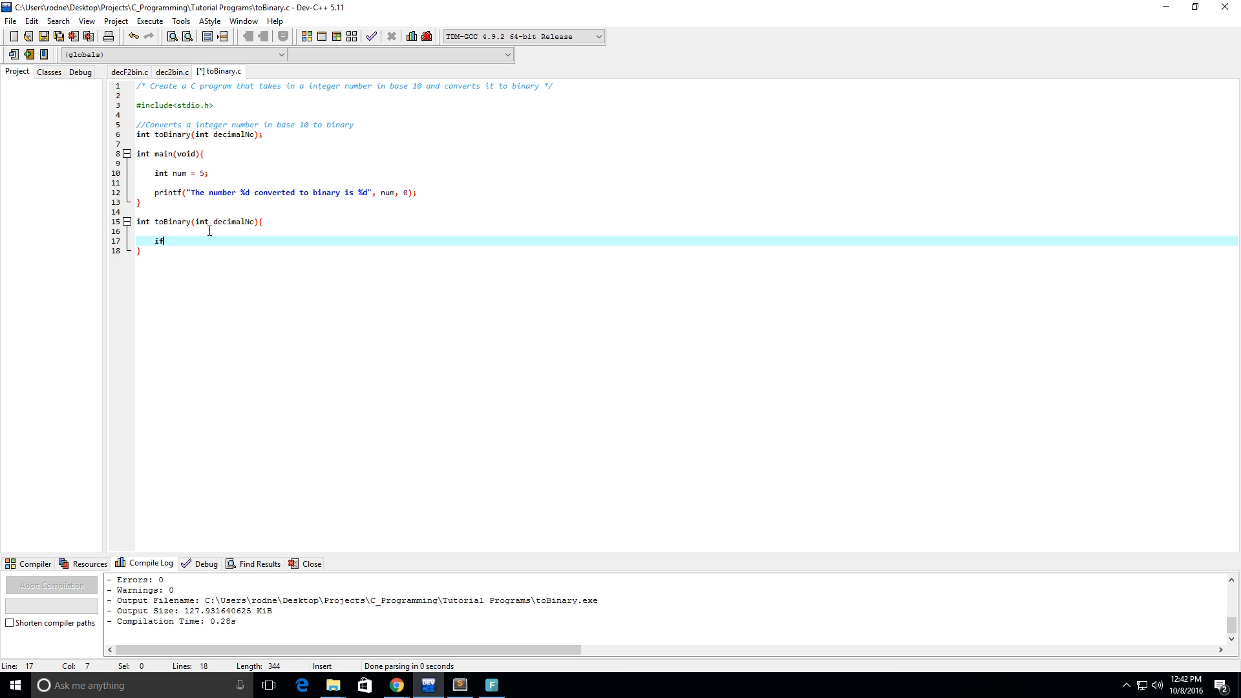
text(())
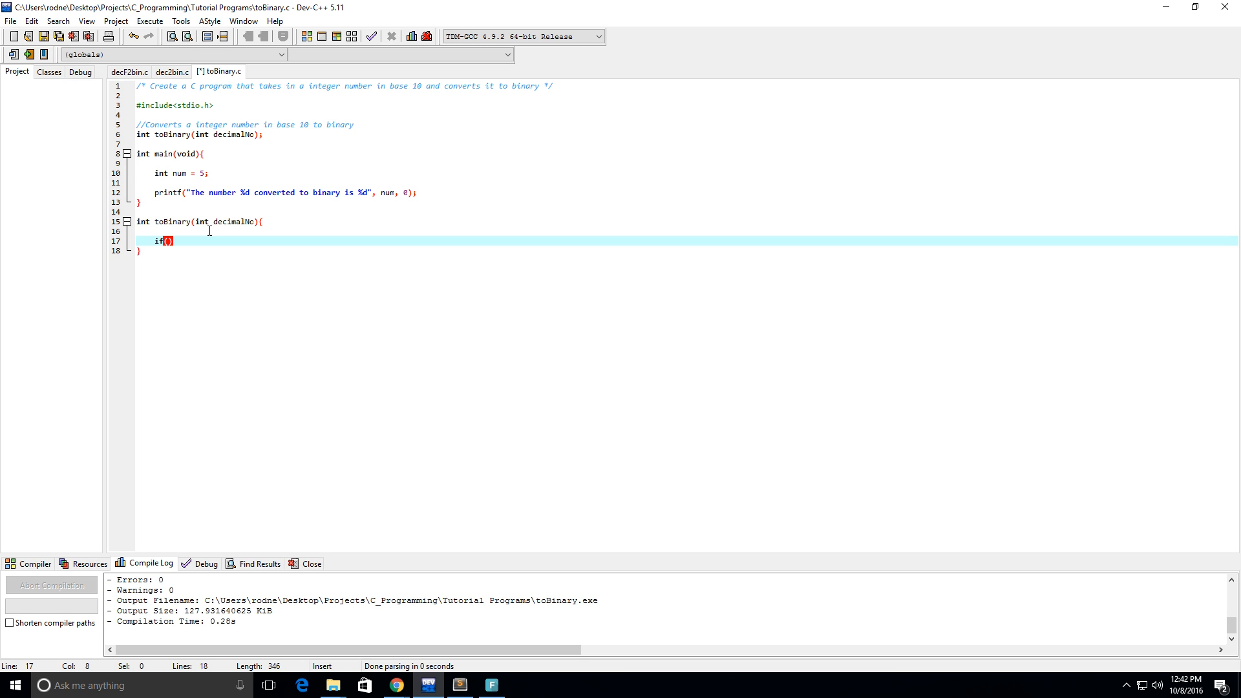
text(decimalNo)
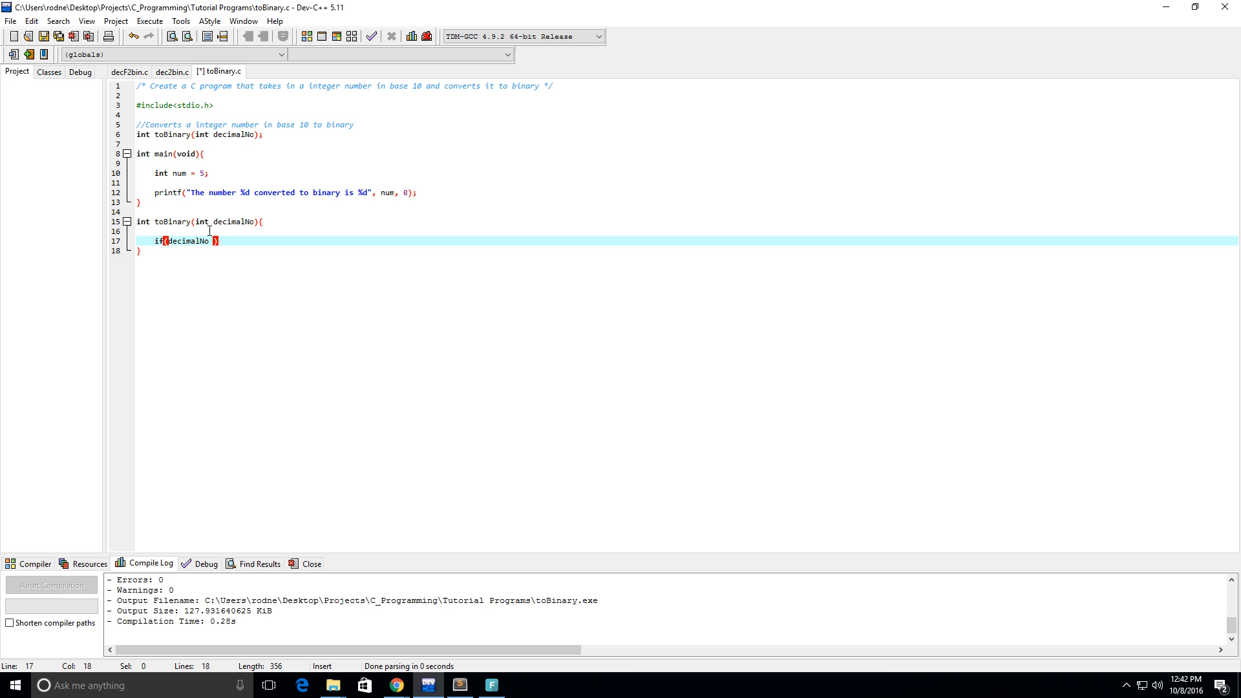
text(< 2)
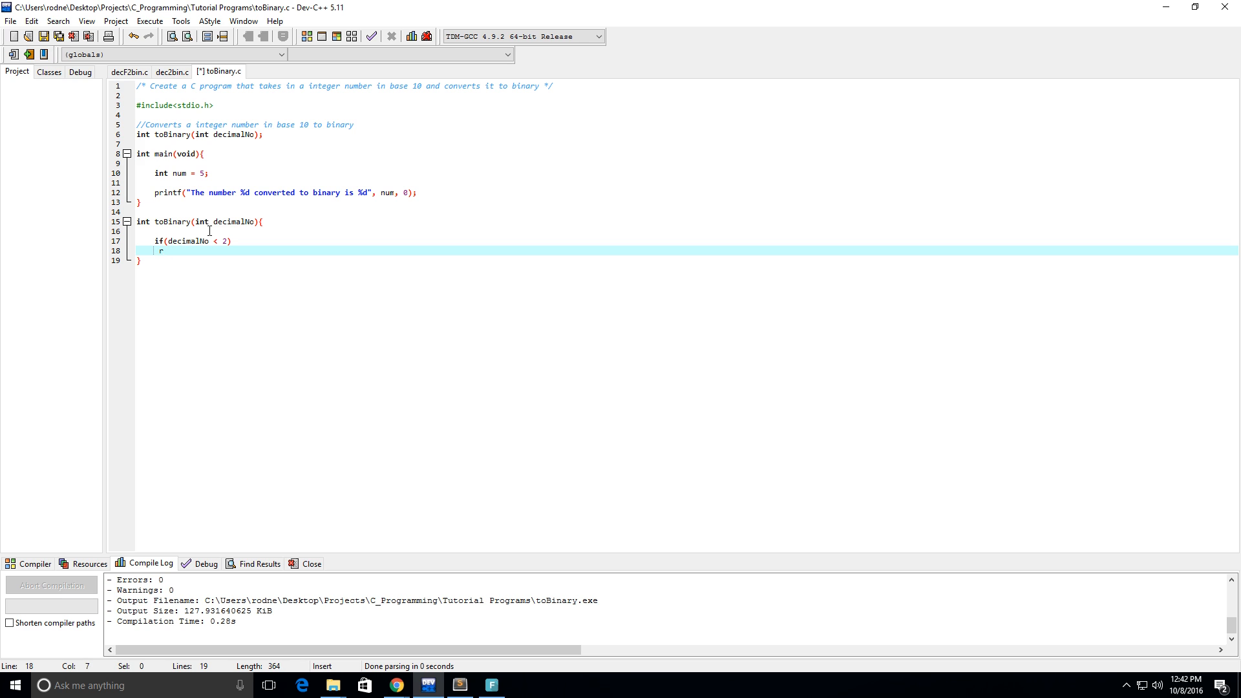
text(return)
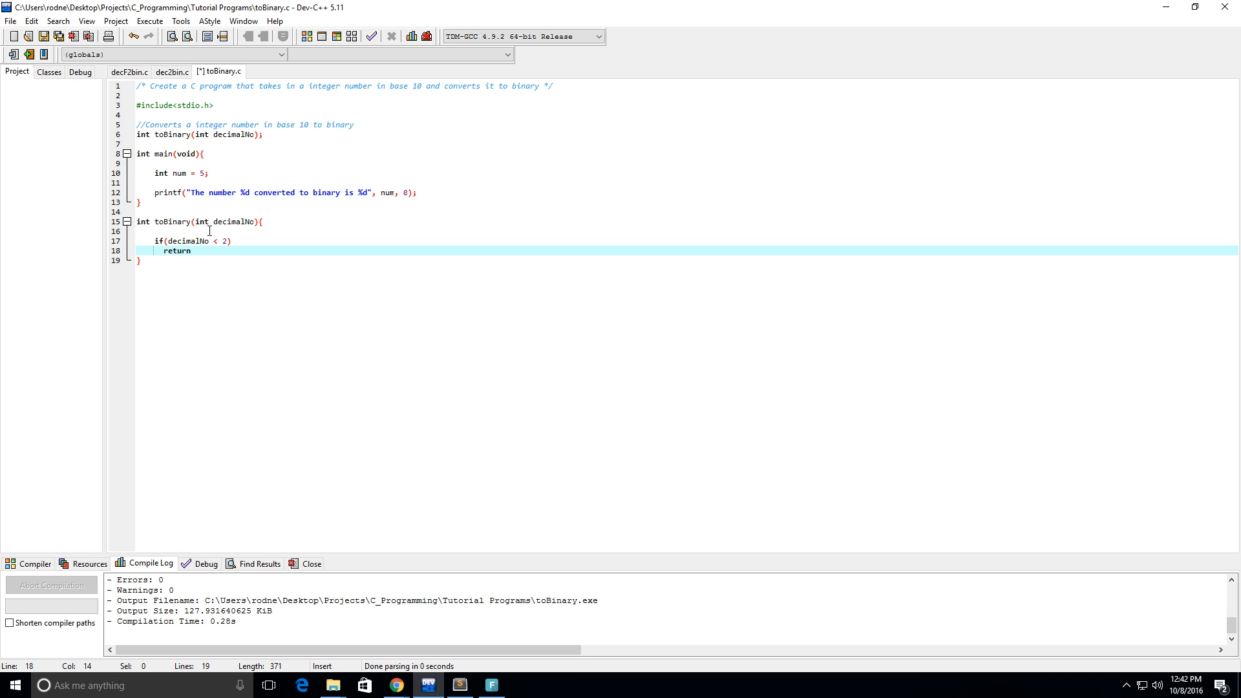
text(decim)
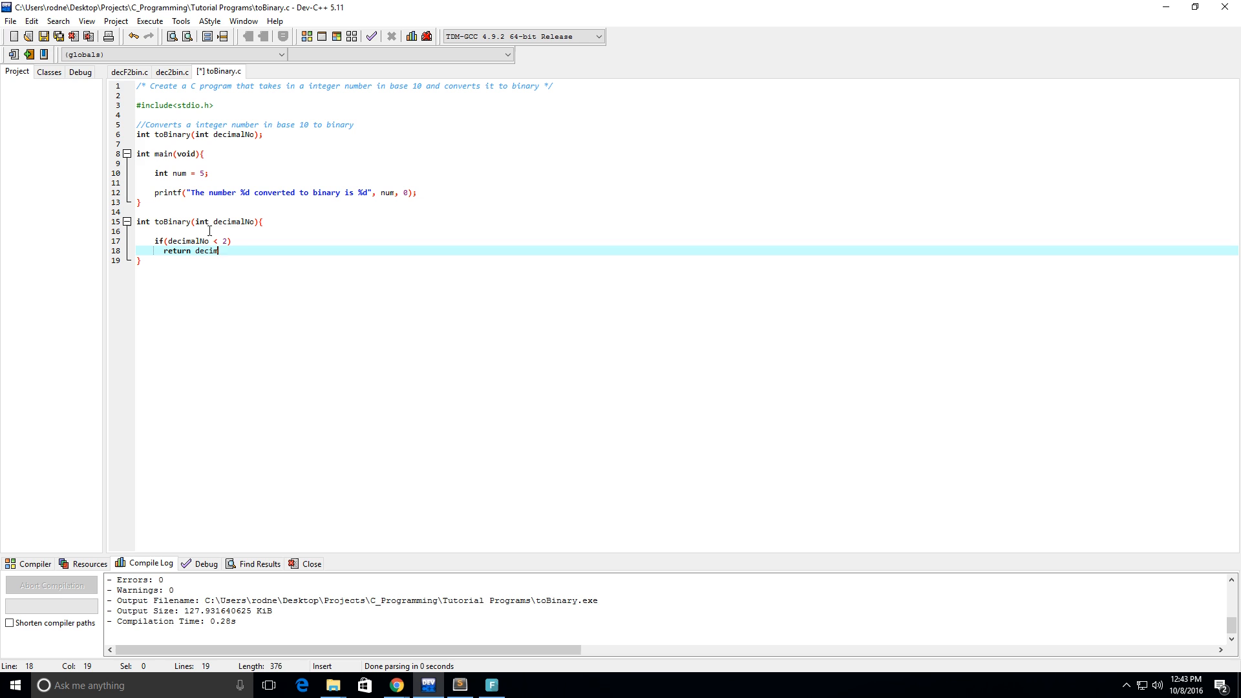
text(alNo)
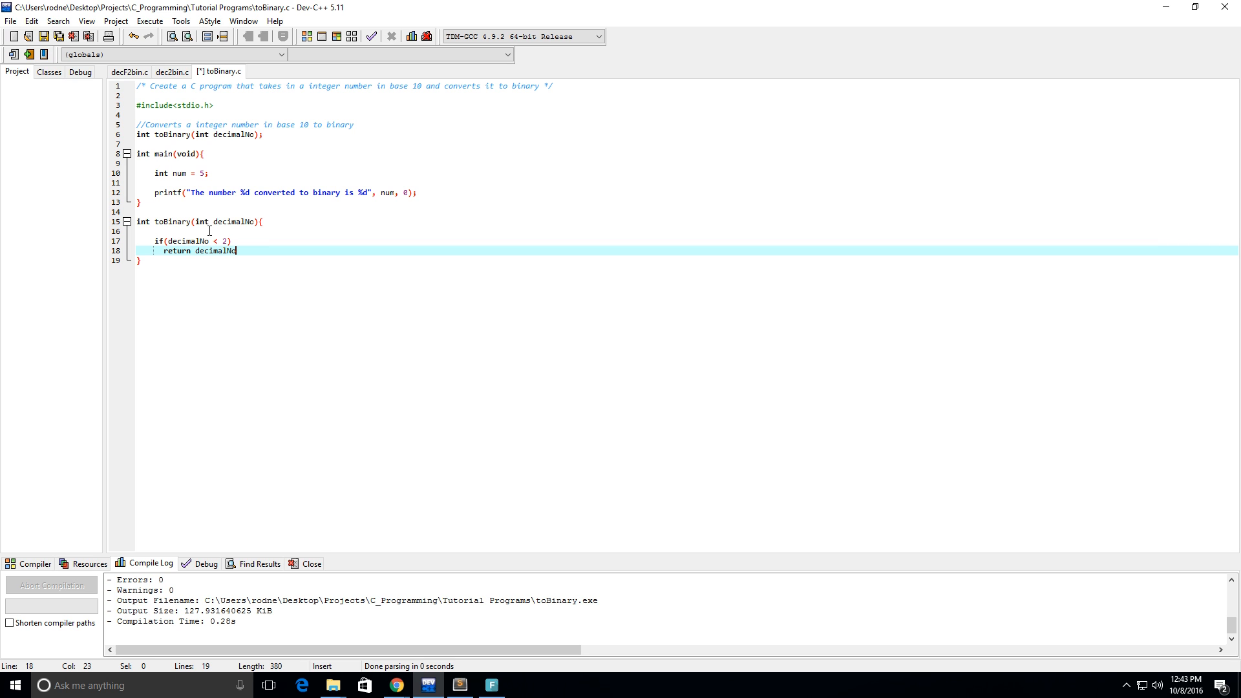
text(;)
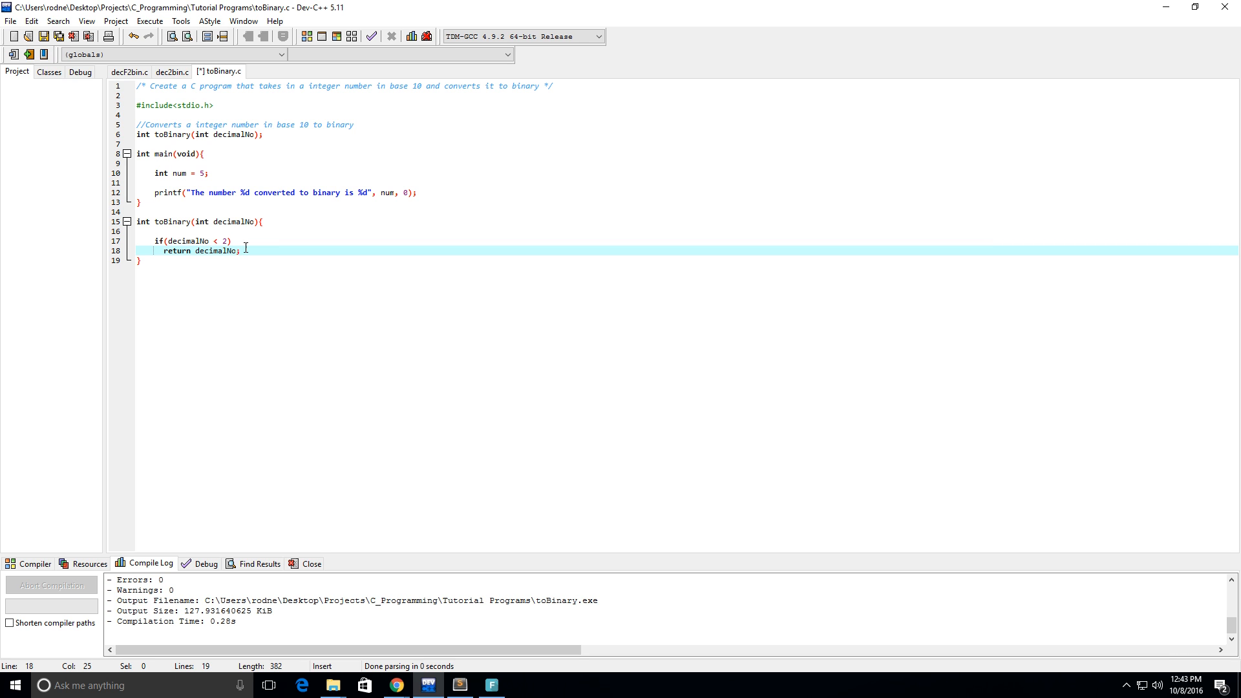
mouse_move(286, 296)
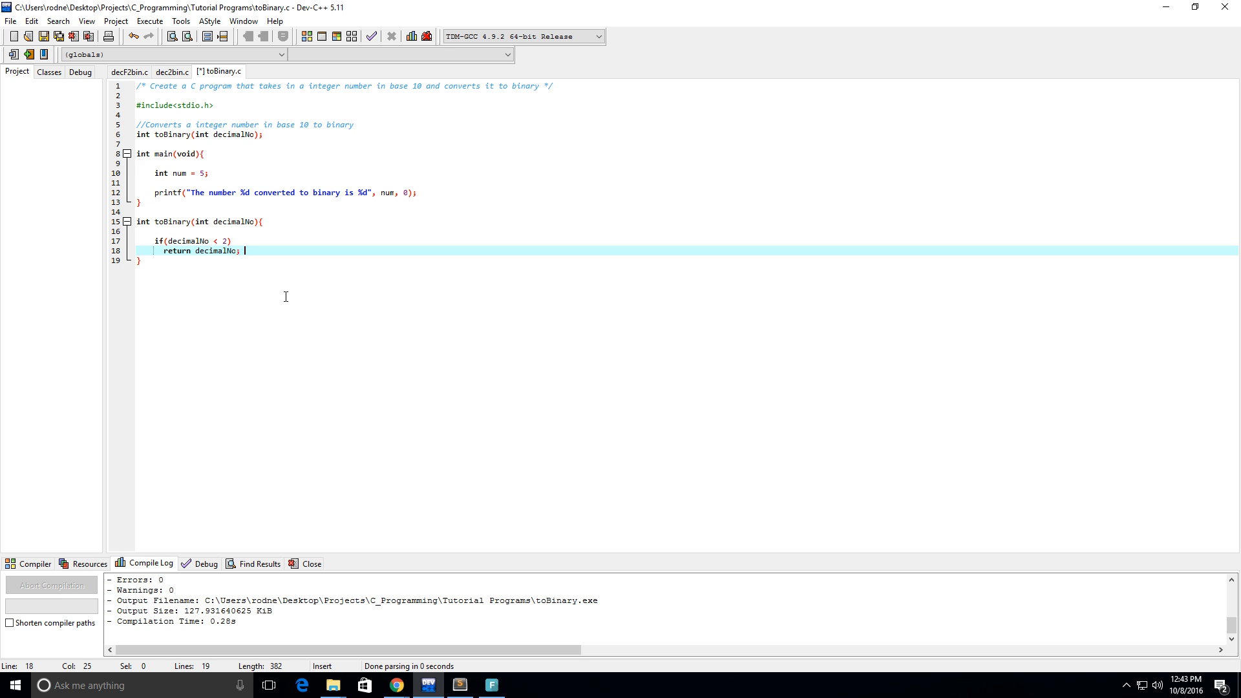
mouse_move(255, 207)
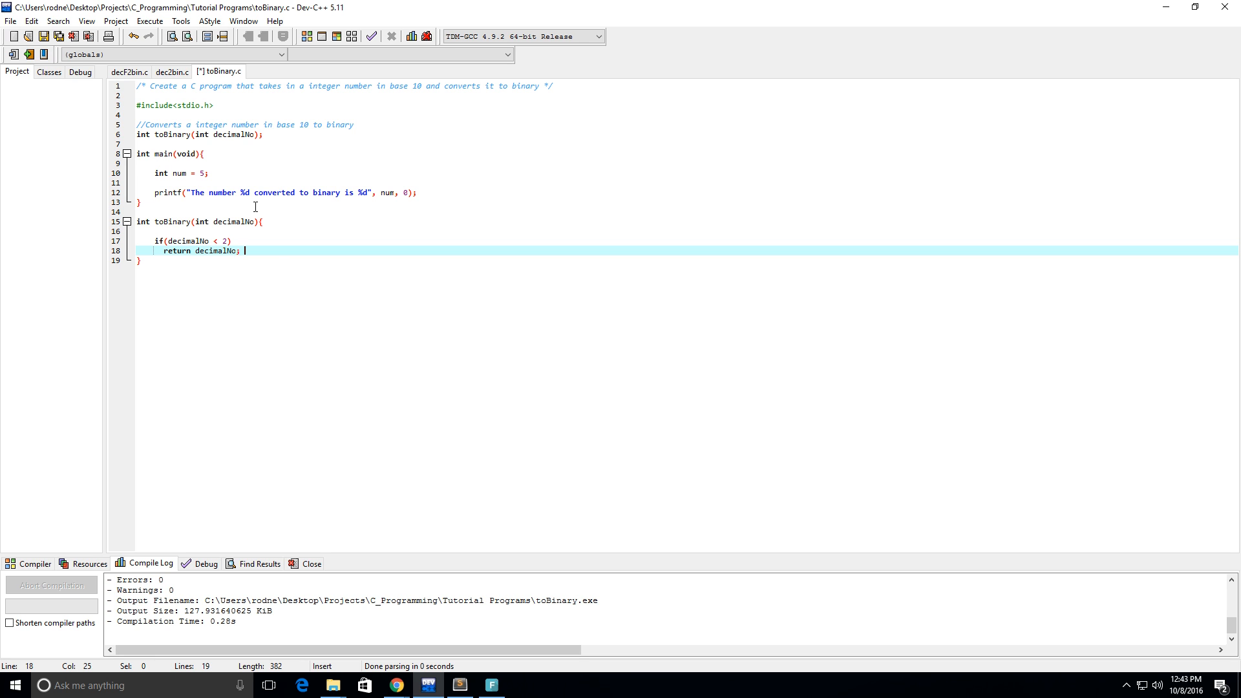
Comment the if line: if the decimal number is 0 or 1 then return 0 or 1
click(244, 240)
text( //)
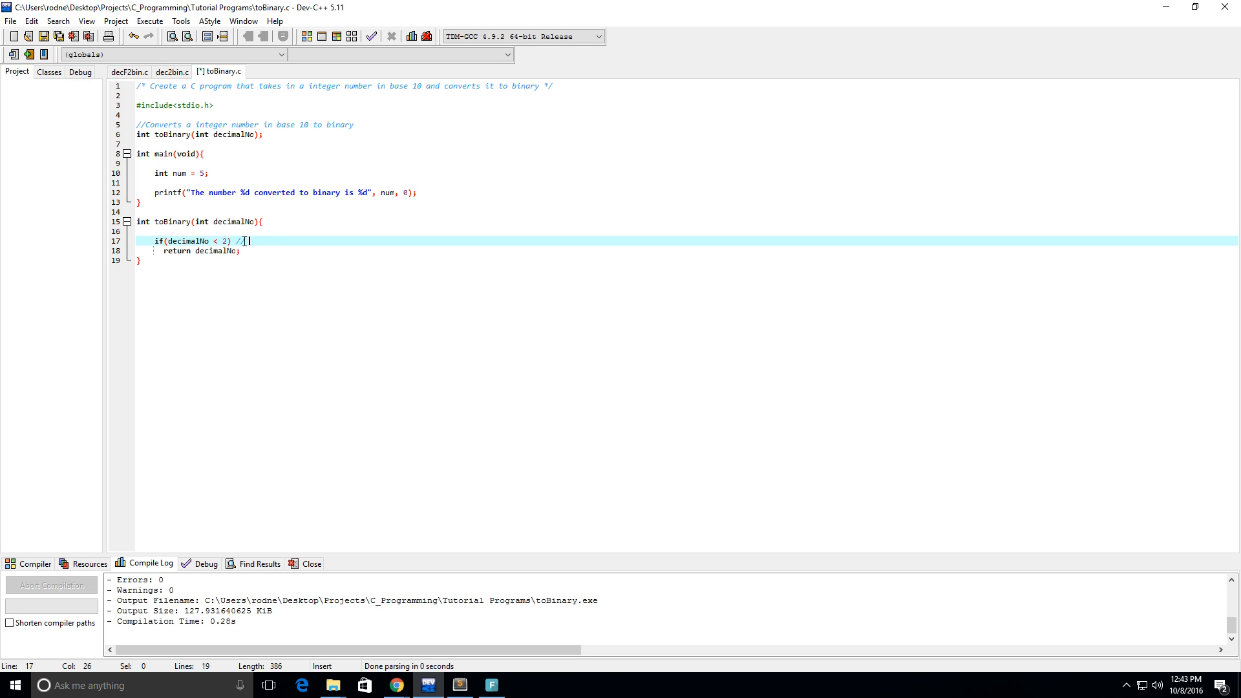
text(if the decimal num)
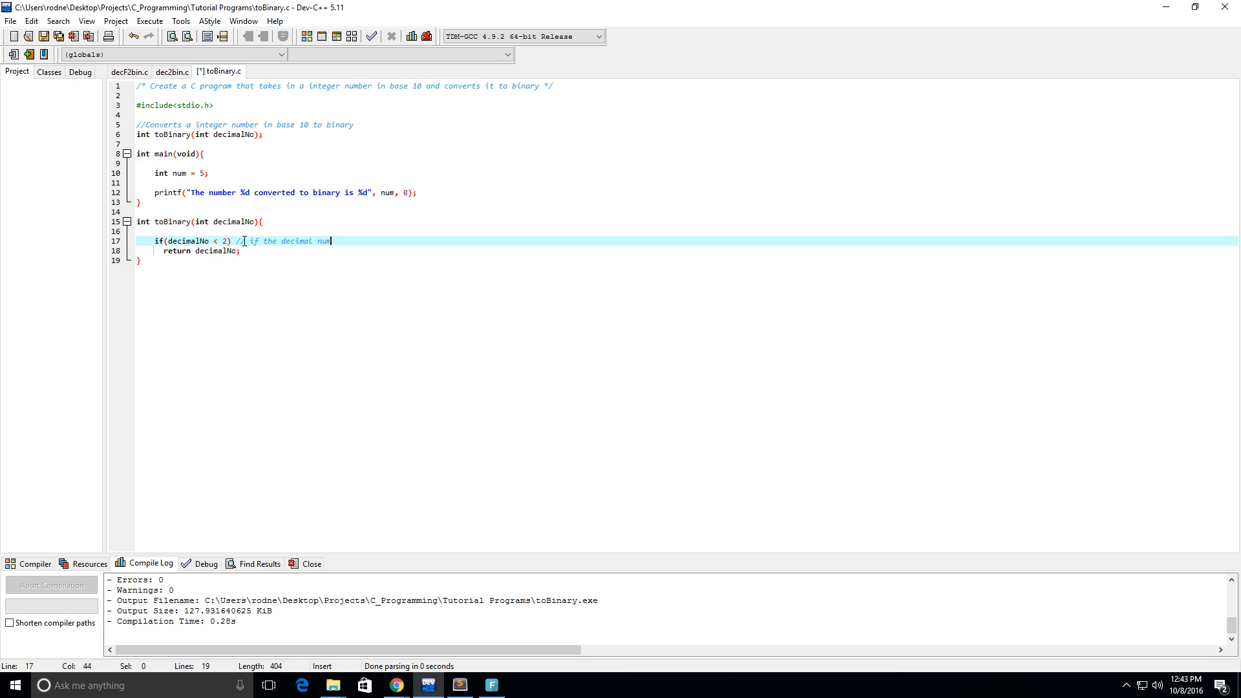
text(ber is 0)
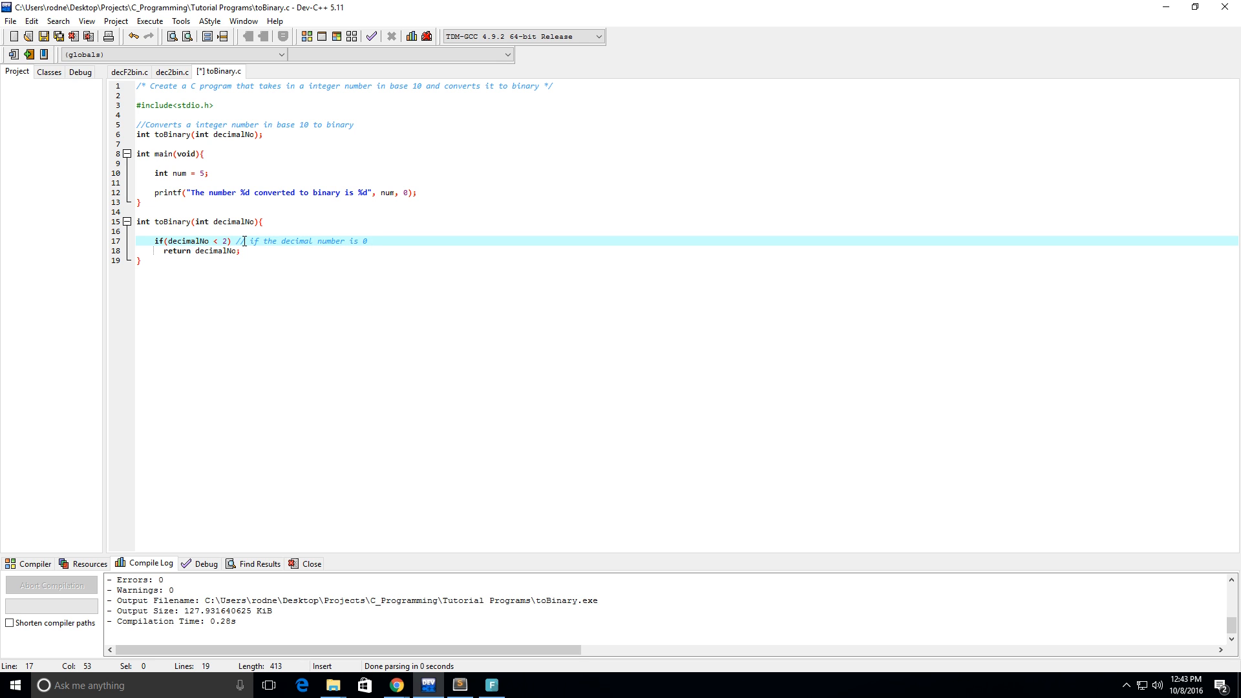
text(or 1 then)
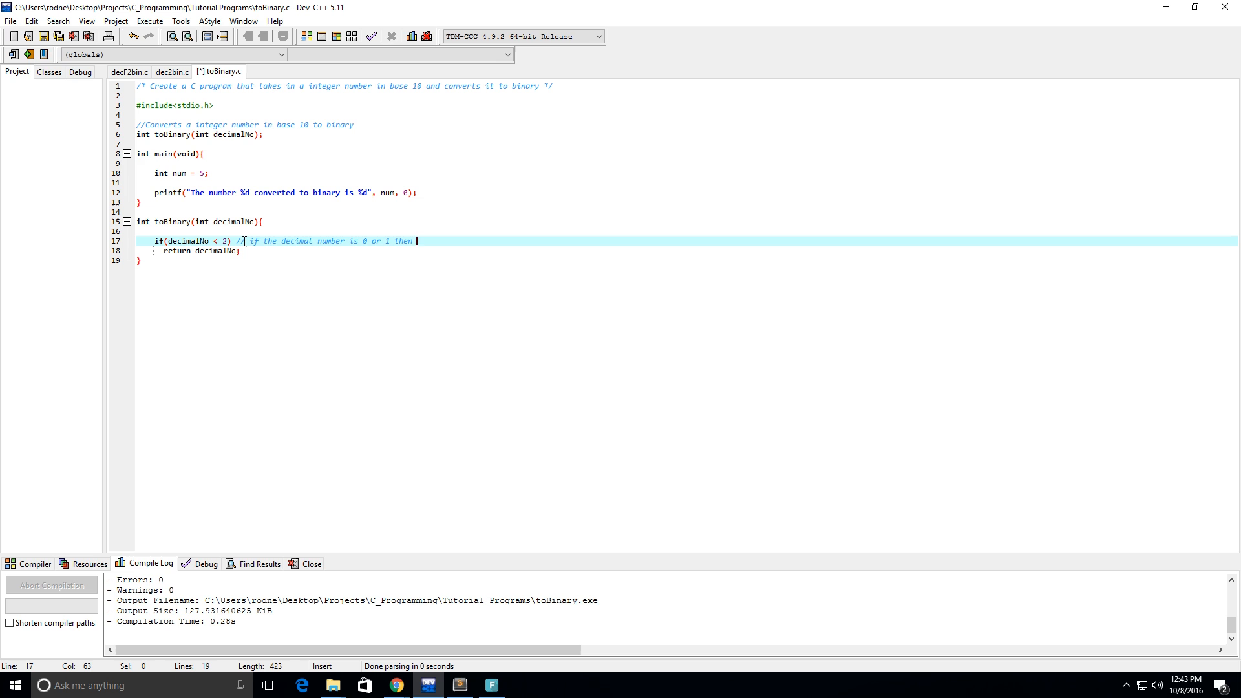
text(return 0)
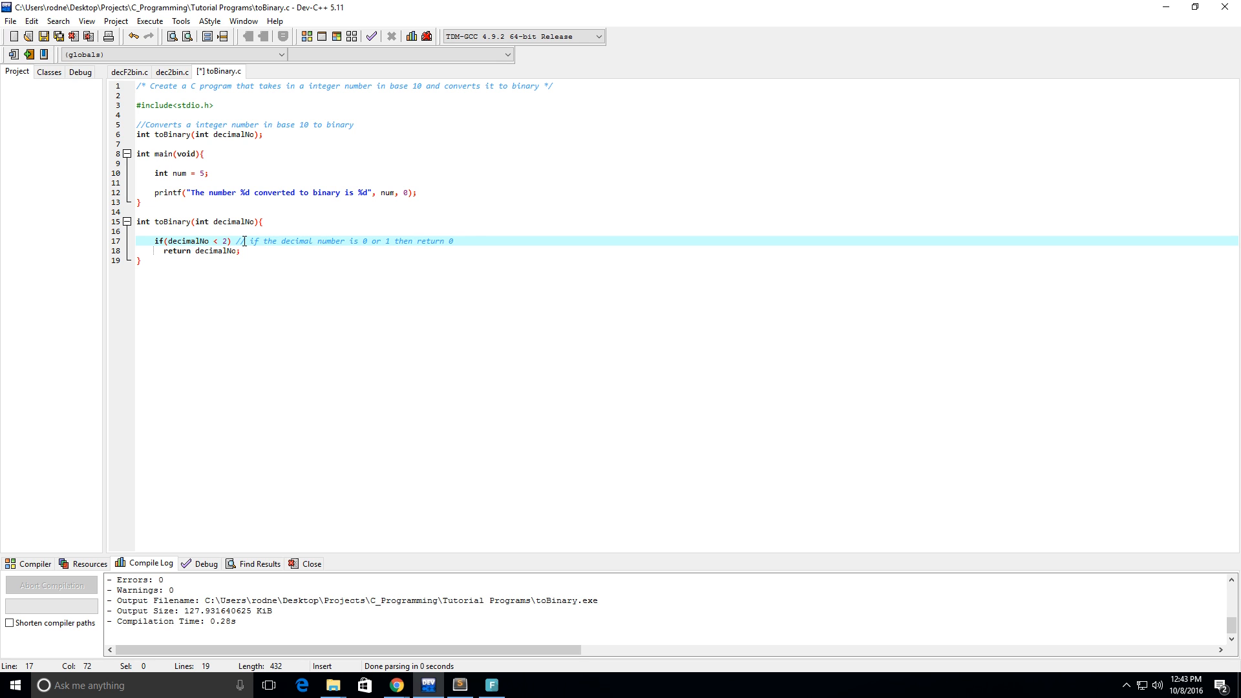
text(or 1)
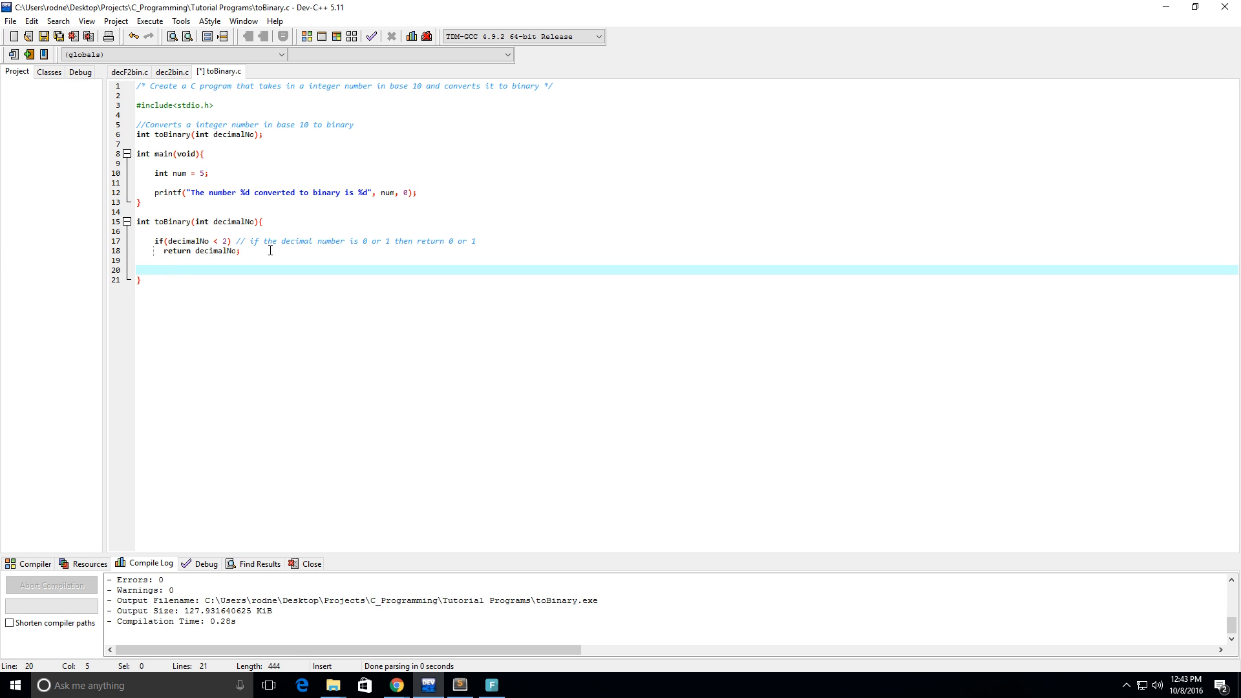
Add a //Base Case heading above and a //recursive case comment below the return
text(//recur)
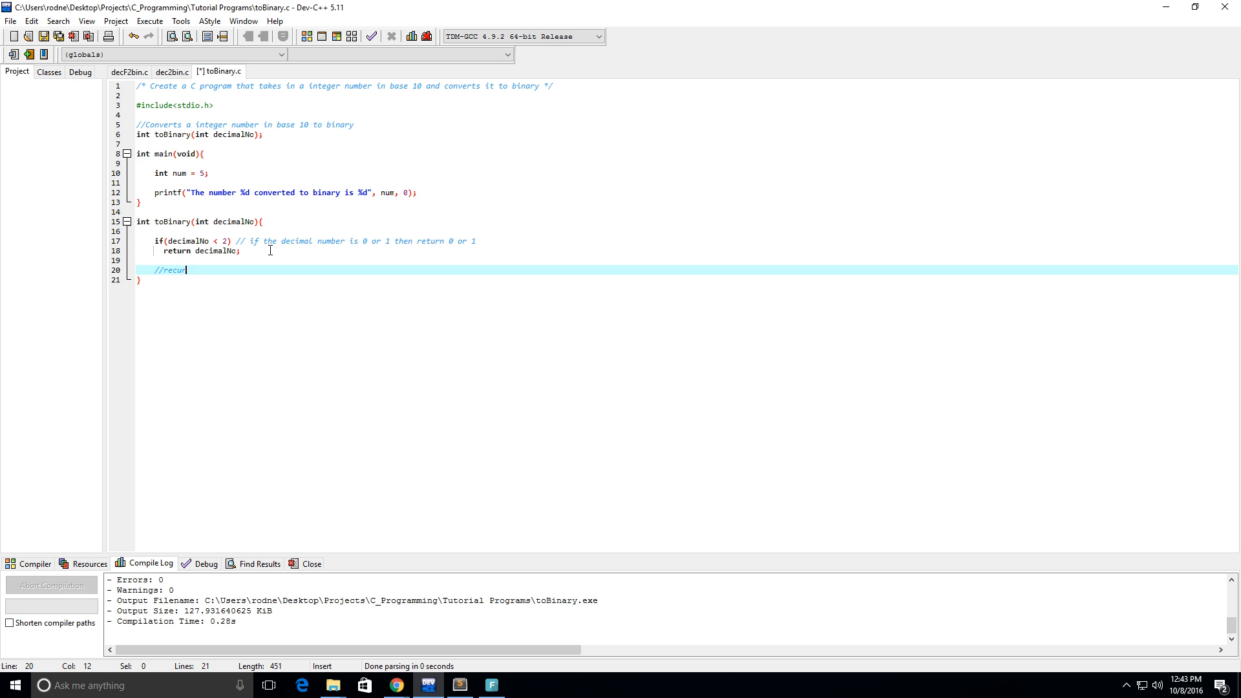
text(sive case)
text(//)
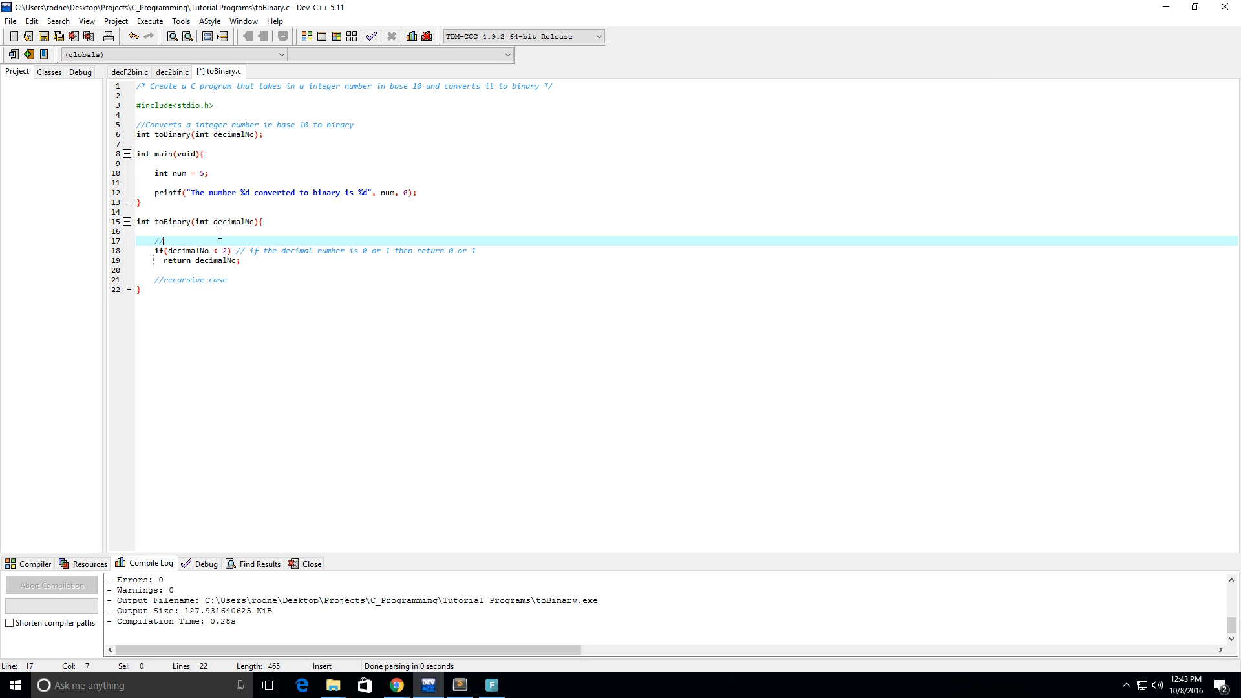
text(Base Case)
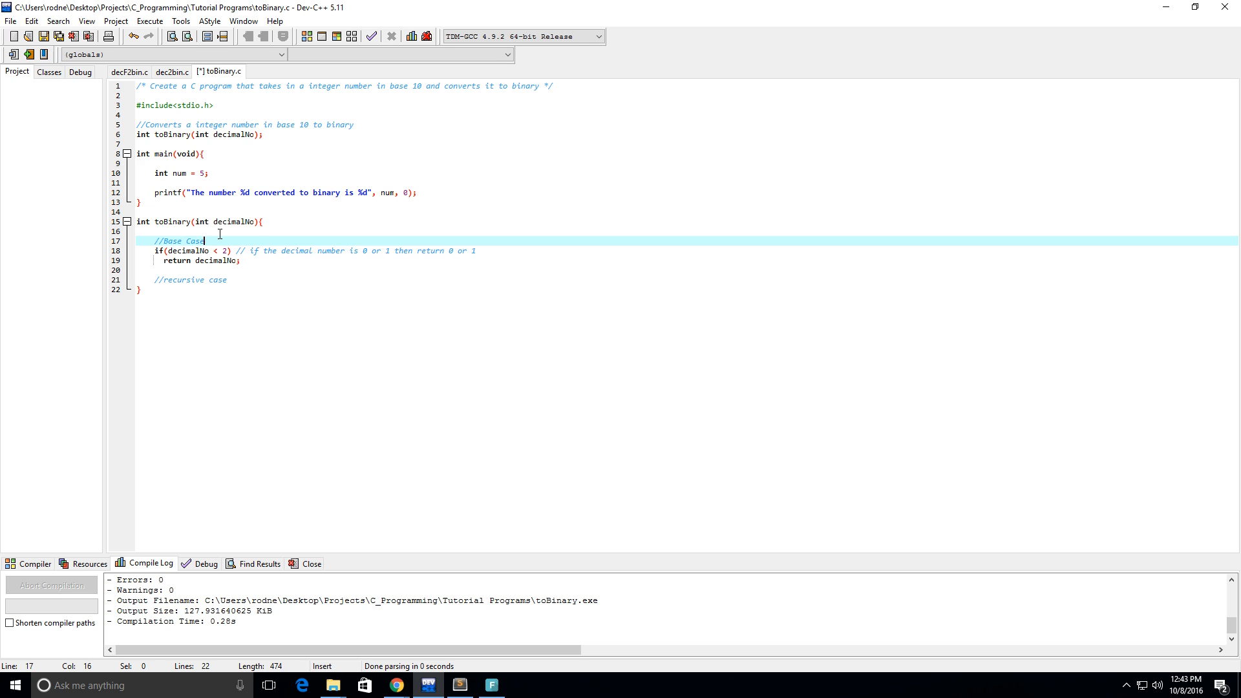
click(168, 280)
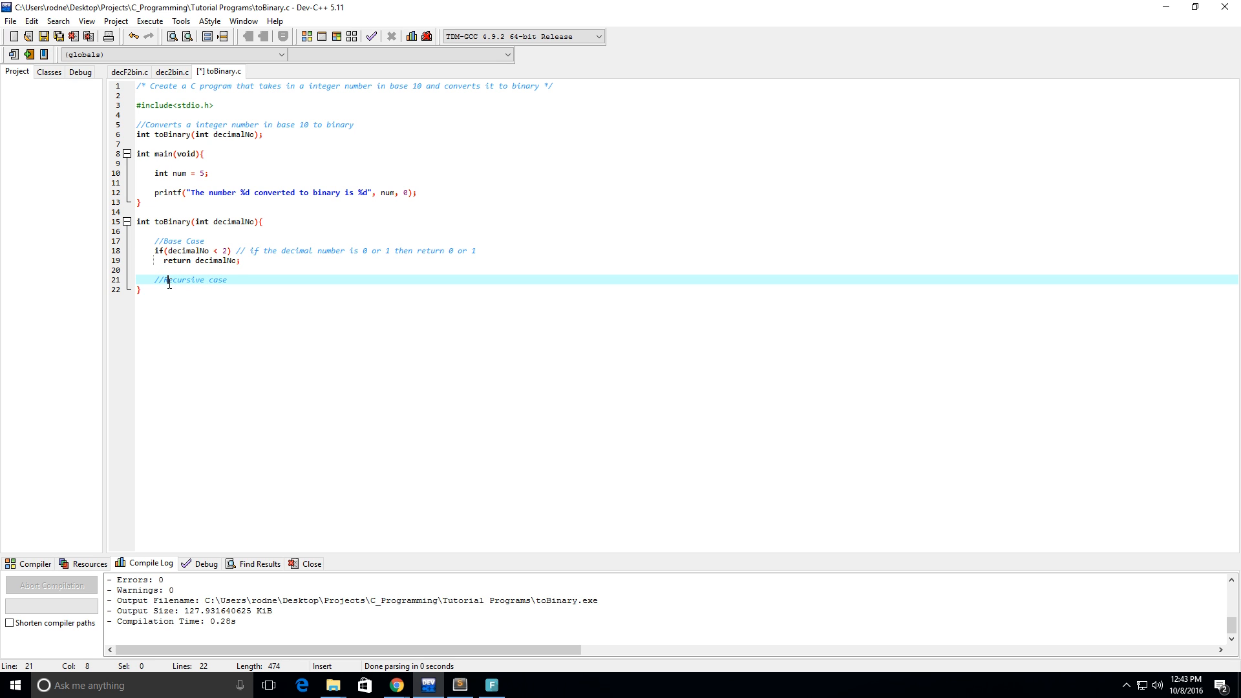
click(214, 279)
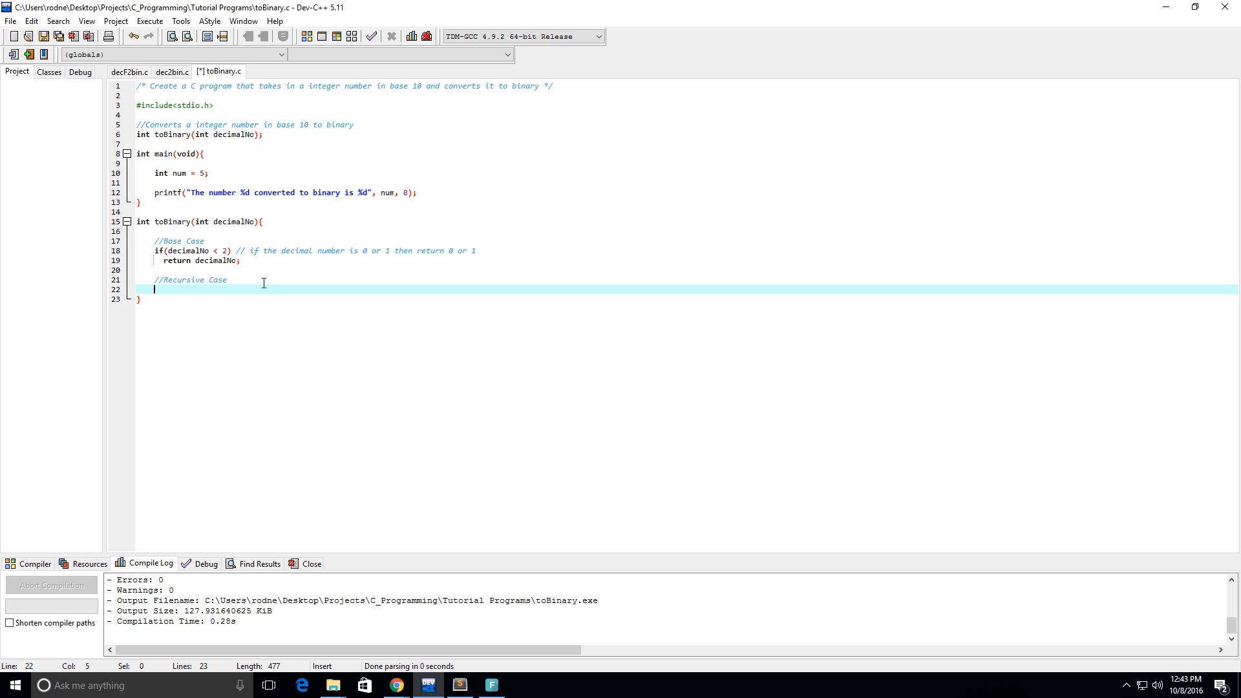
Write the recursive case return toBinary(decimalNo / 2) * 10 + decimalNo % 2;
text(return)
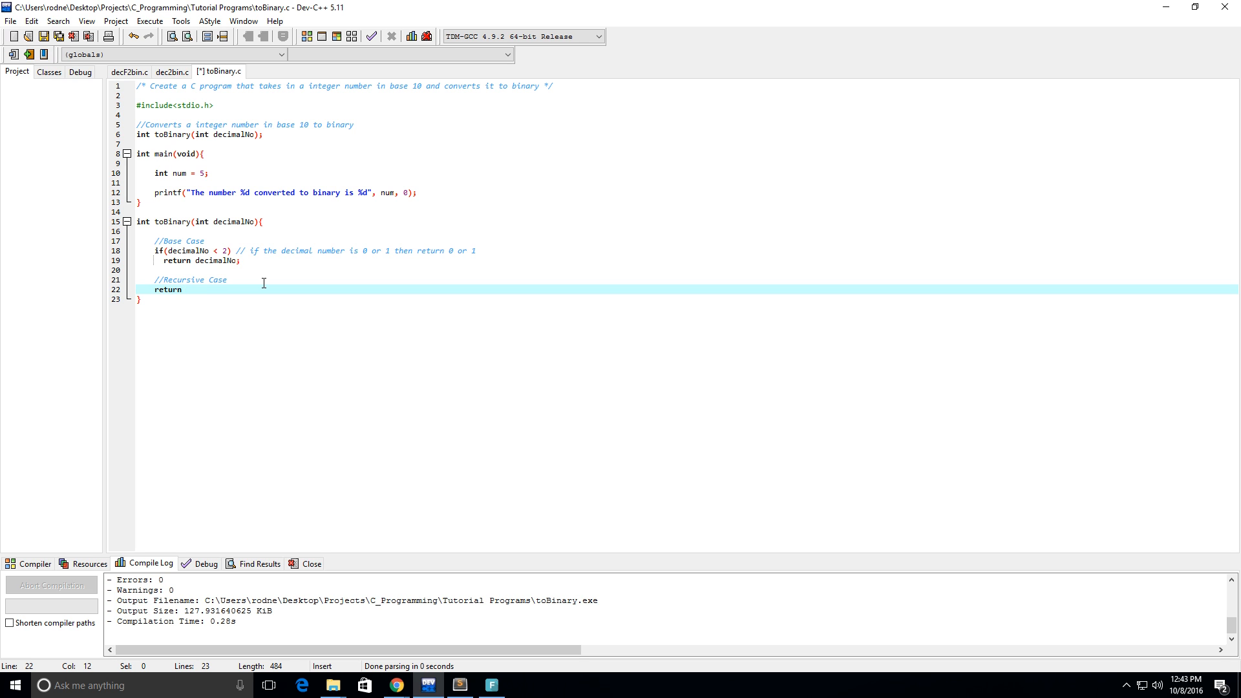
text(toBina)
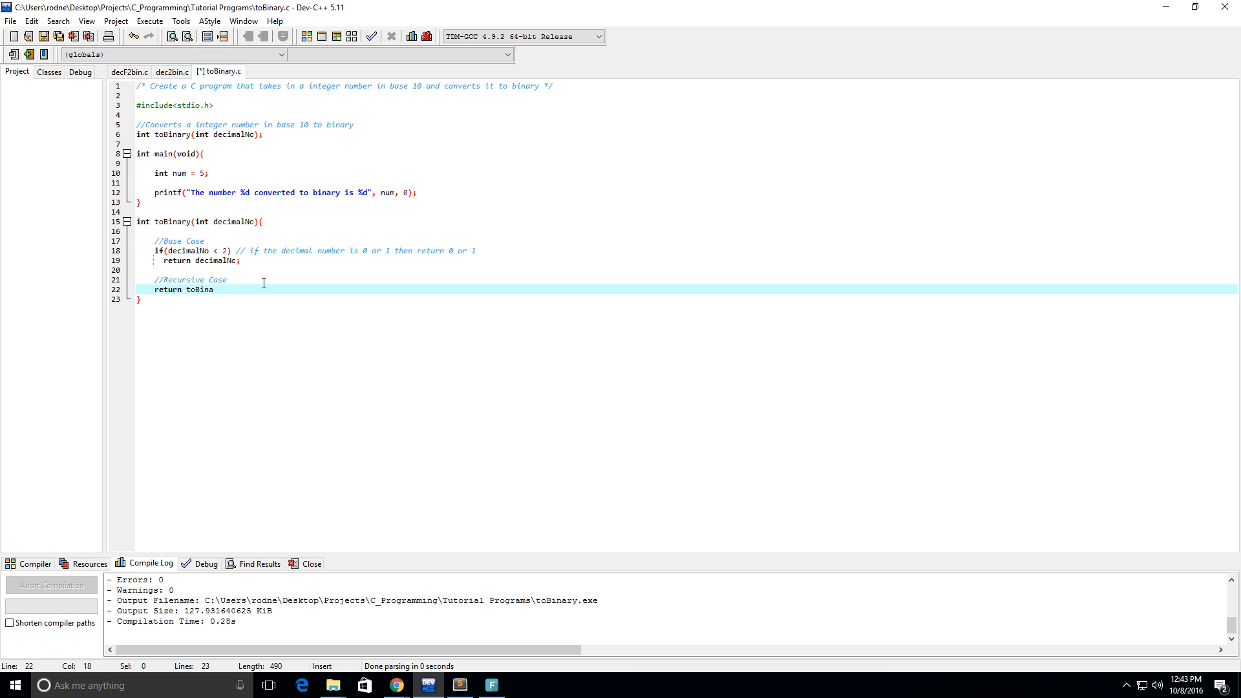
text(ry()
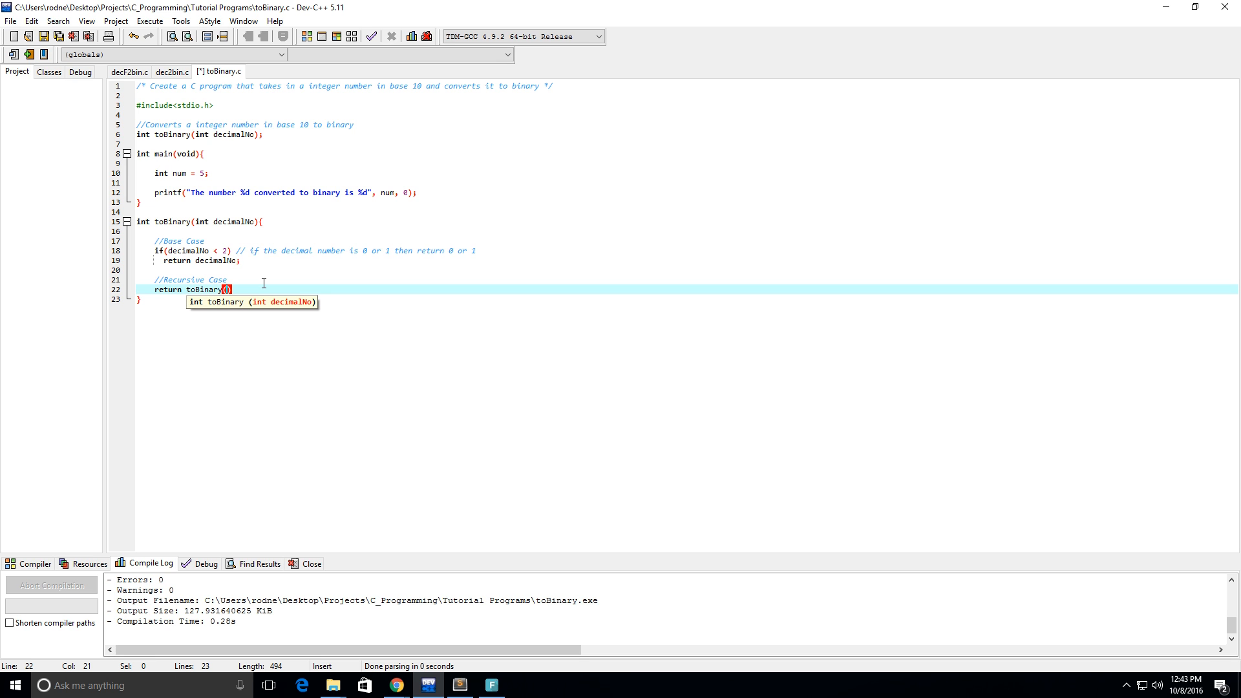
text(decimalNo)
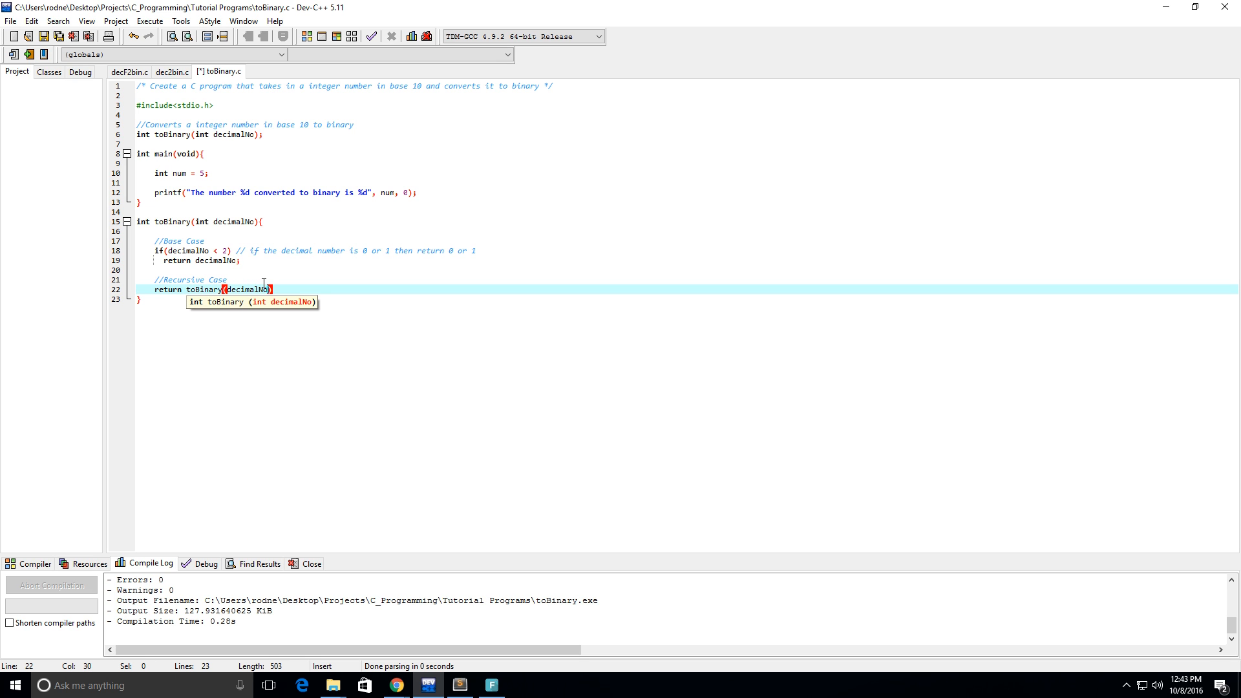
text(/ 2)
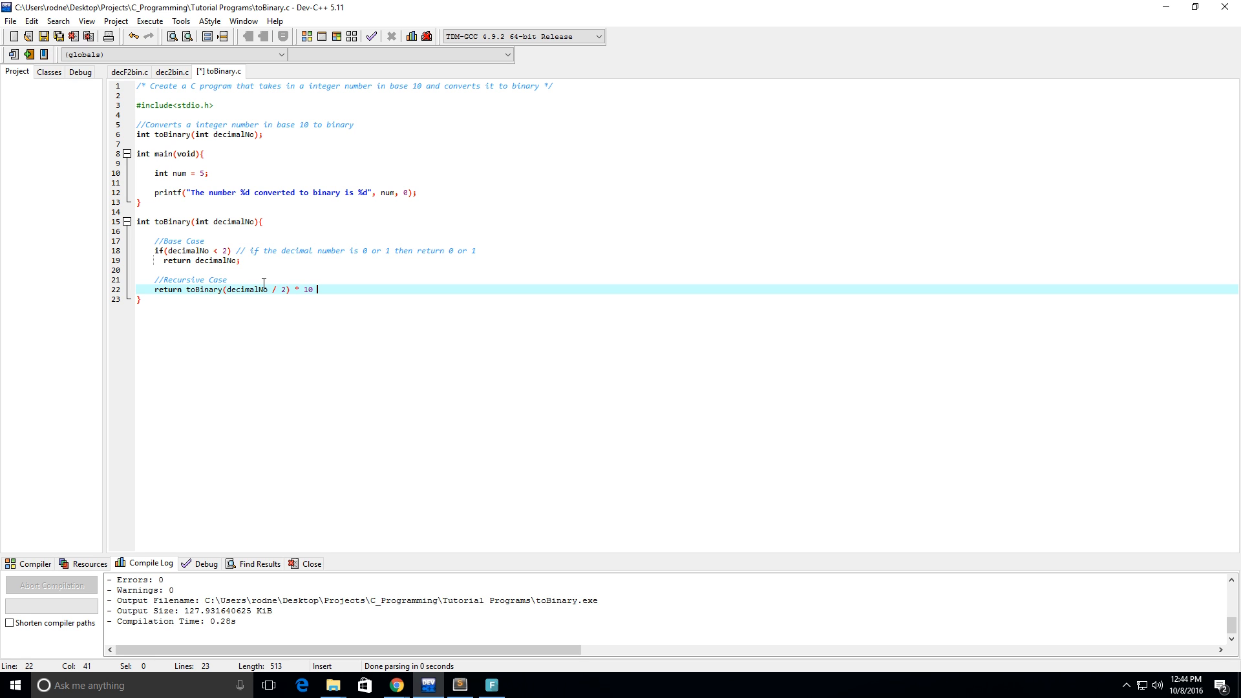
text(+)
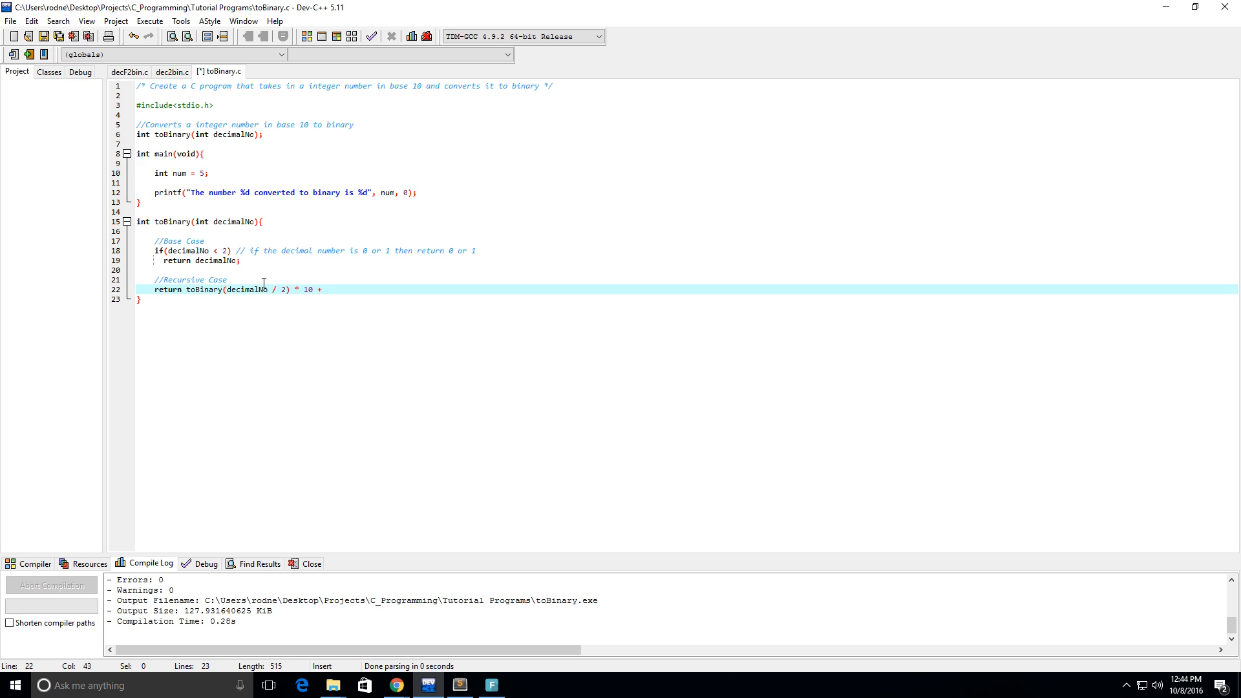
text(decimal %)
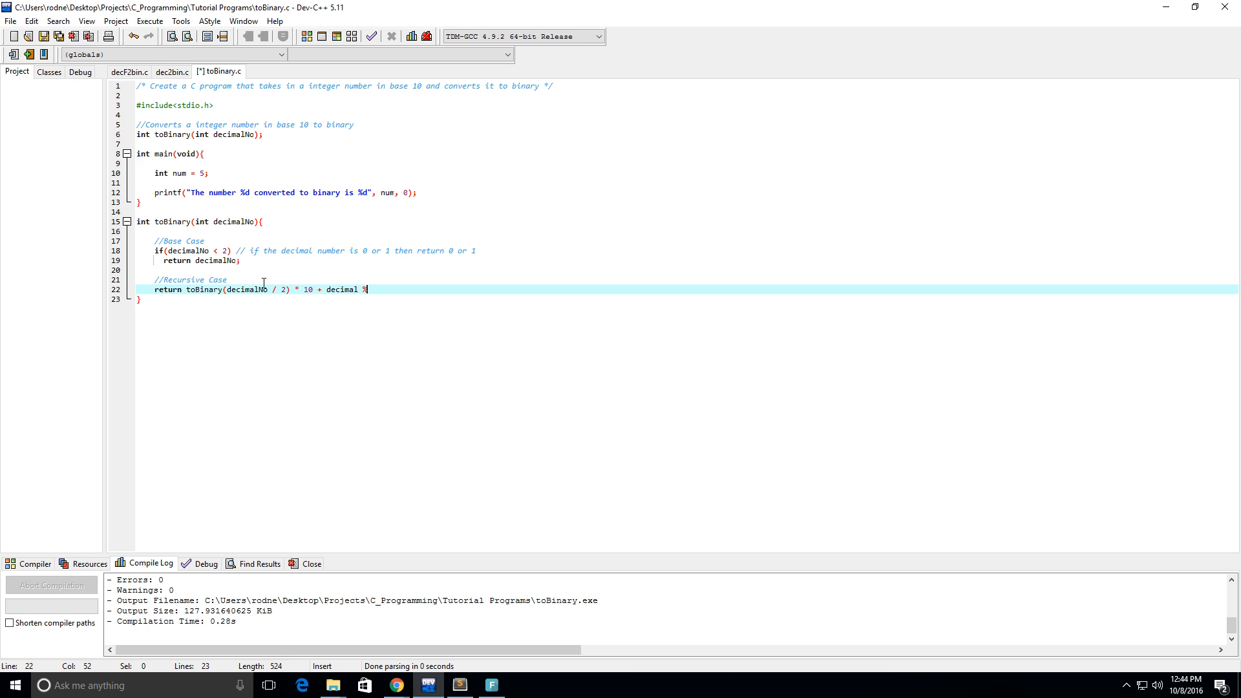
text(No)
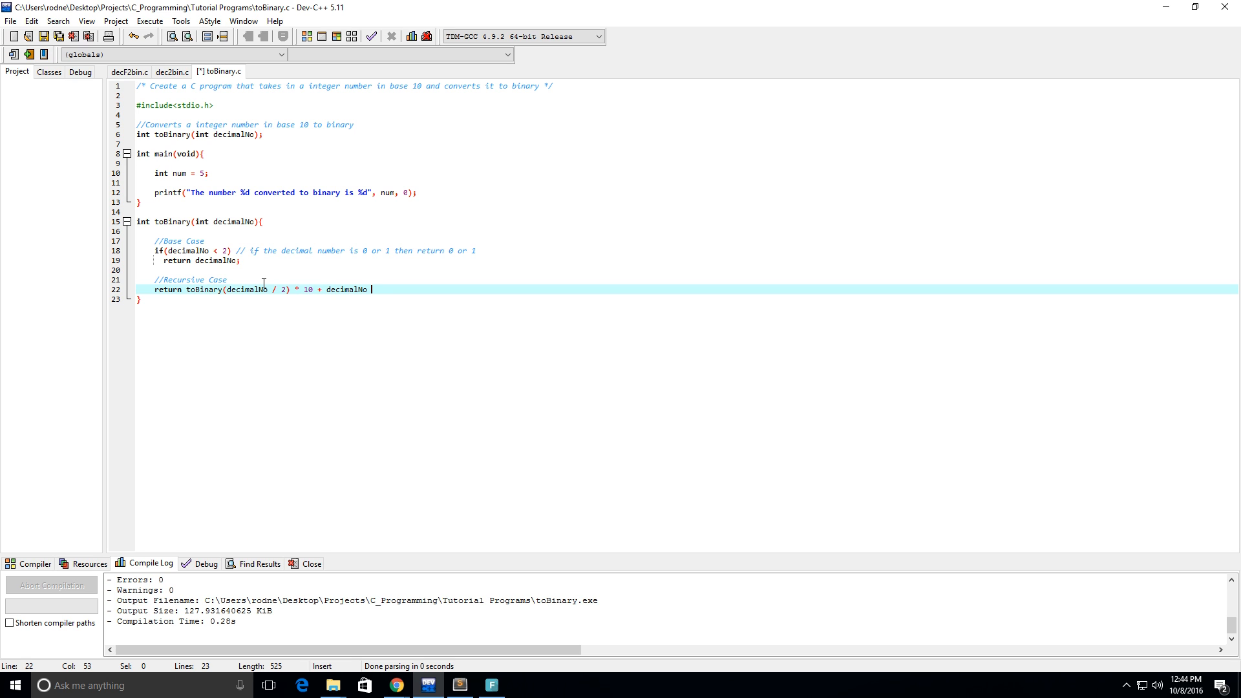
text(% 2;)
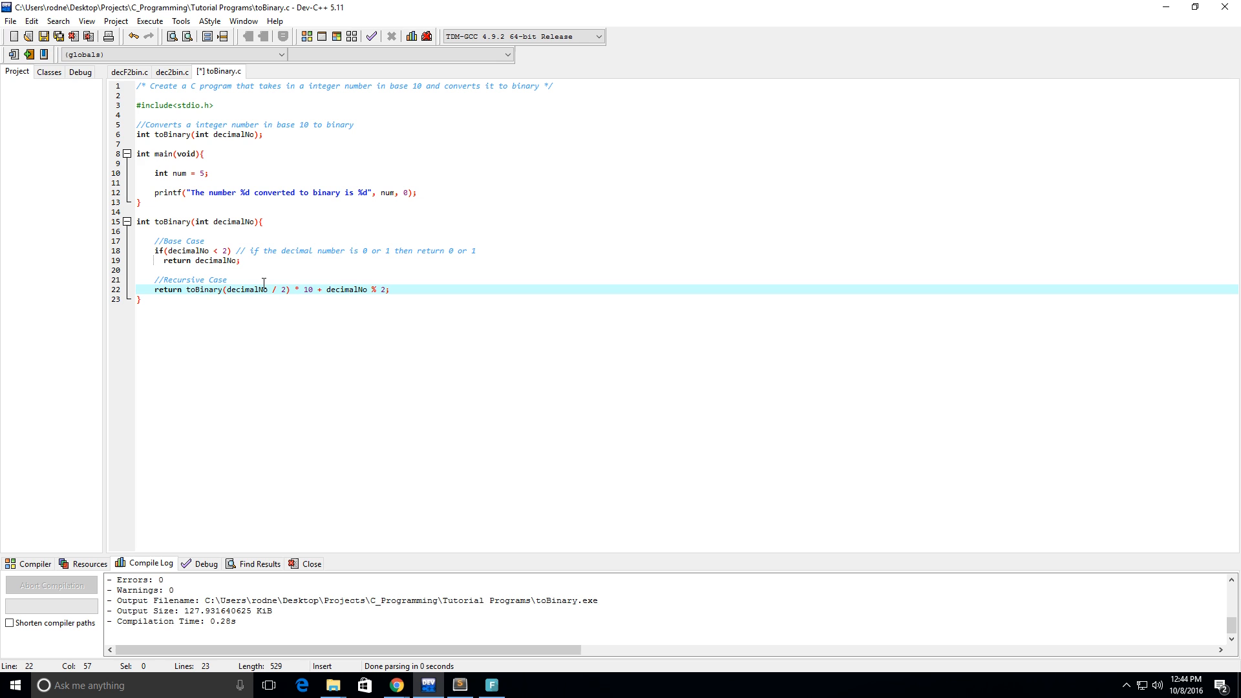
click(454, 202)
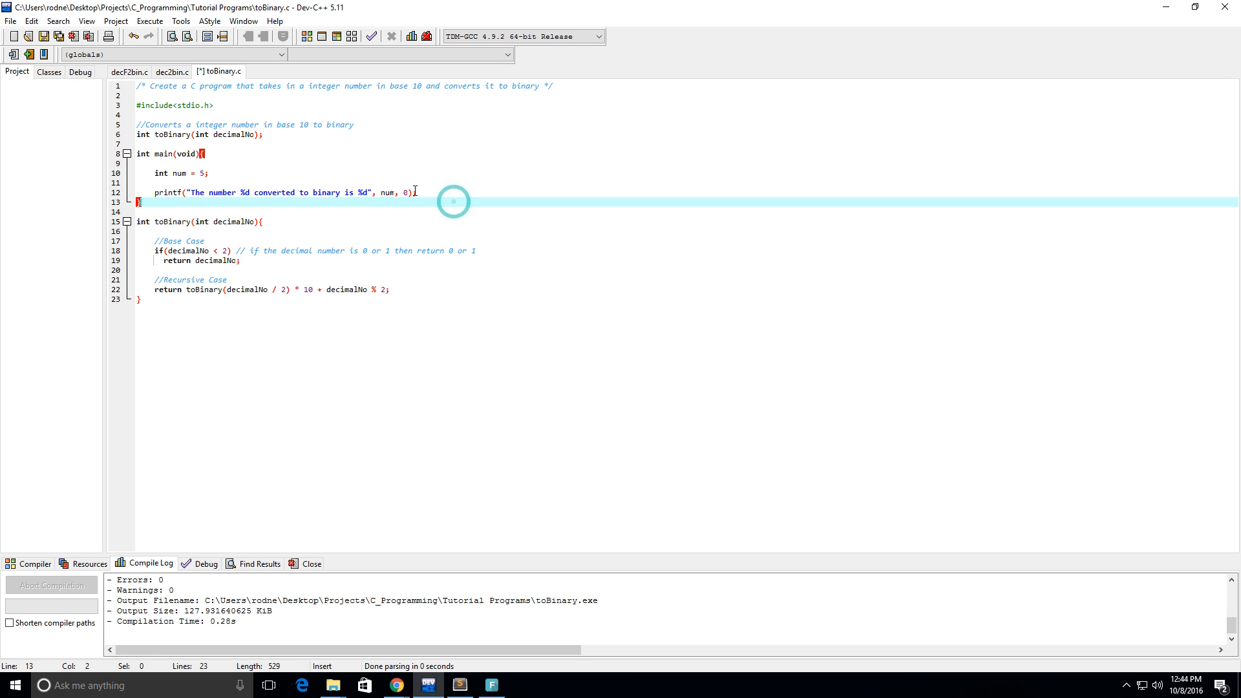
click(224, 173)
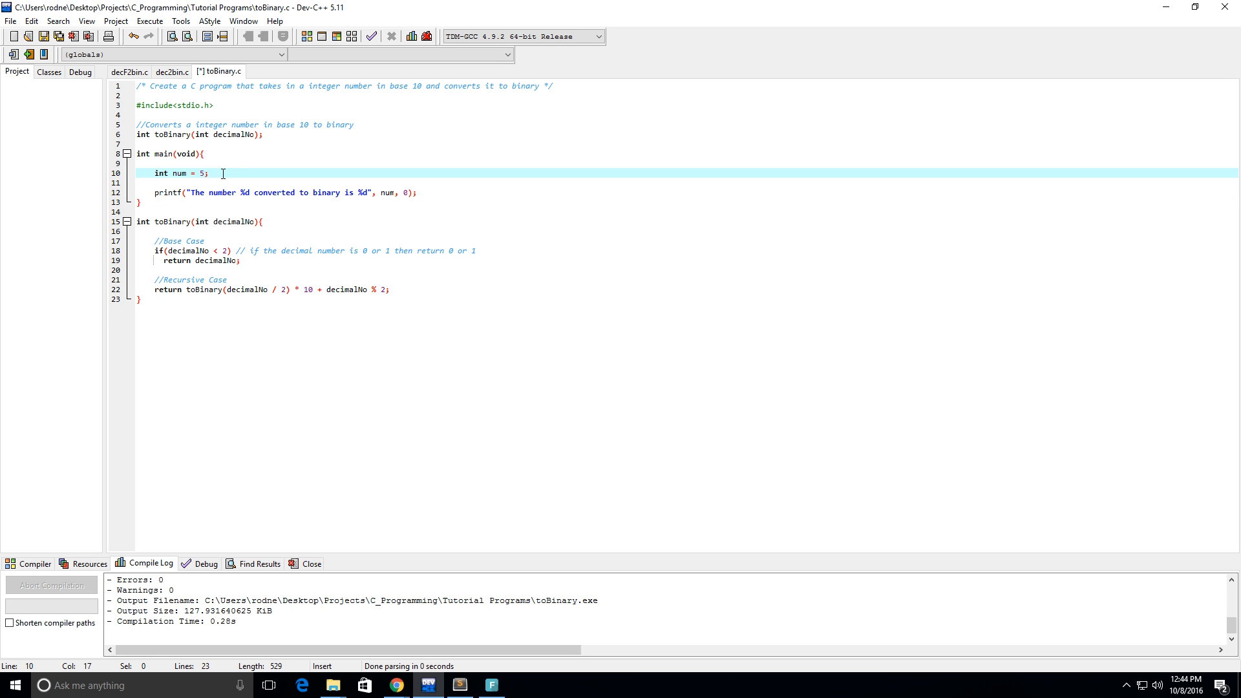
Declare int num_converted = toBinary(num); in main after the num declaration
text(int)
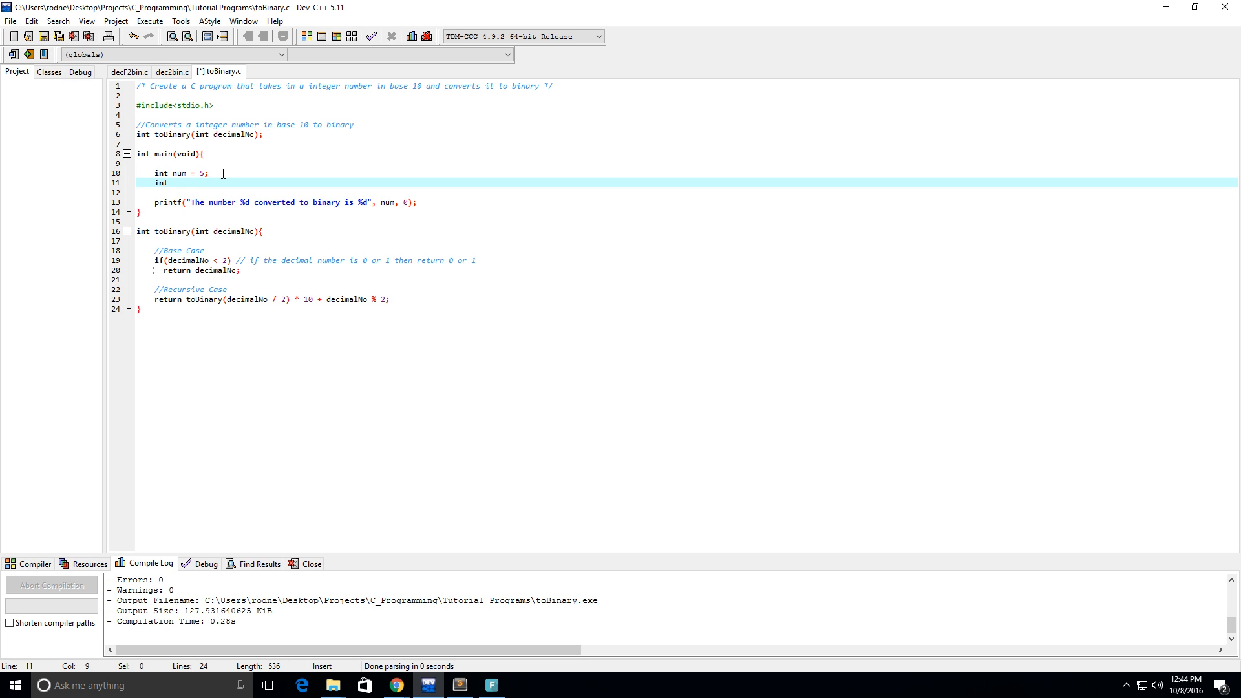
text(num_conv)
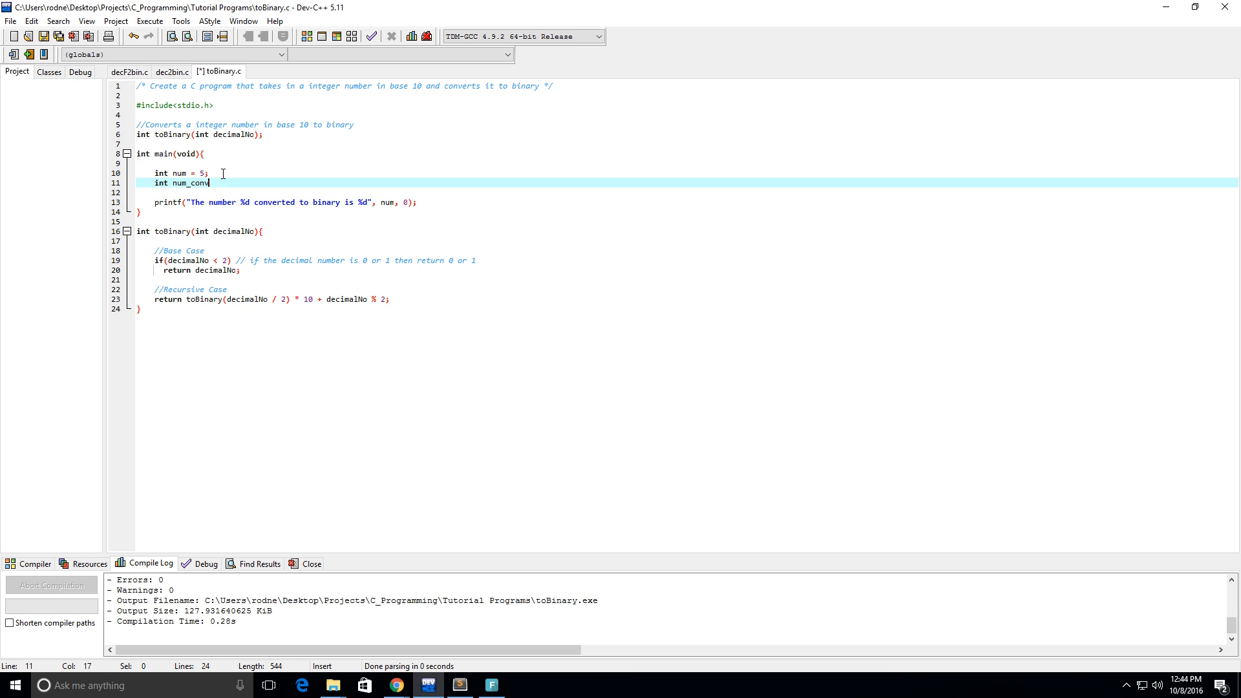
text(erted =)
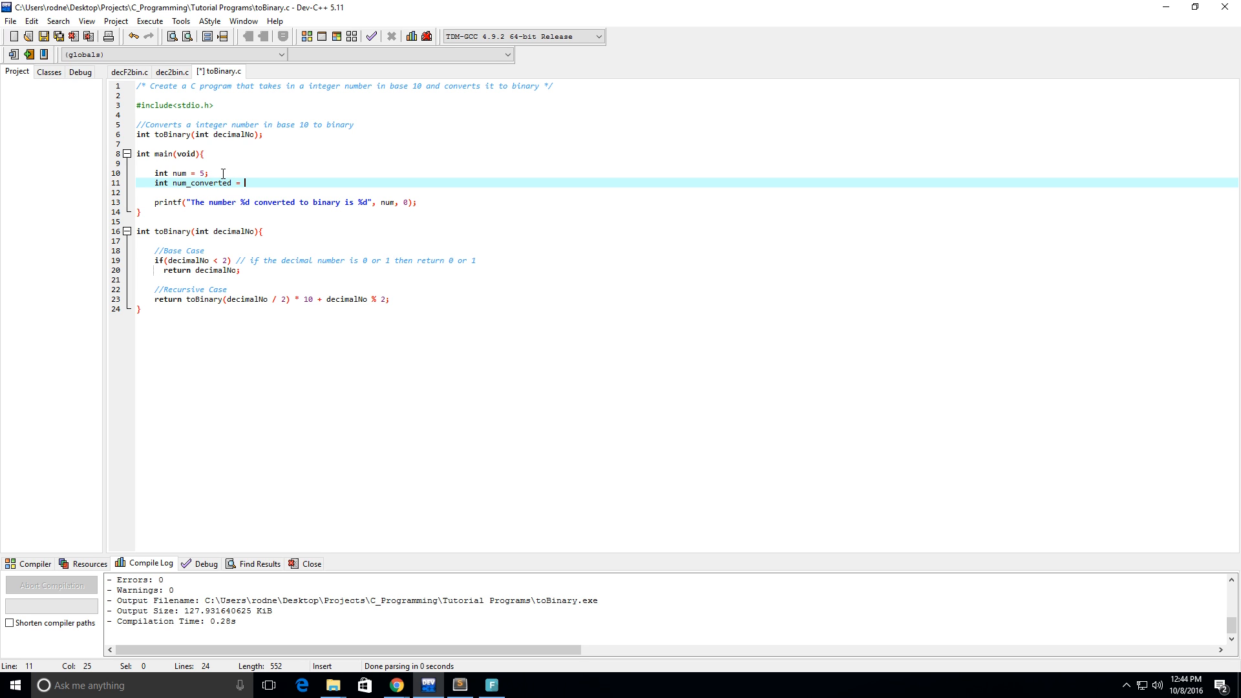
click(156, 133)
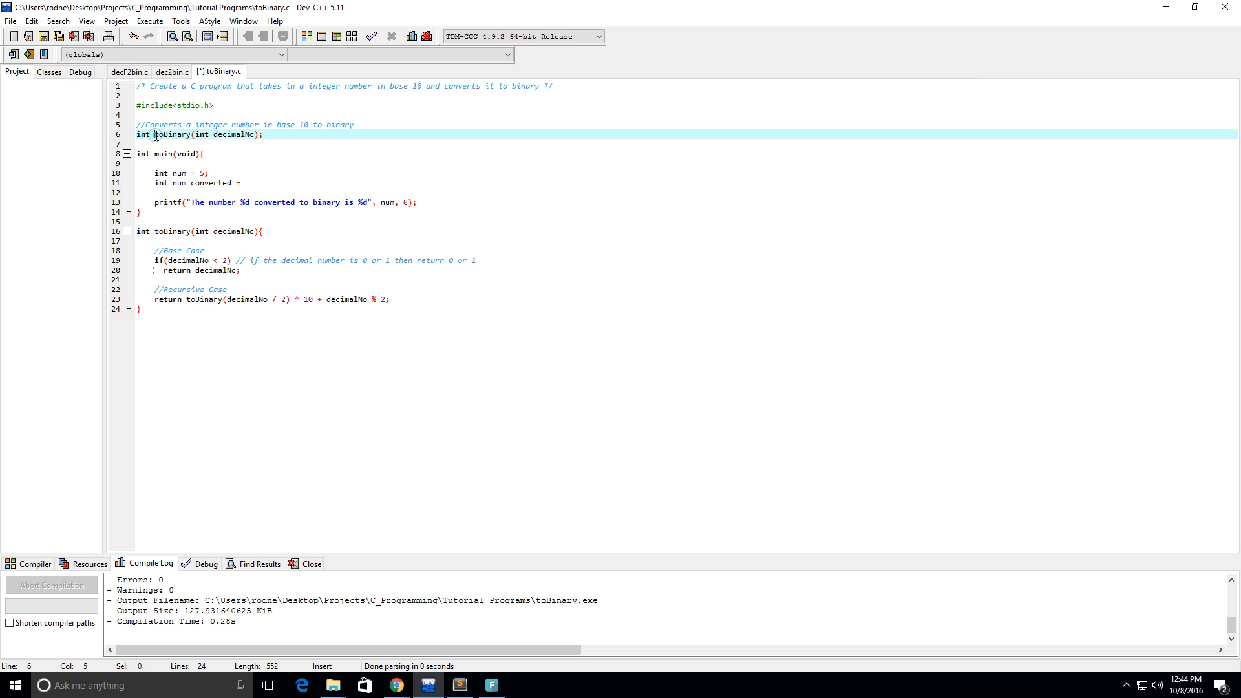
drag(154, 134, 262, 134)
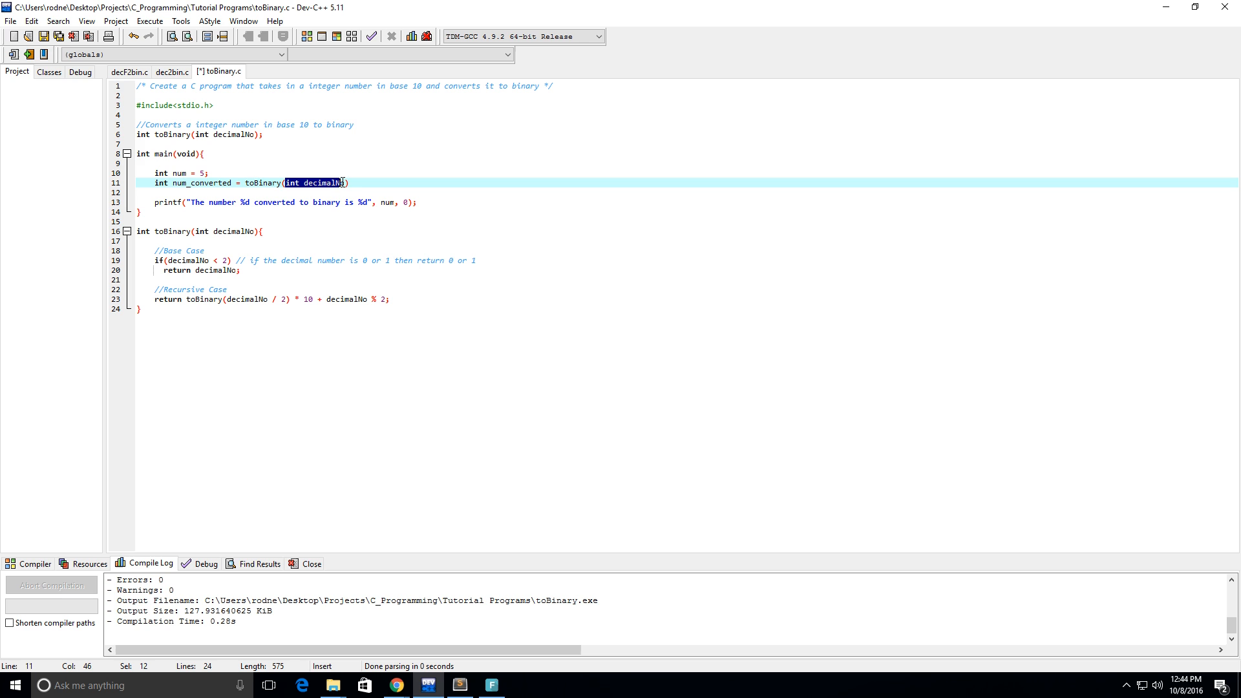
text(num)
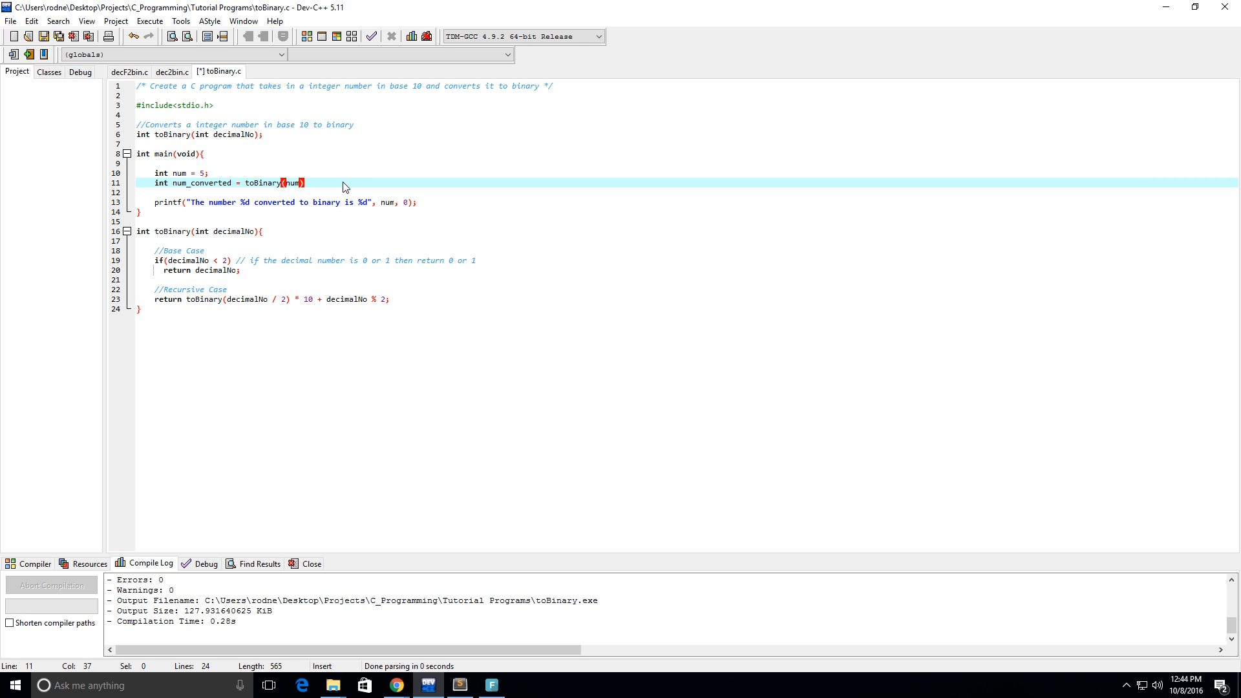
text(;)
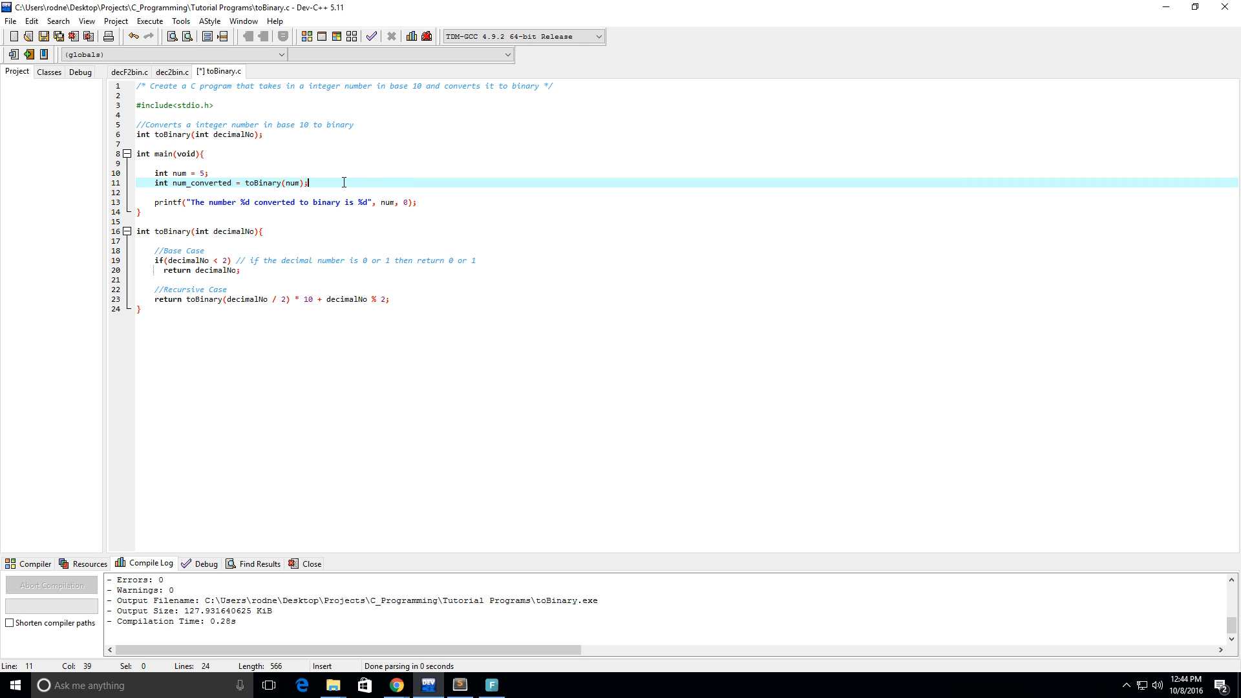
mouse_move(231, 182)
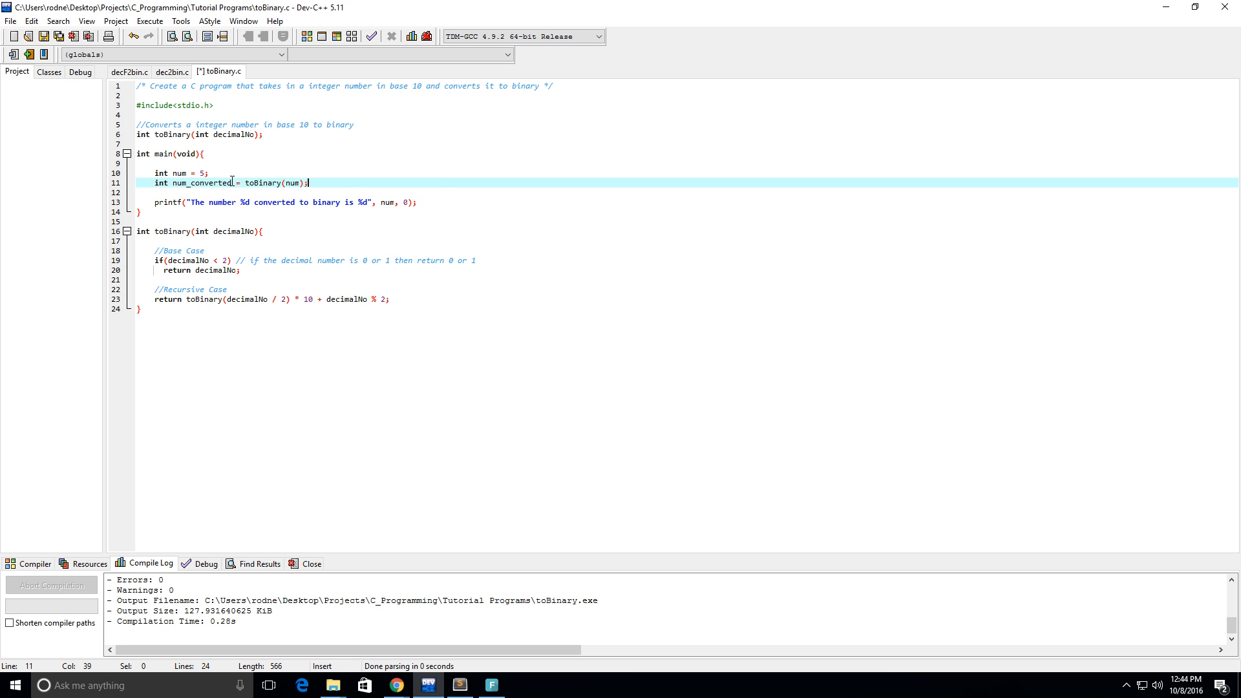
Replace the placeholder 0 in printf with num_converted
double_click(203, 182)
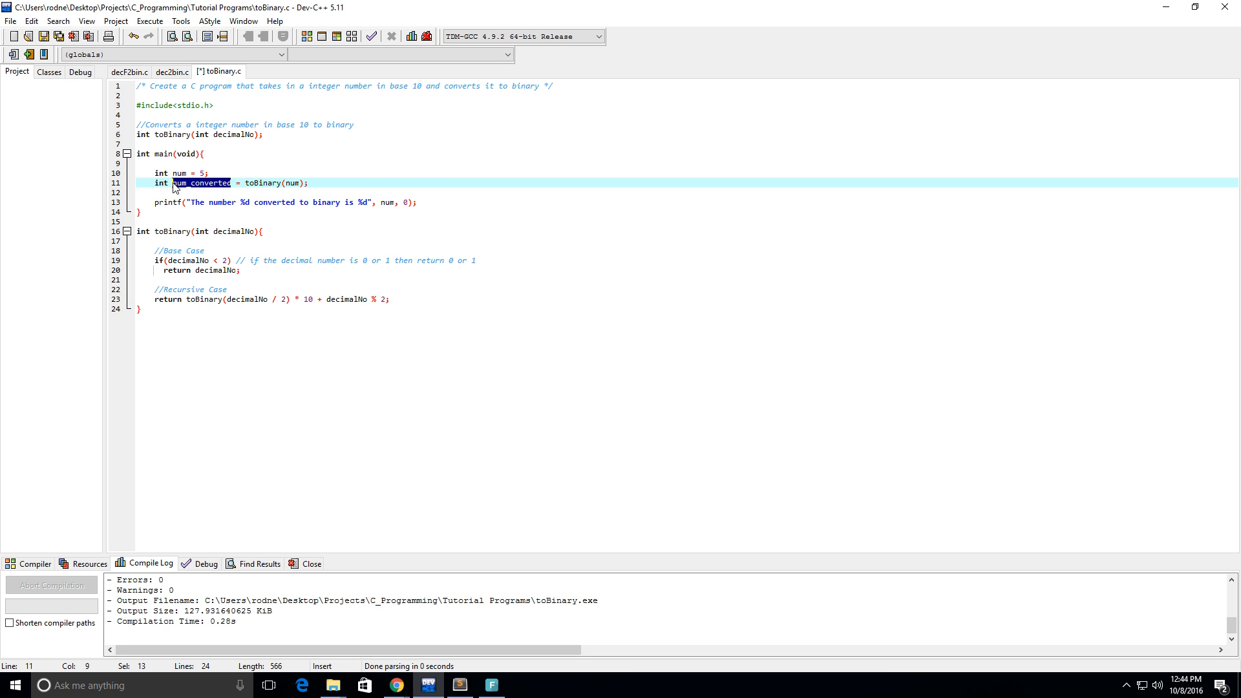
click(406, 202)
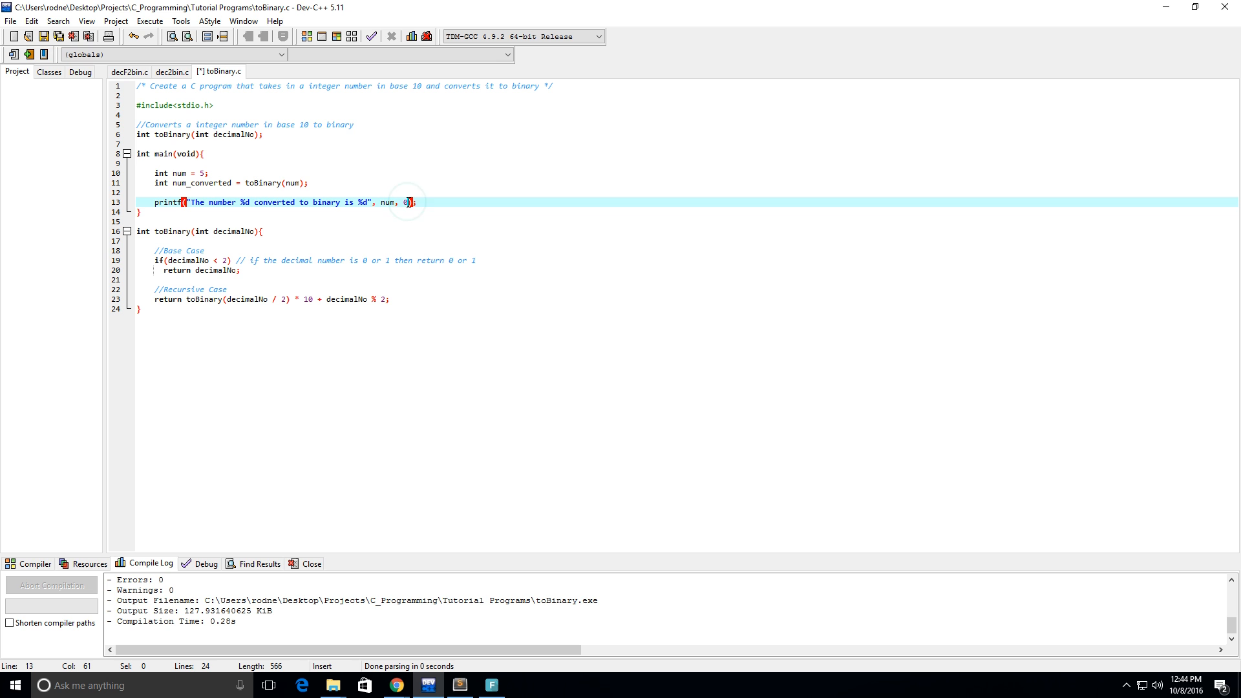
text(um_converted)
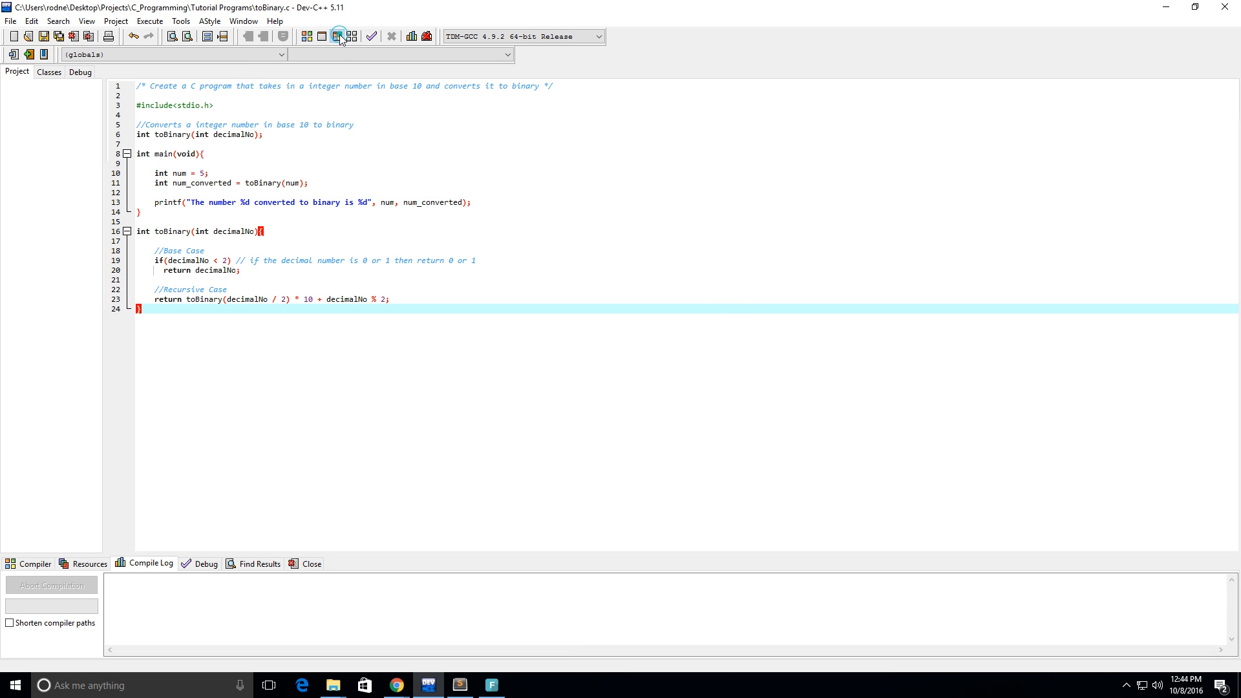
Compile and run to see 5 converts to 101, then change num to 10
click(337, 36)
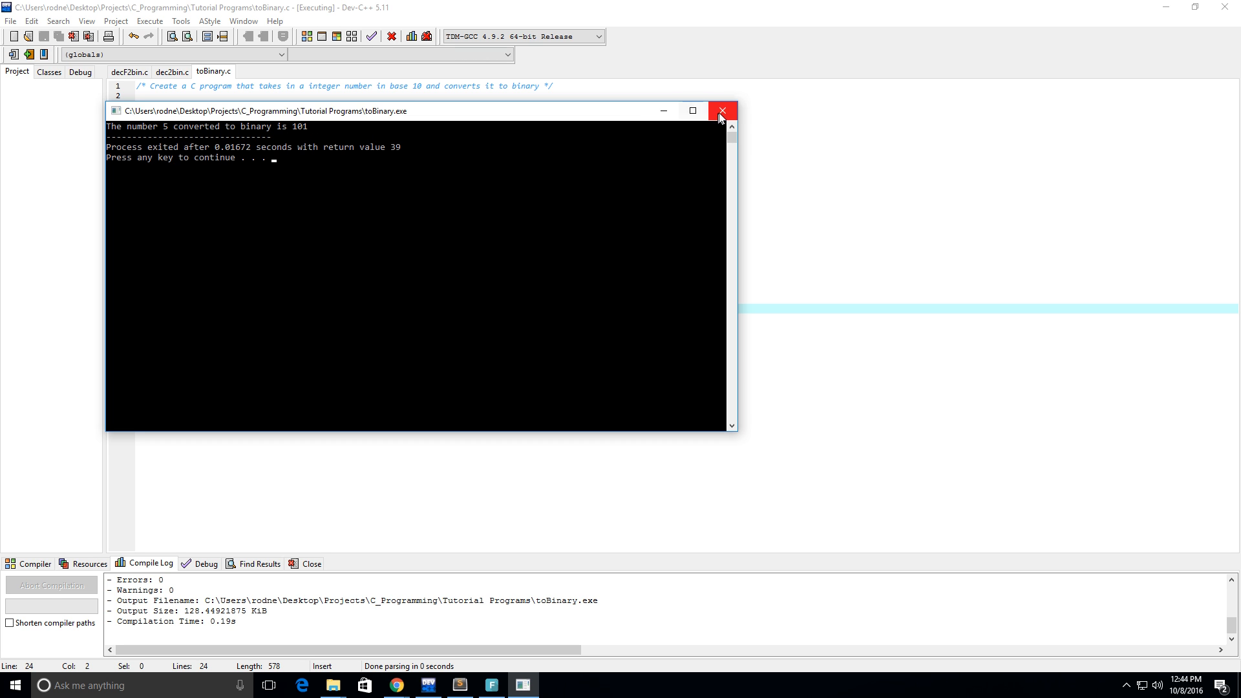
click(720, 110)
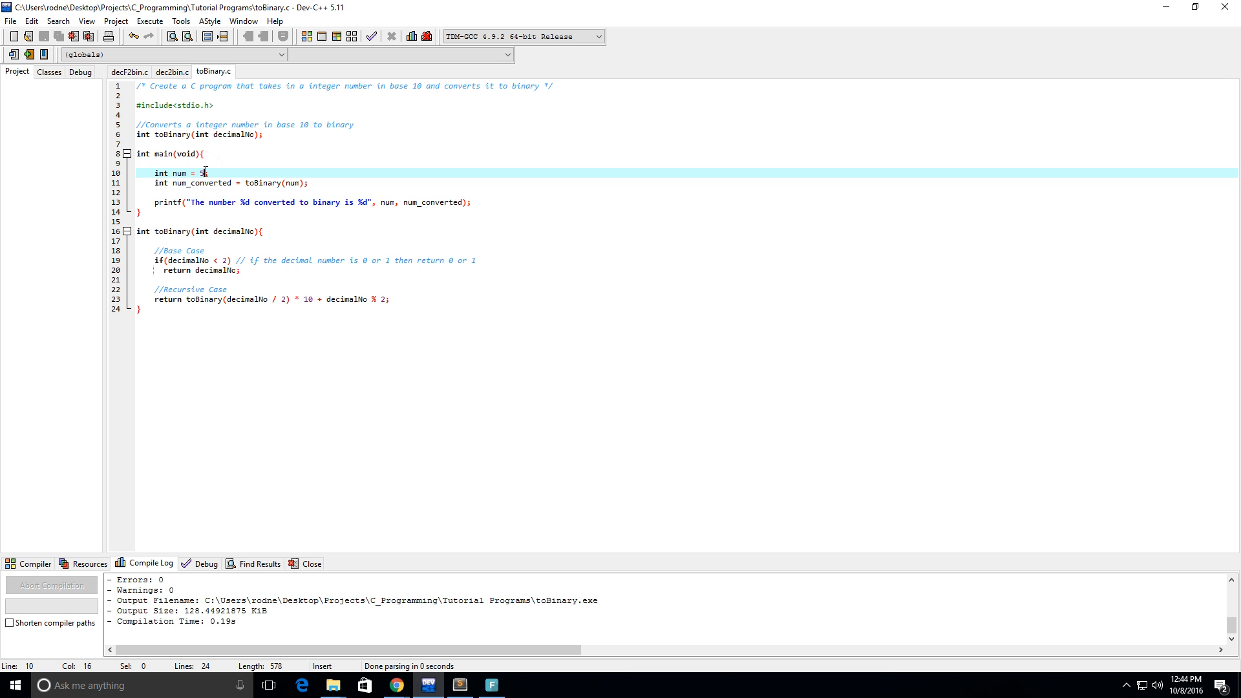
text(0)
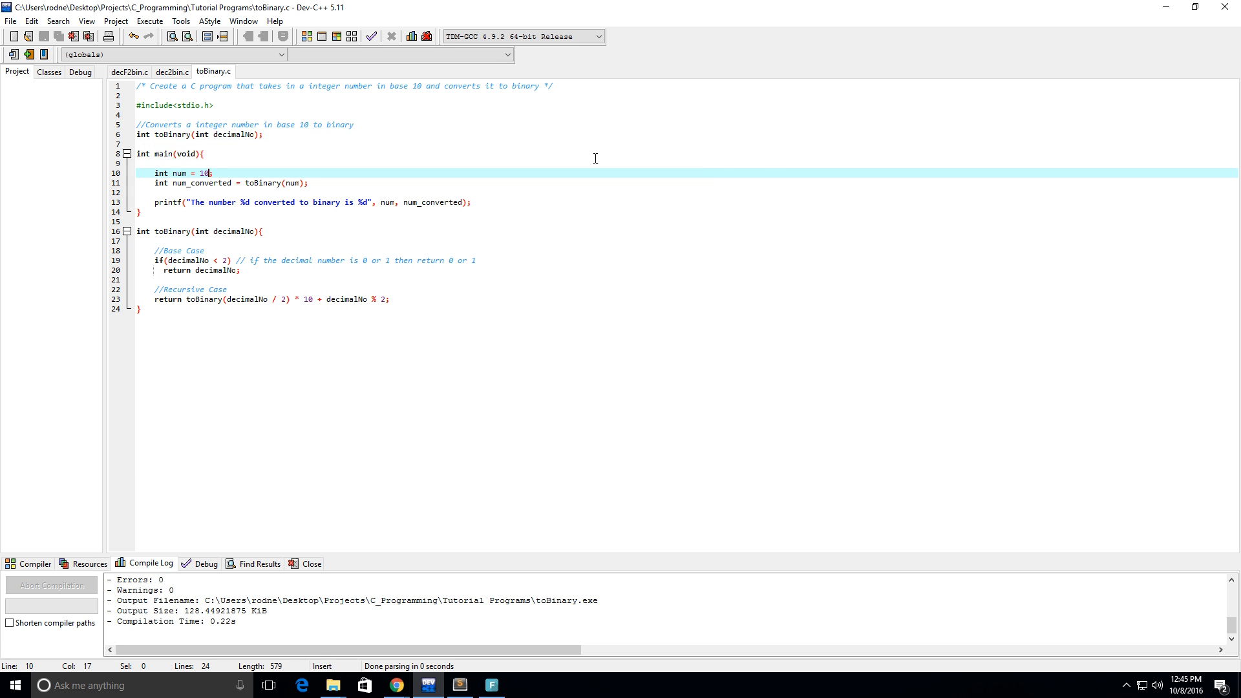
mouse_move(379, 255)
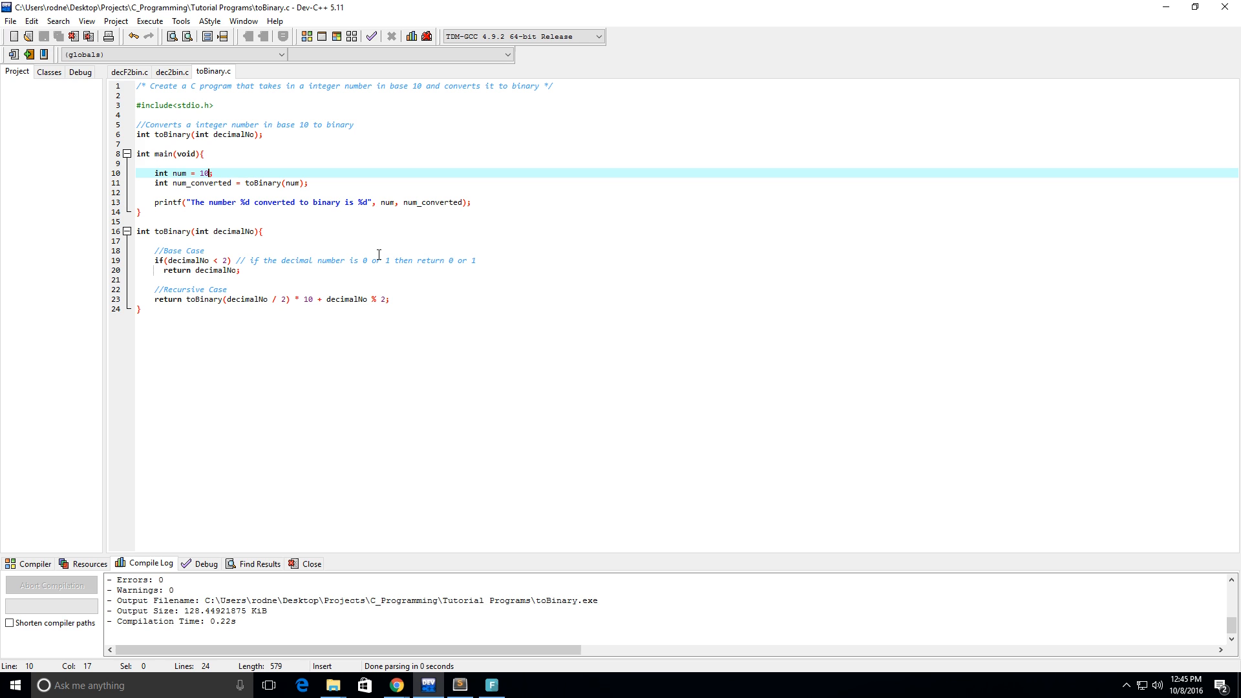
Run the program with num = -1, which prints -1 in binary as -1, and dismiss the console
key(Backspace)
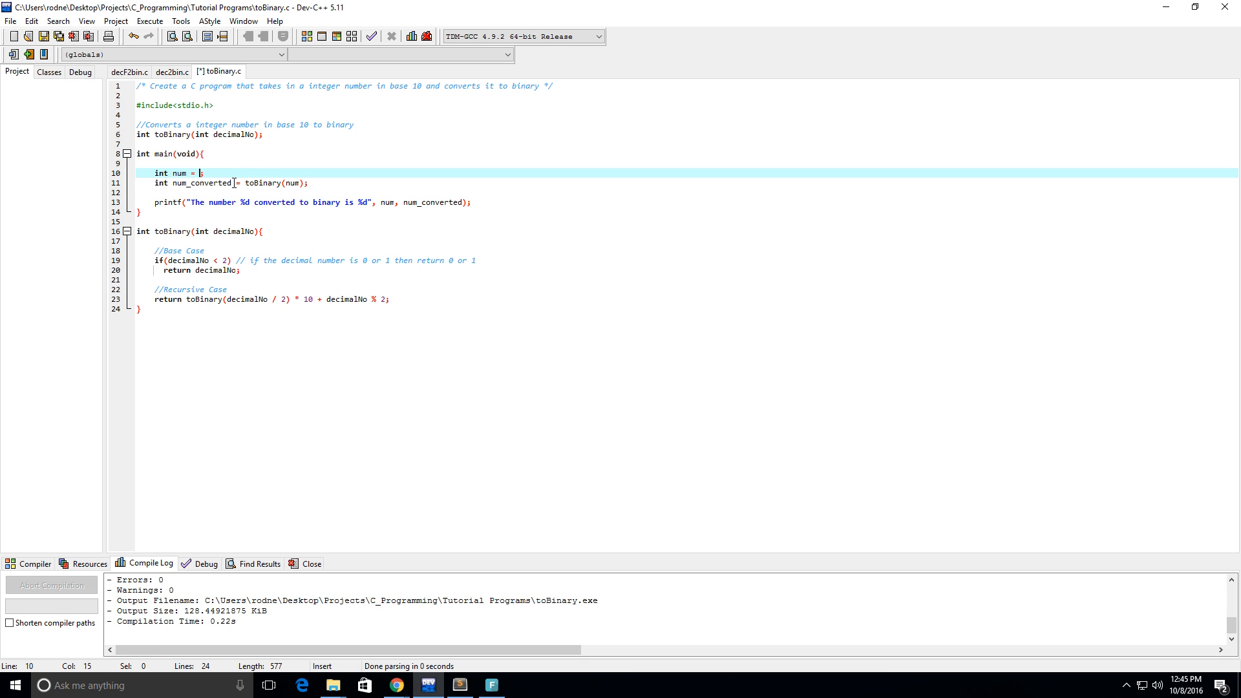
text(-1)
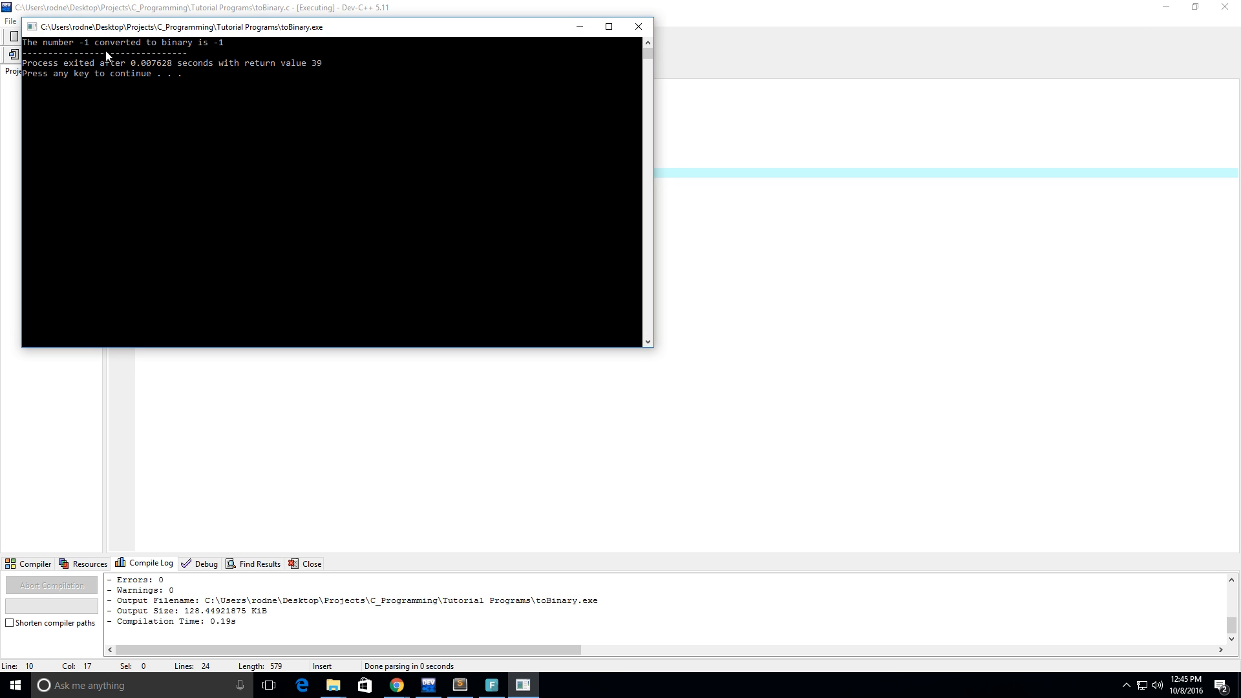
mouse_move(637, 26)
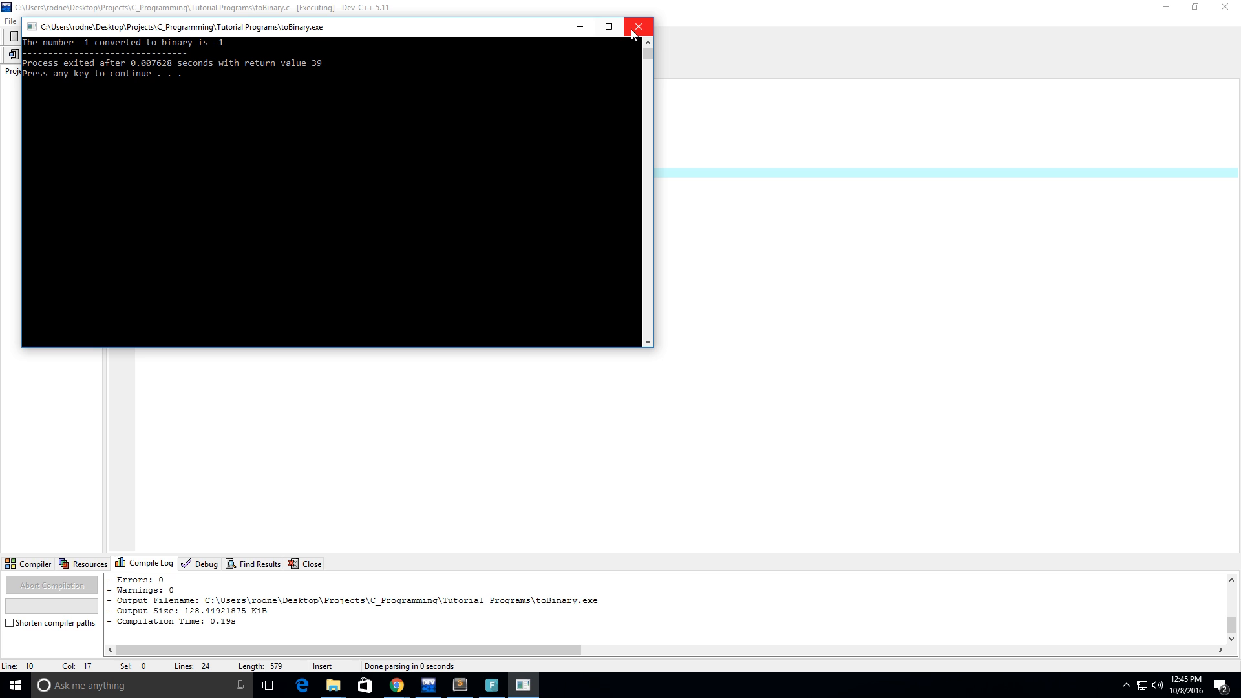
mouse_move(637, 26)
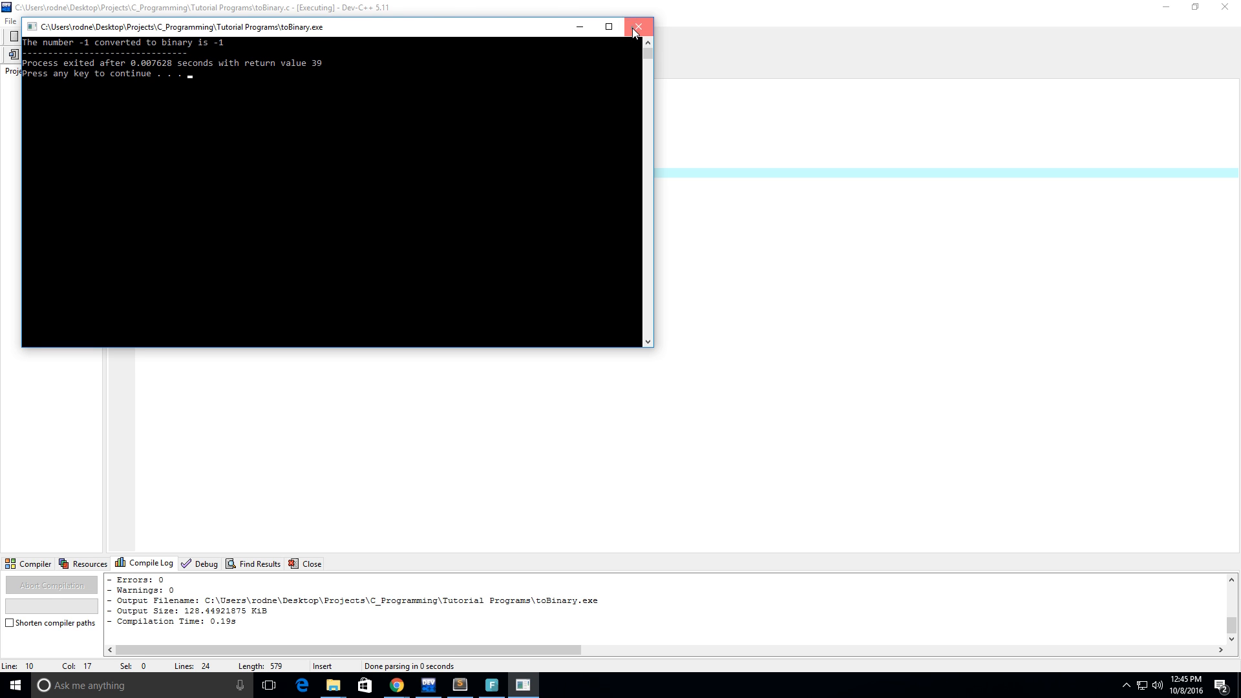
click(637, 26)
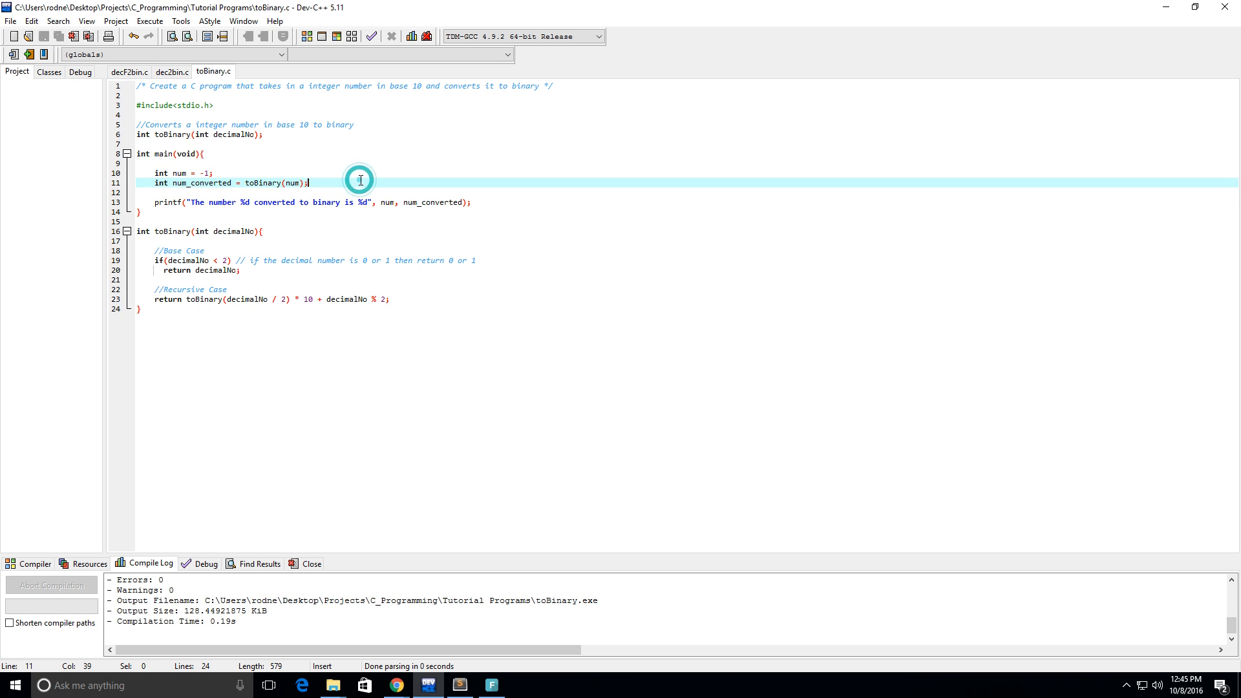
Append ', works for integers greater than or equal to 0' to the header comment
click(539, 85)
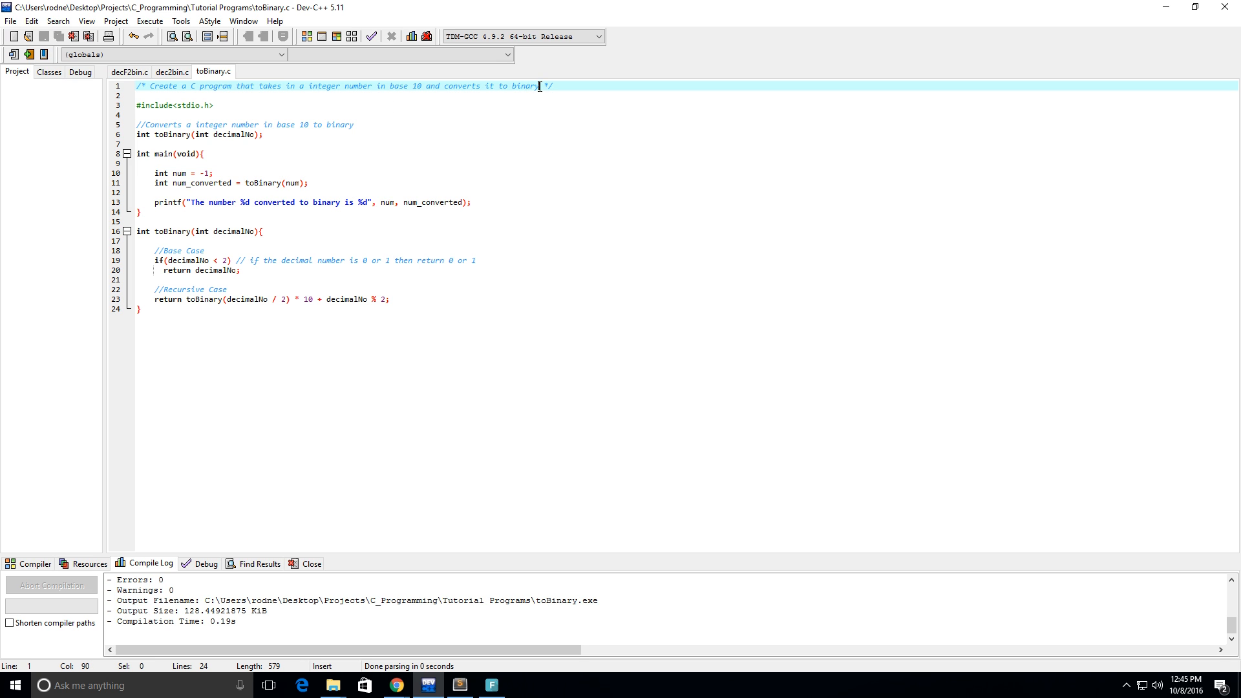
text(works for t)
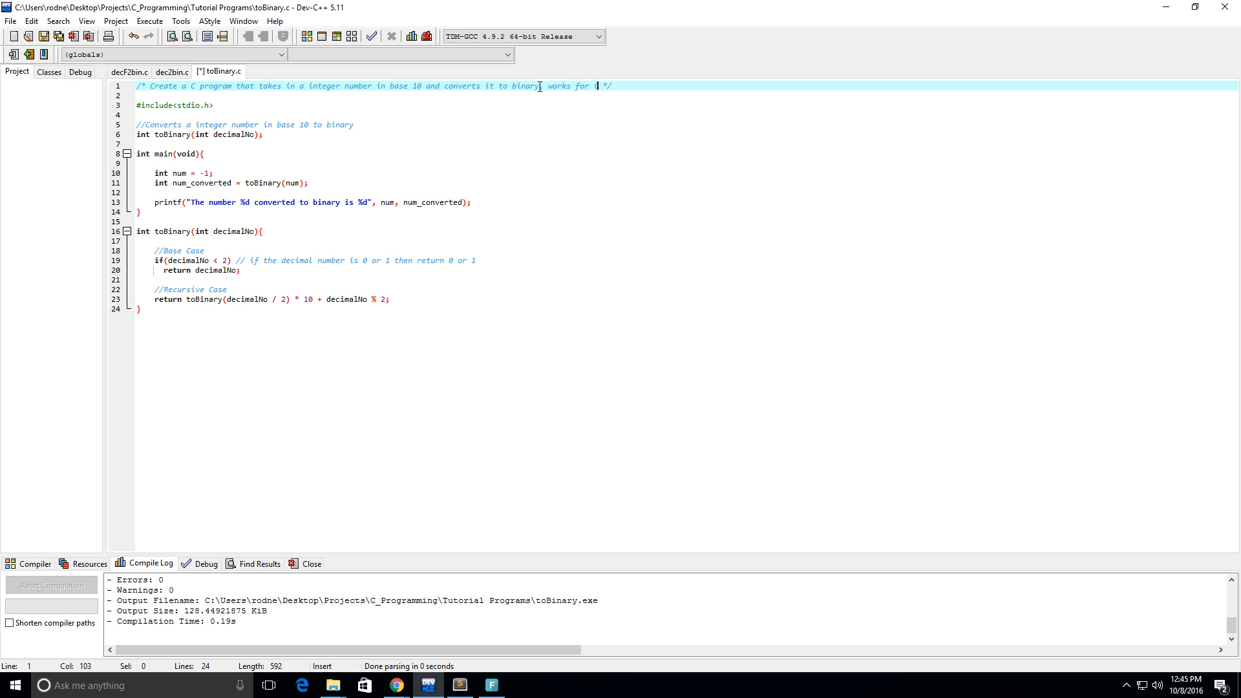
text(ntegers)
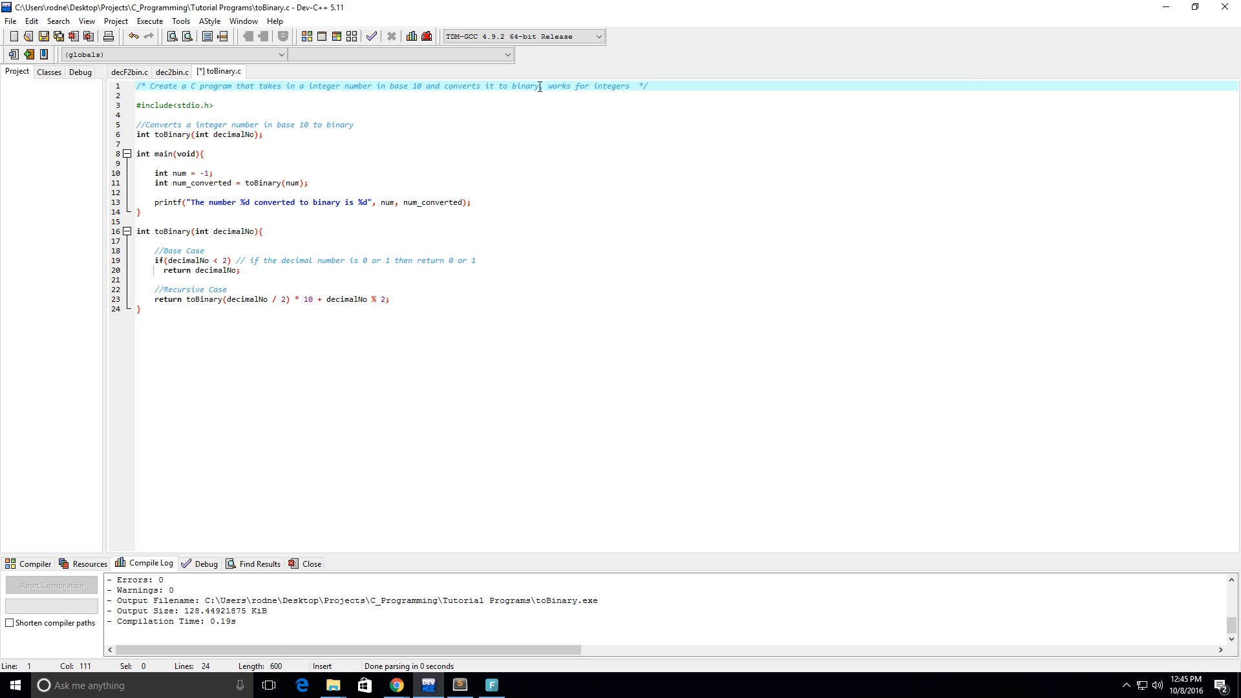
text(greater than or equal to)
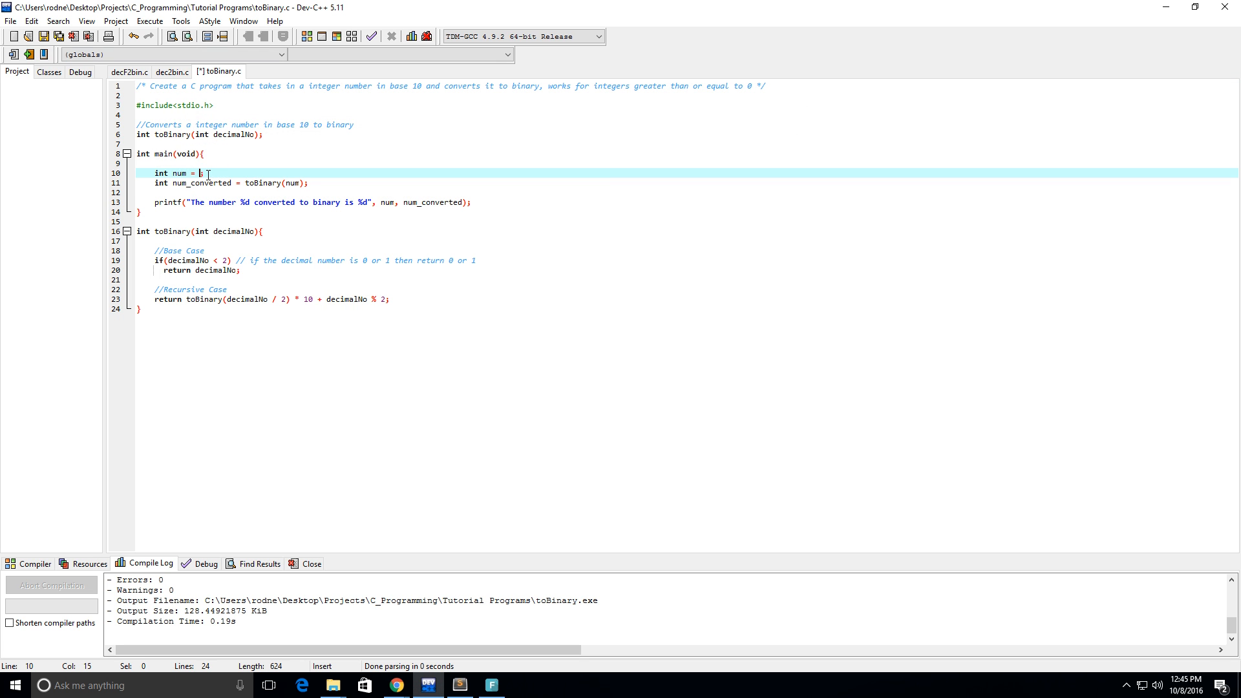
Run with num = 0 (prints 0 in binary as 0), then rerun with num = 1
text(0)
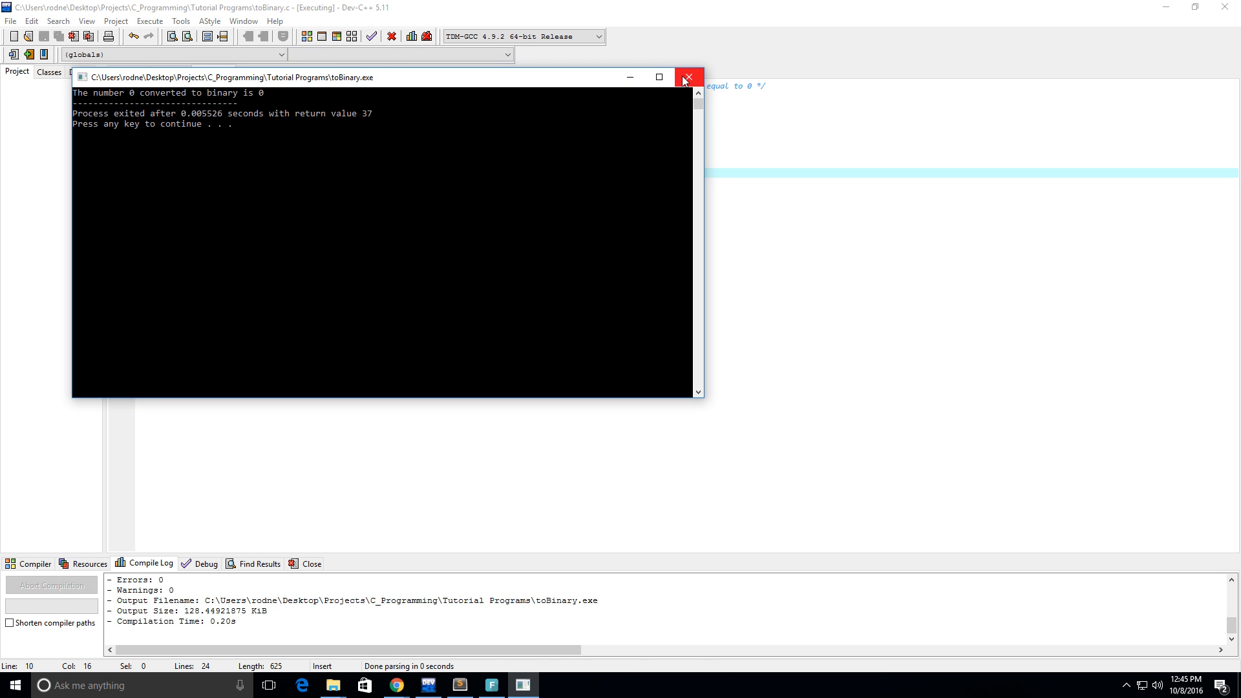
click(685, 76)
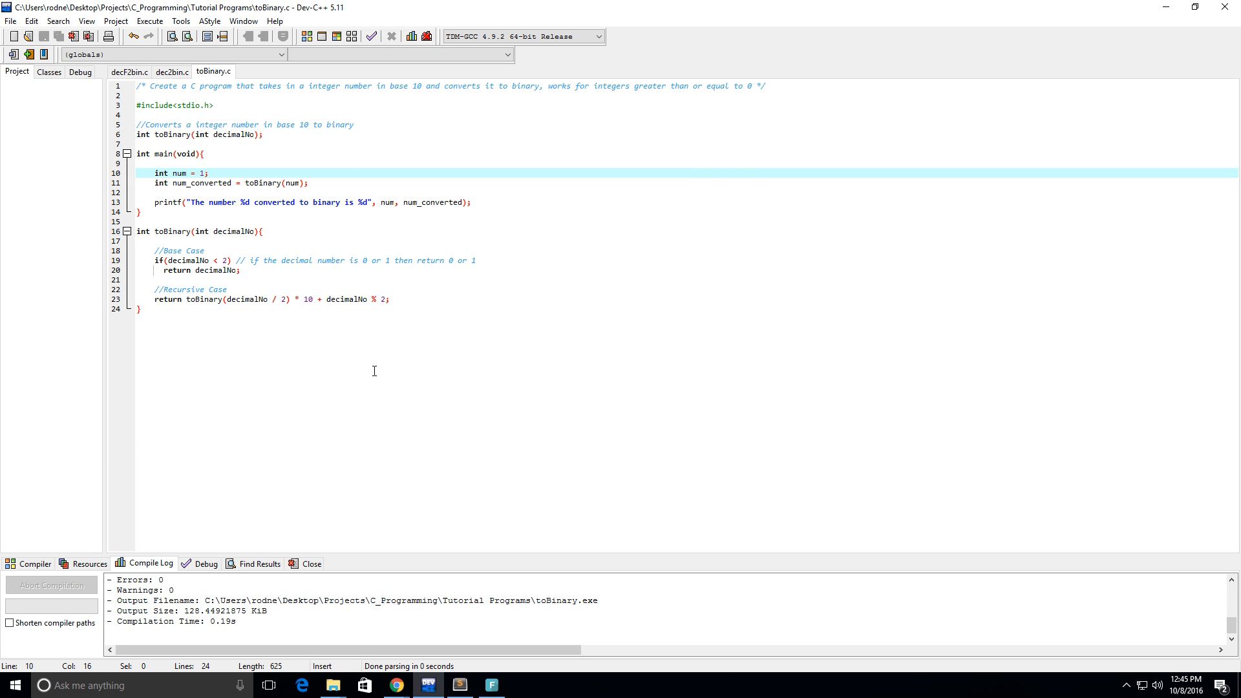
click(138, 309)
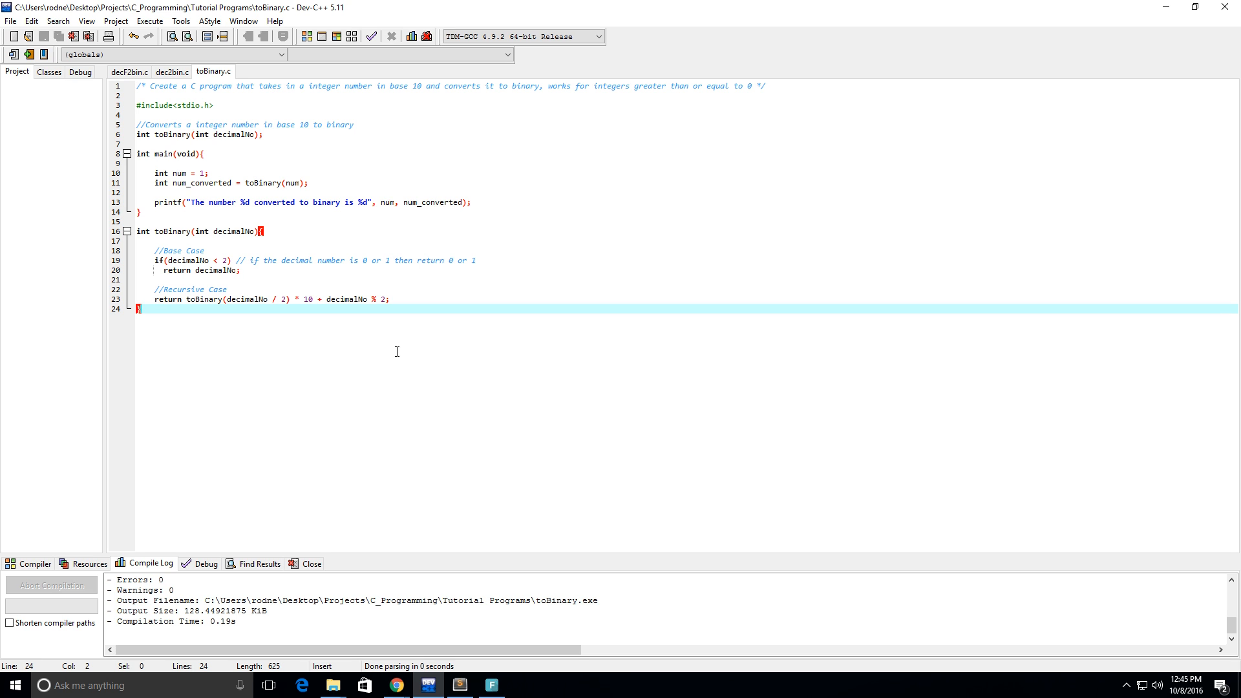
mouse_move(299, 299)
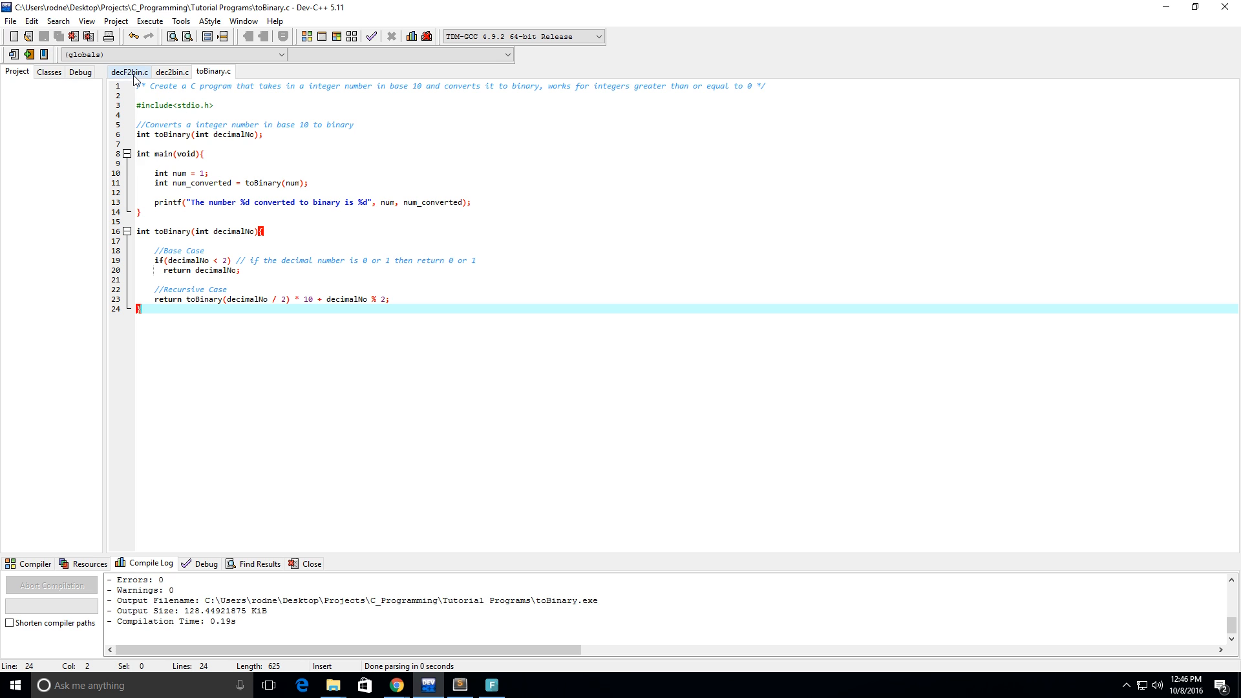
mouse_move(130, 71)
text(0)
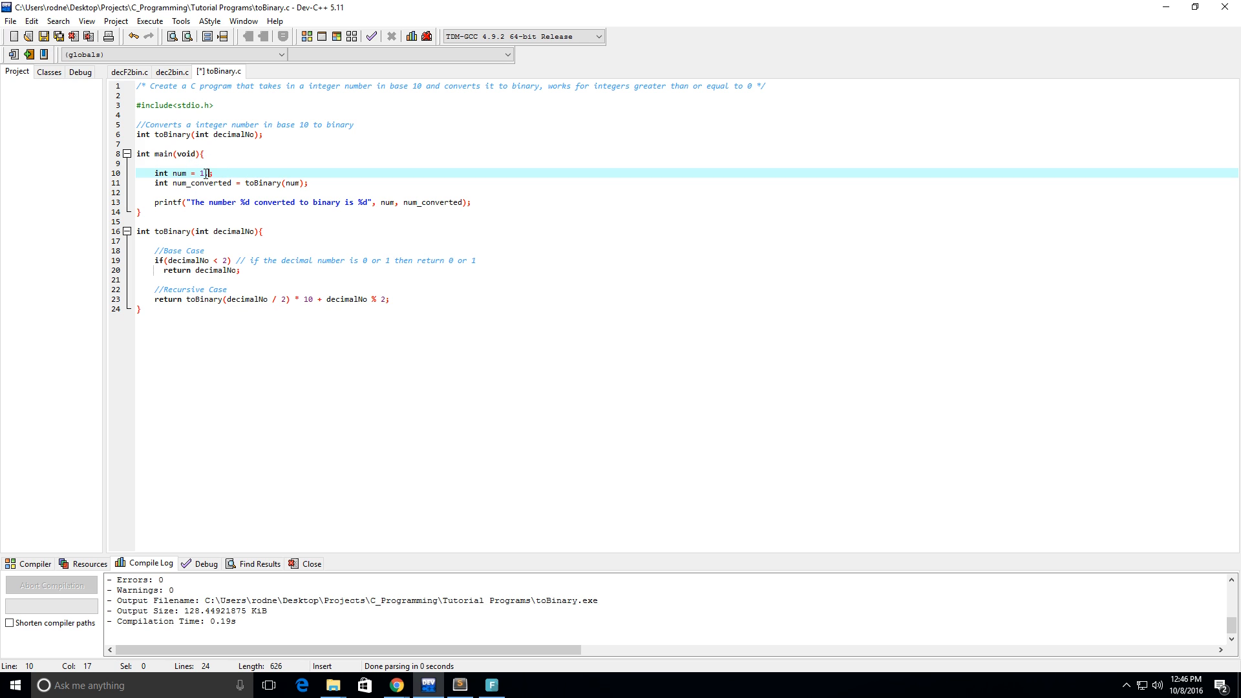
text(.2)
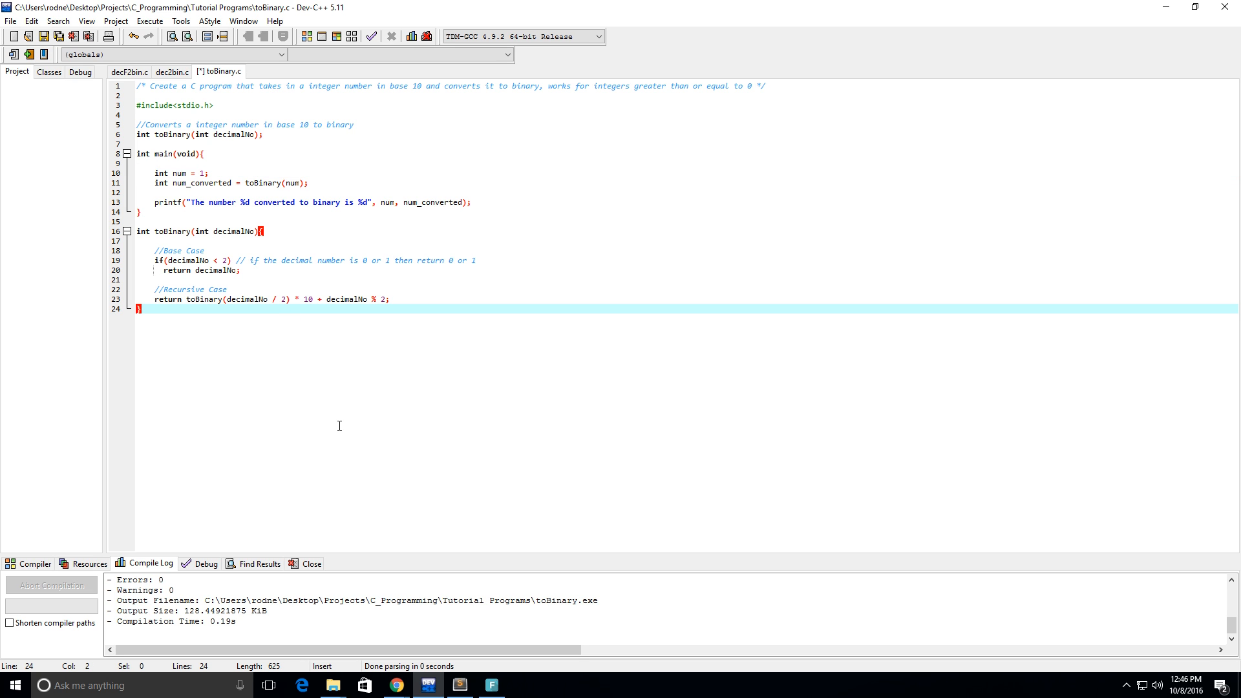
mouse_move(323, 182)
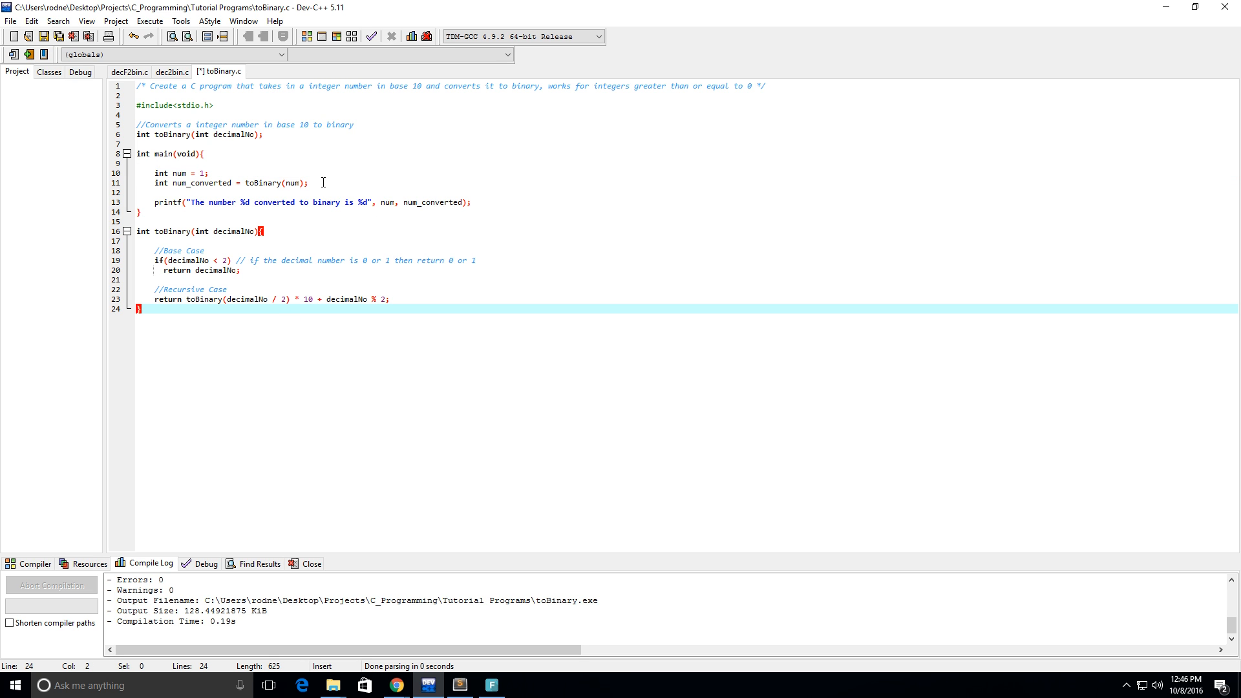